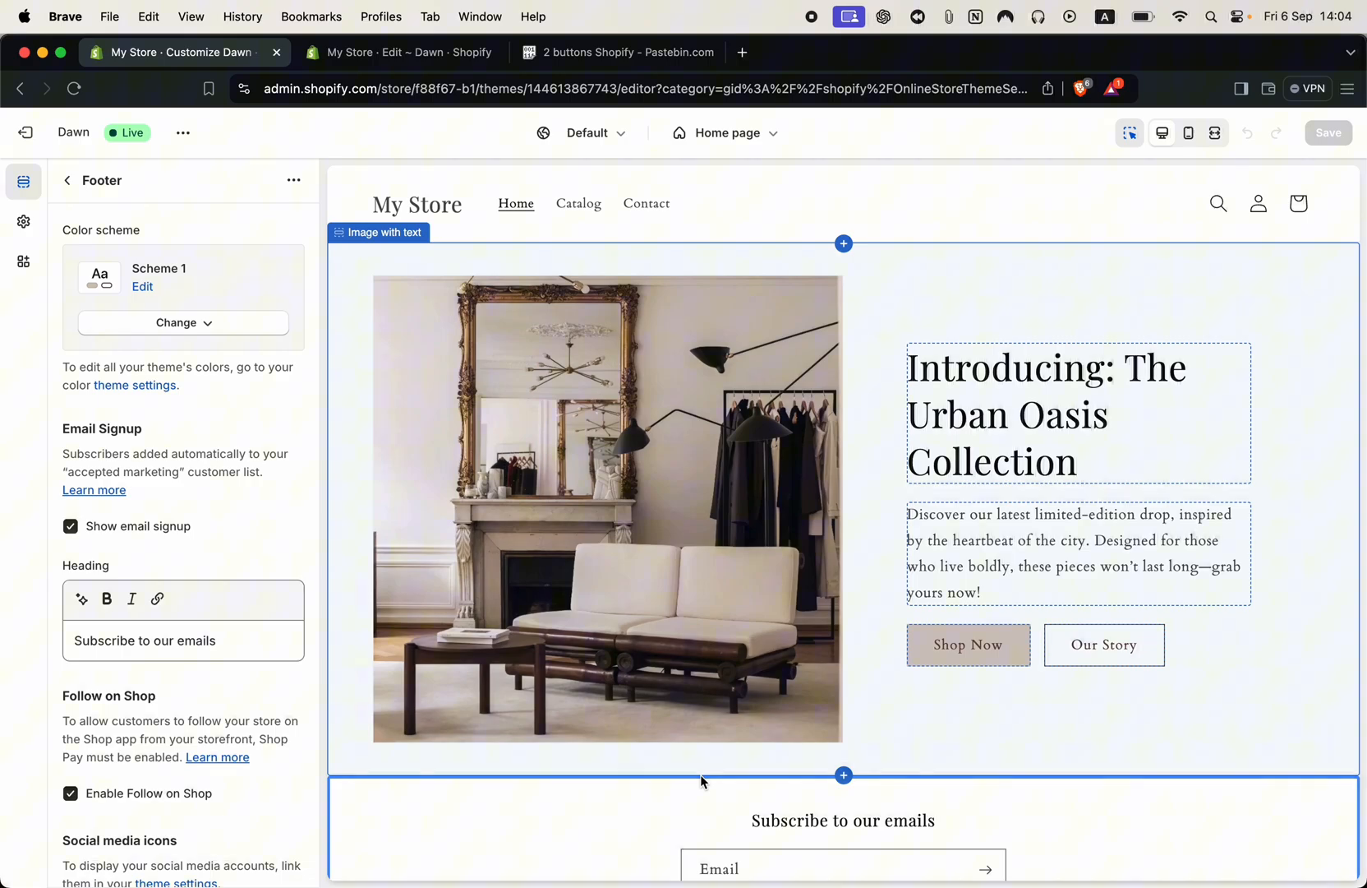
pyautogui.moveTo(877, 500)
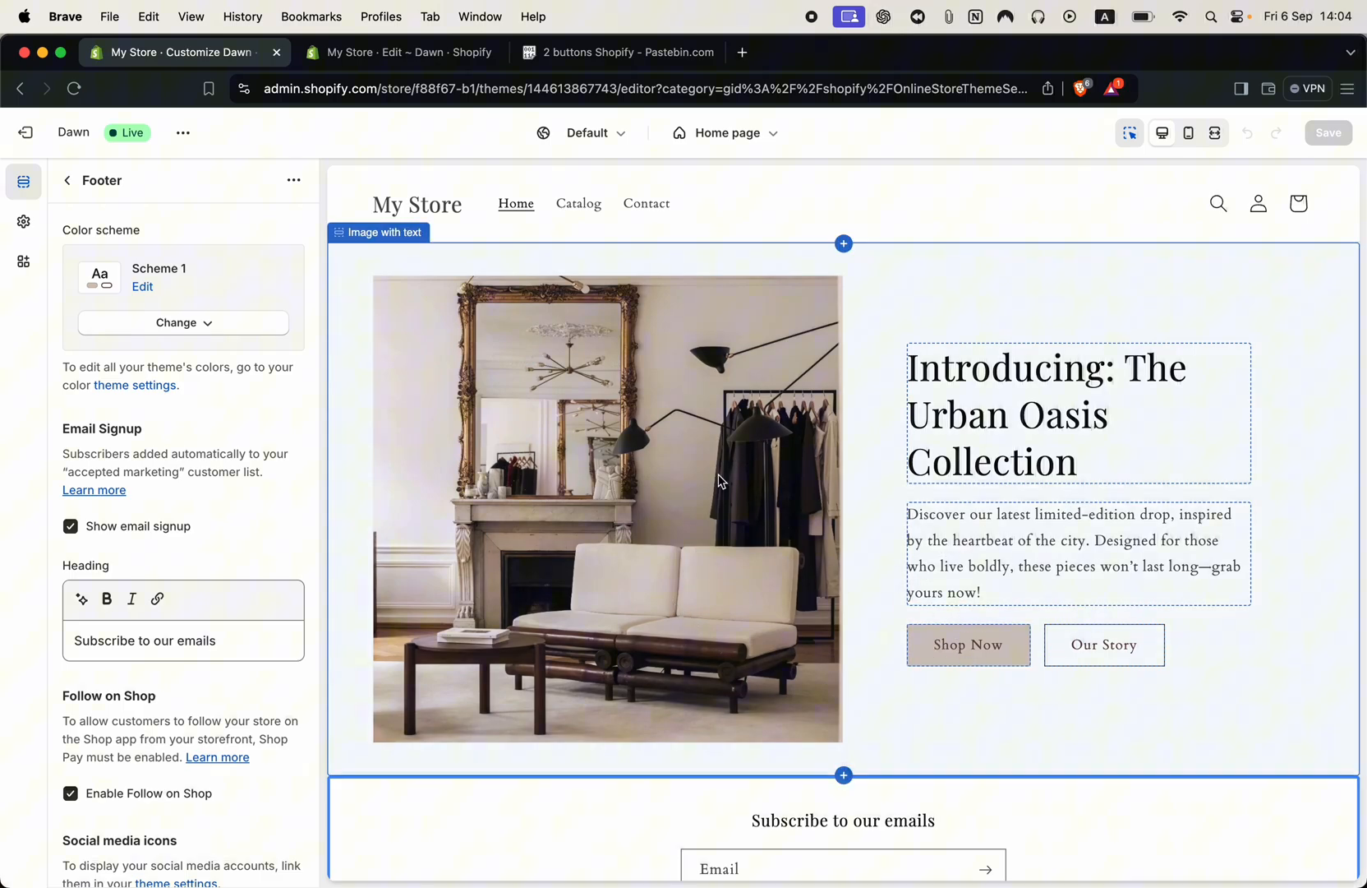
pyautogui.moveTo(826, 736)
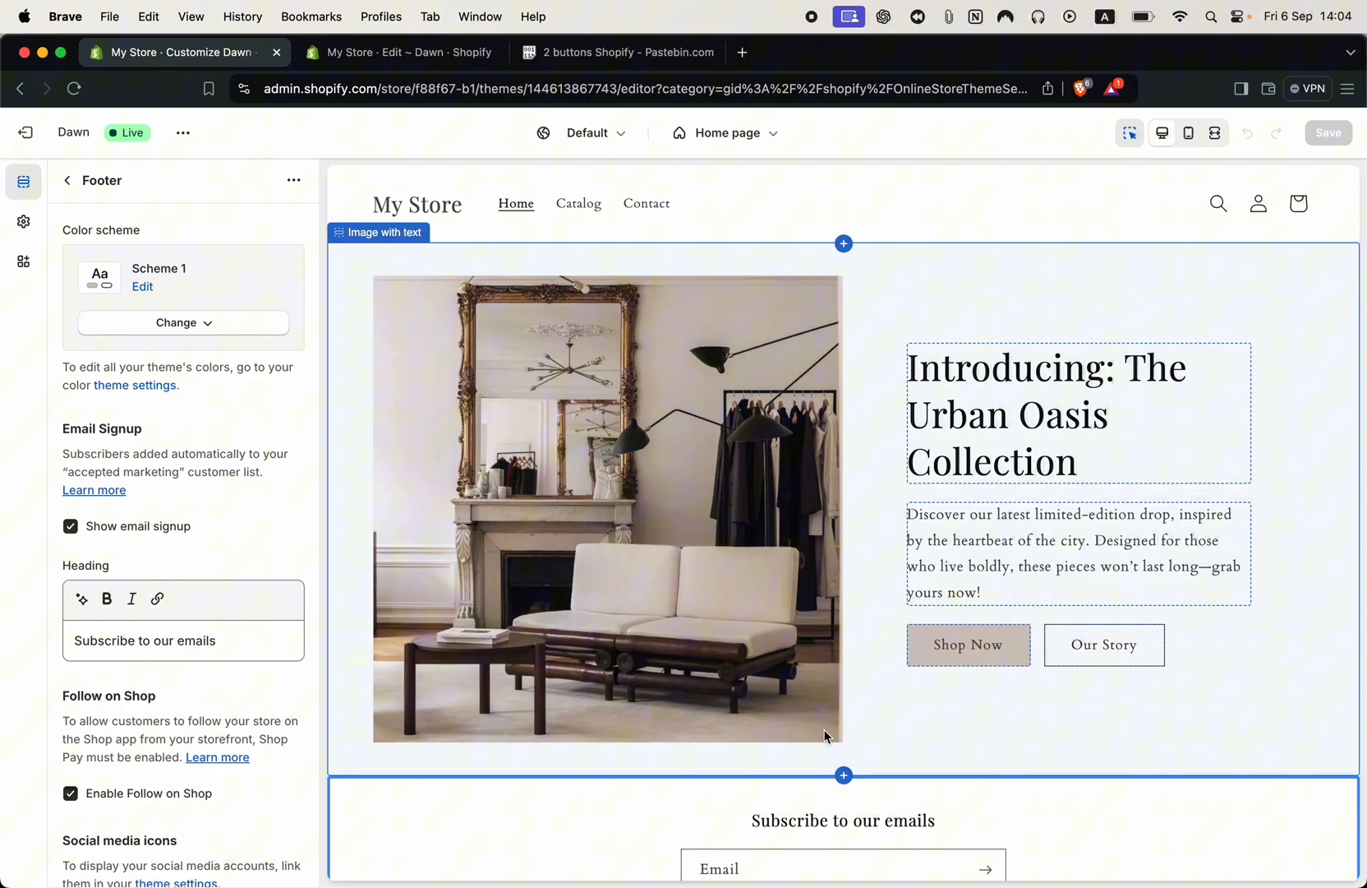
pyautogui.moveTo(803, 725)
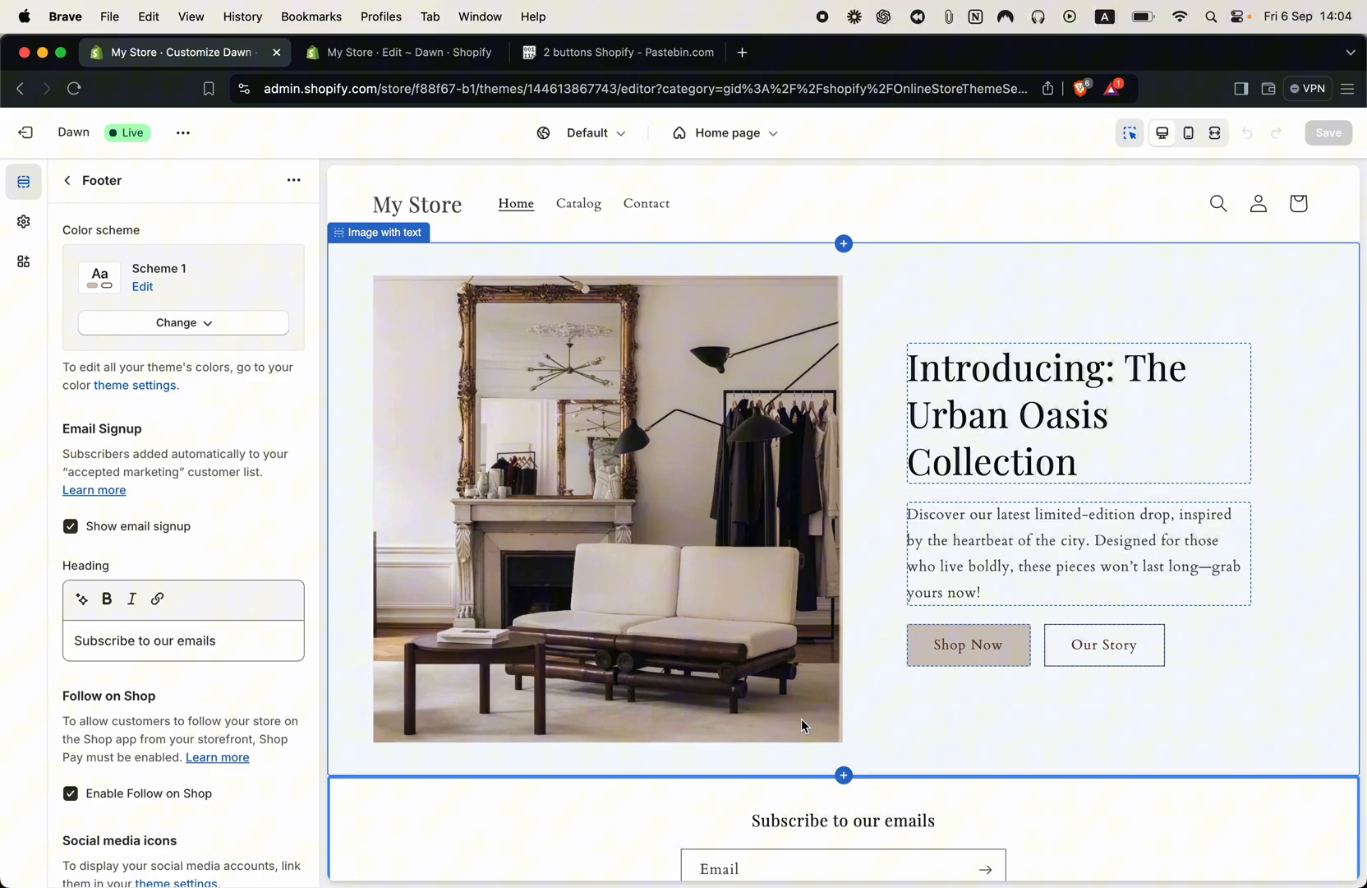
pyautogui.moveTo(842, 674)
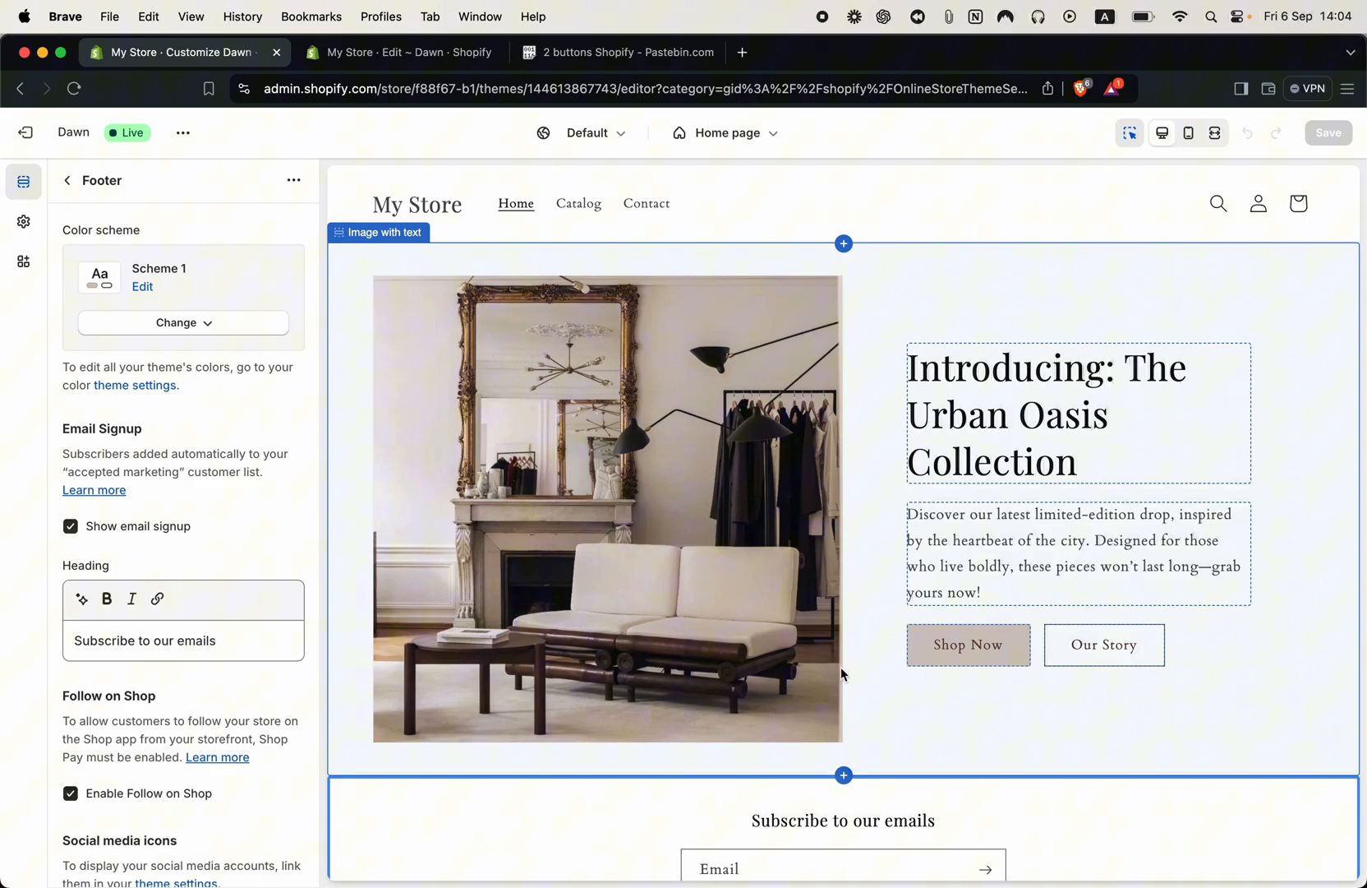
# - Select the Our Story button in the preview to show its Button block settings
pyautogui.click(844, 819)
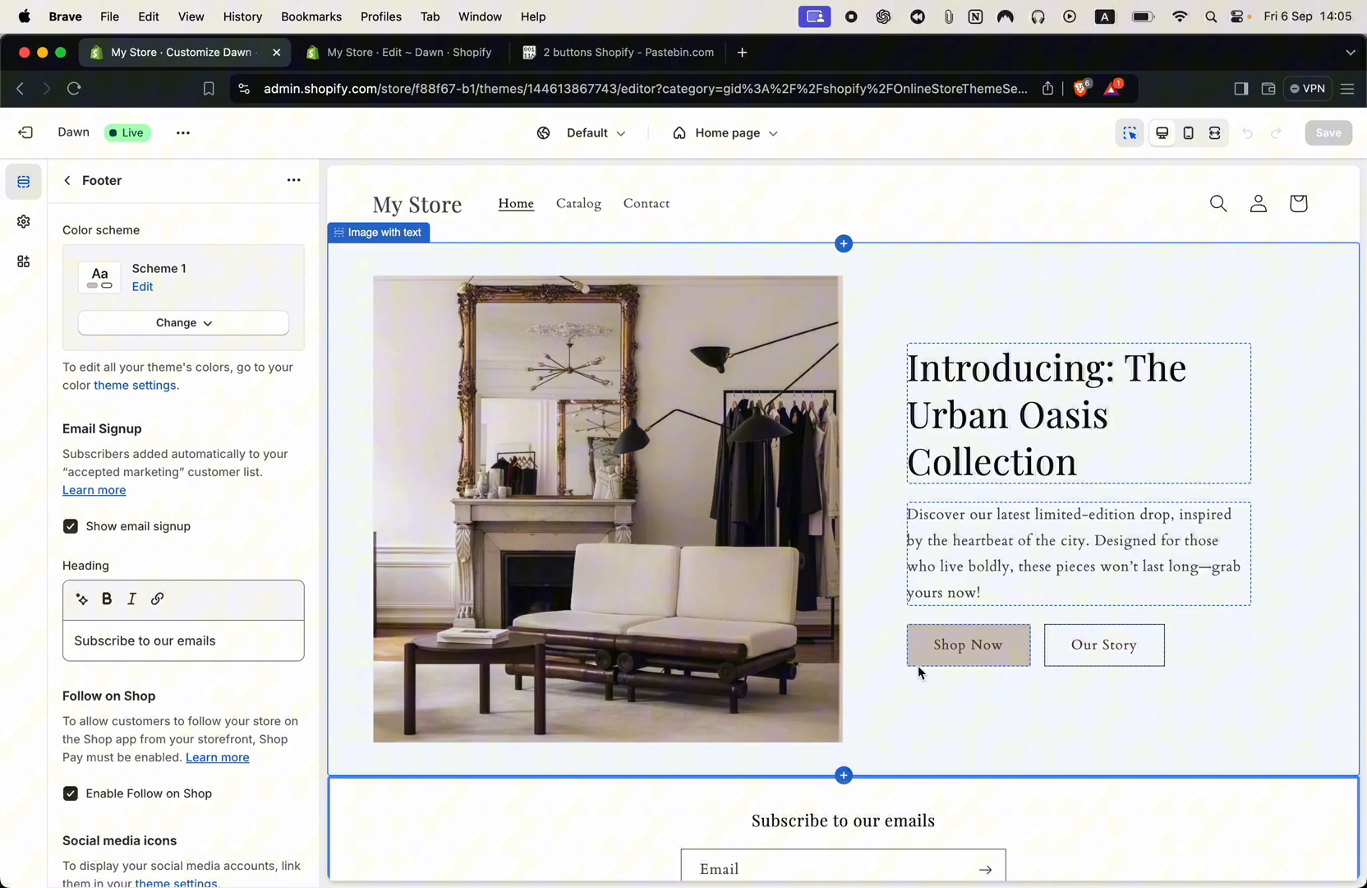
pyautogui.click(1103, 644)
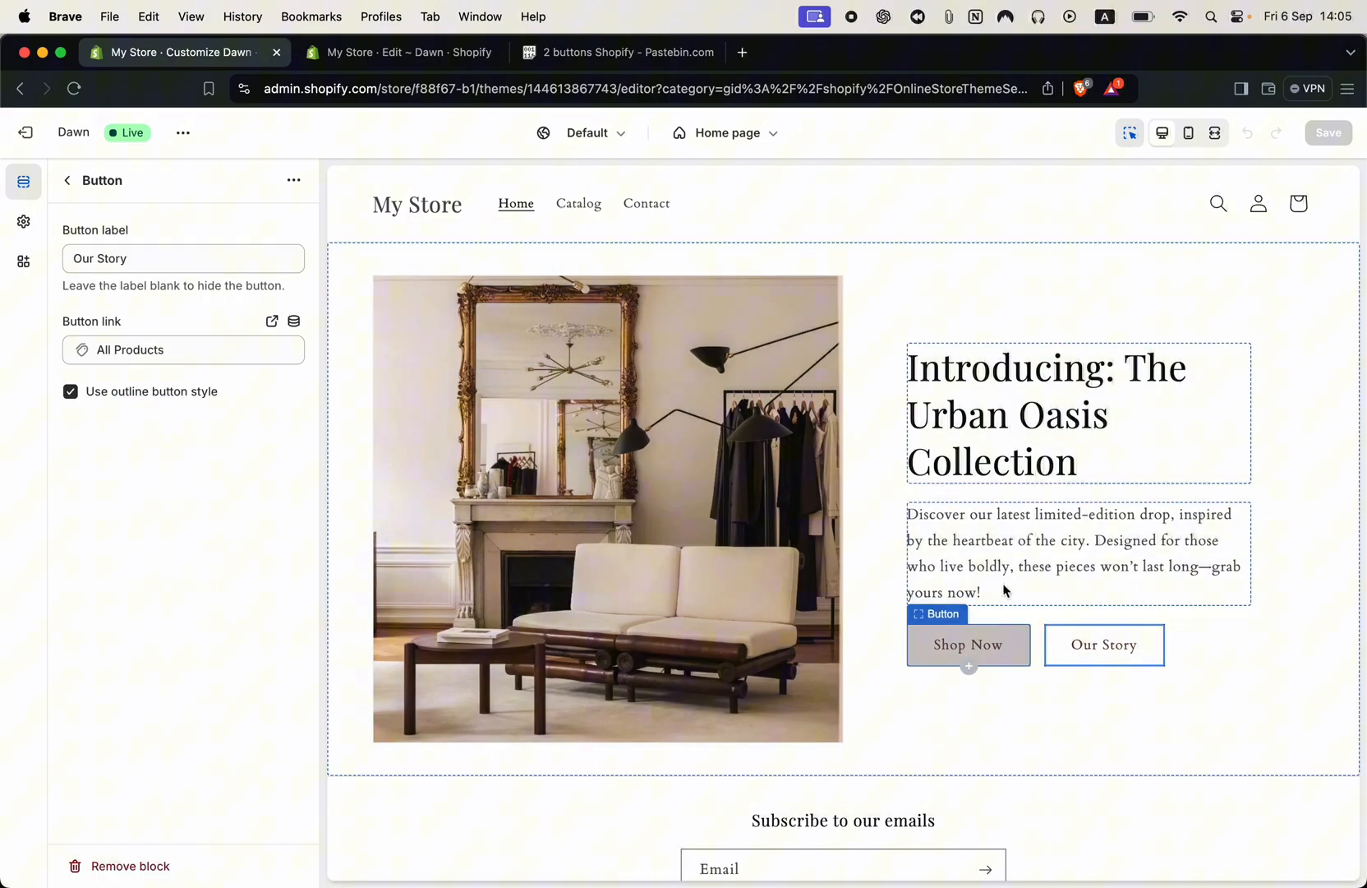
pyautogui.click(1103, 644)
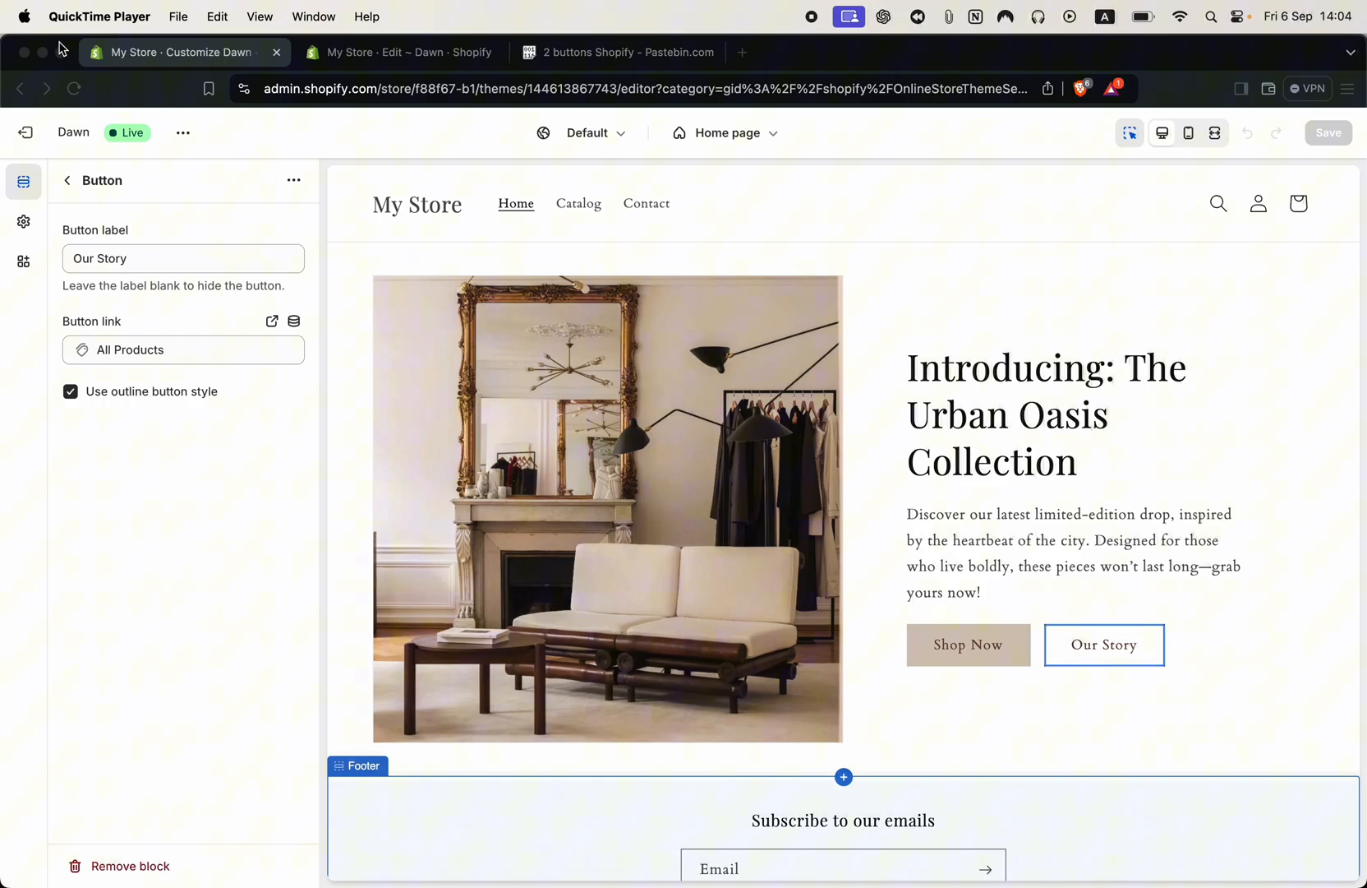
pyautogui.moveTo(61, 53)
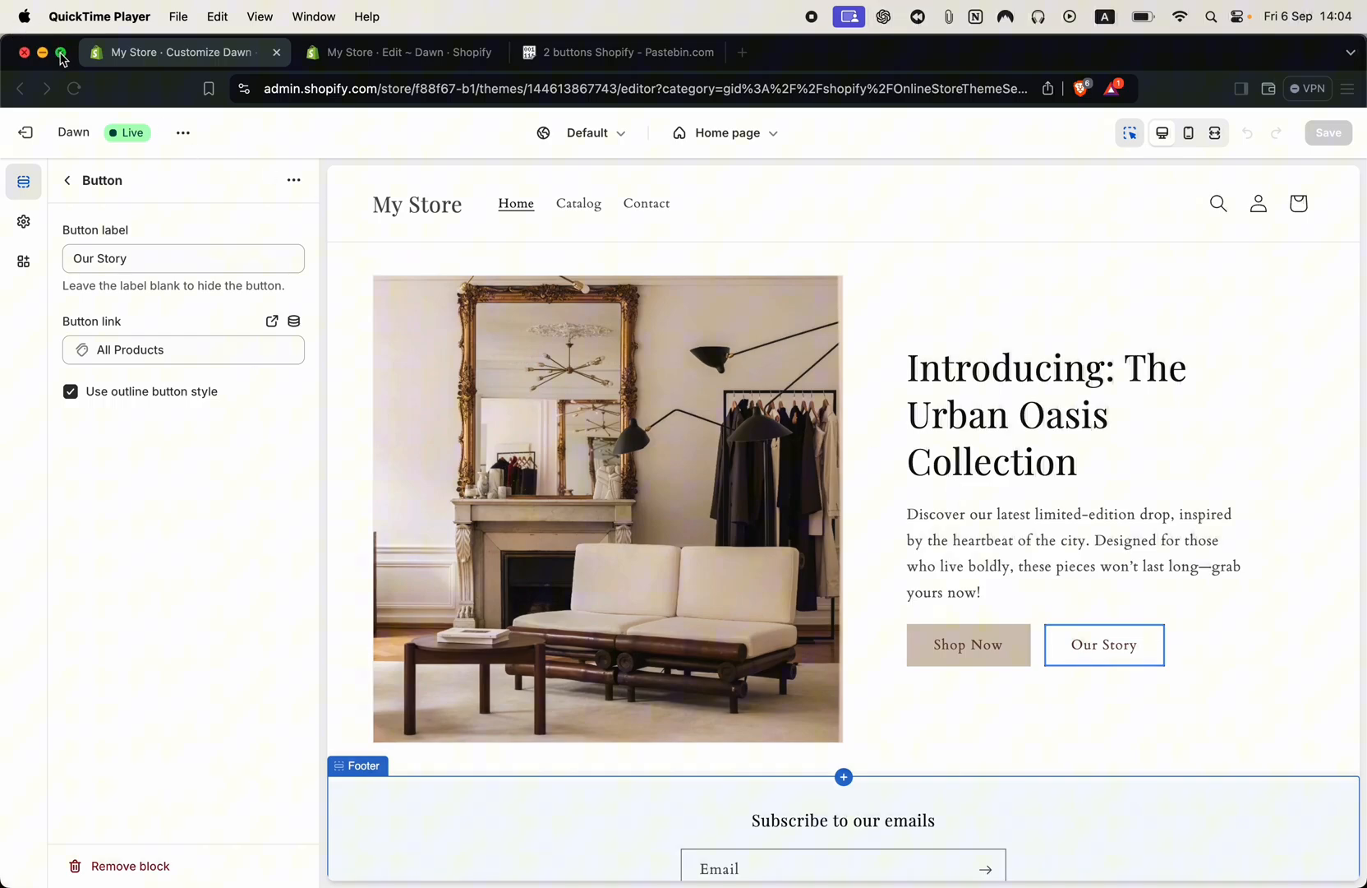
pyautogui.click(1103, 644)
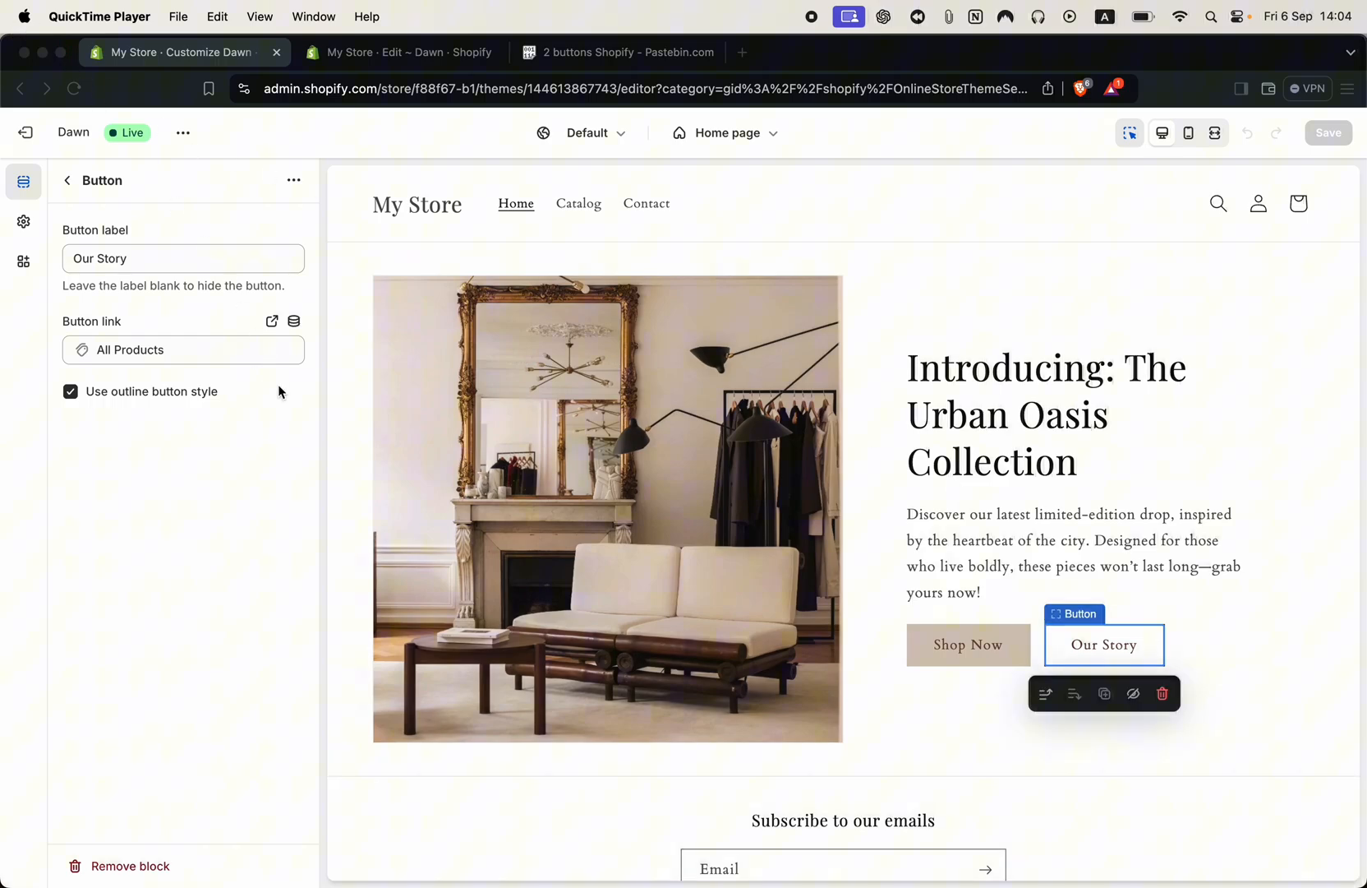
pyautogui.moveTo(618, 511)
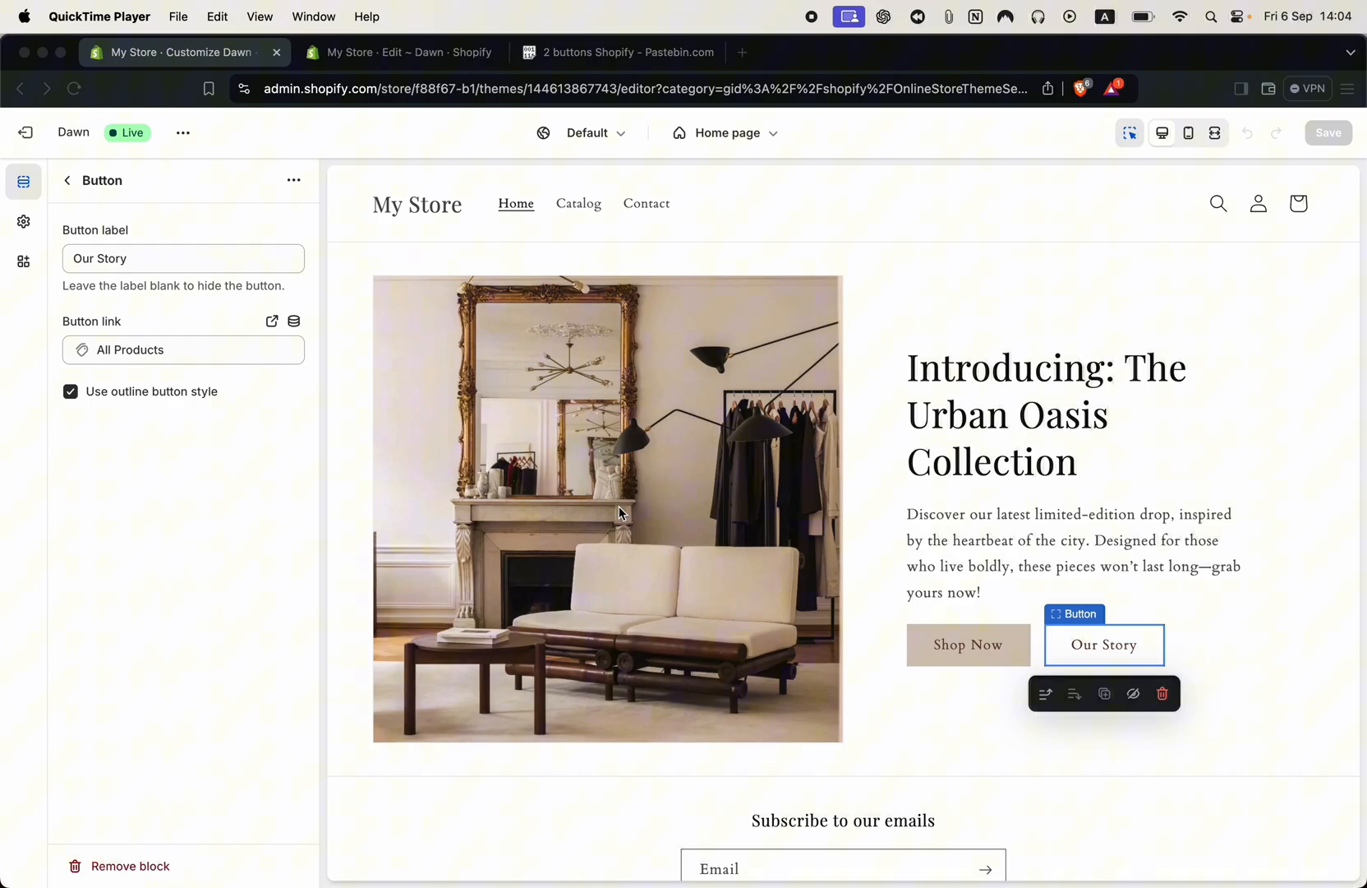
pyautogui.moveTo(718, 804)
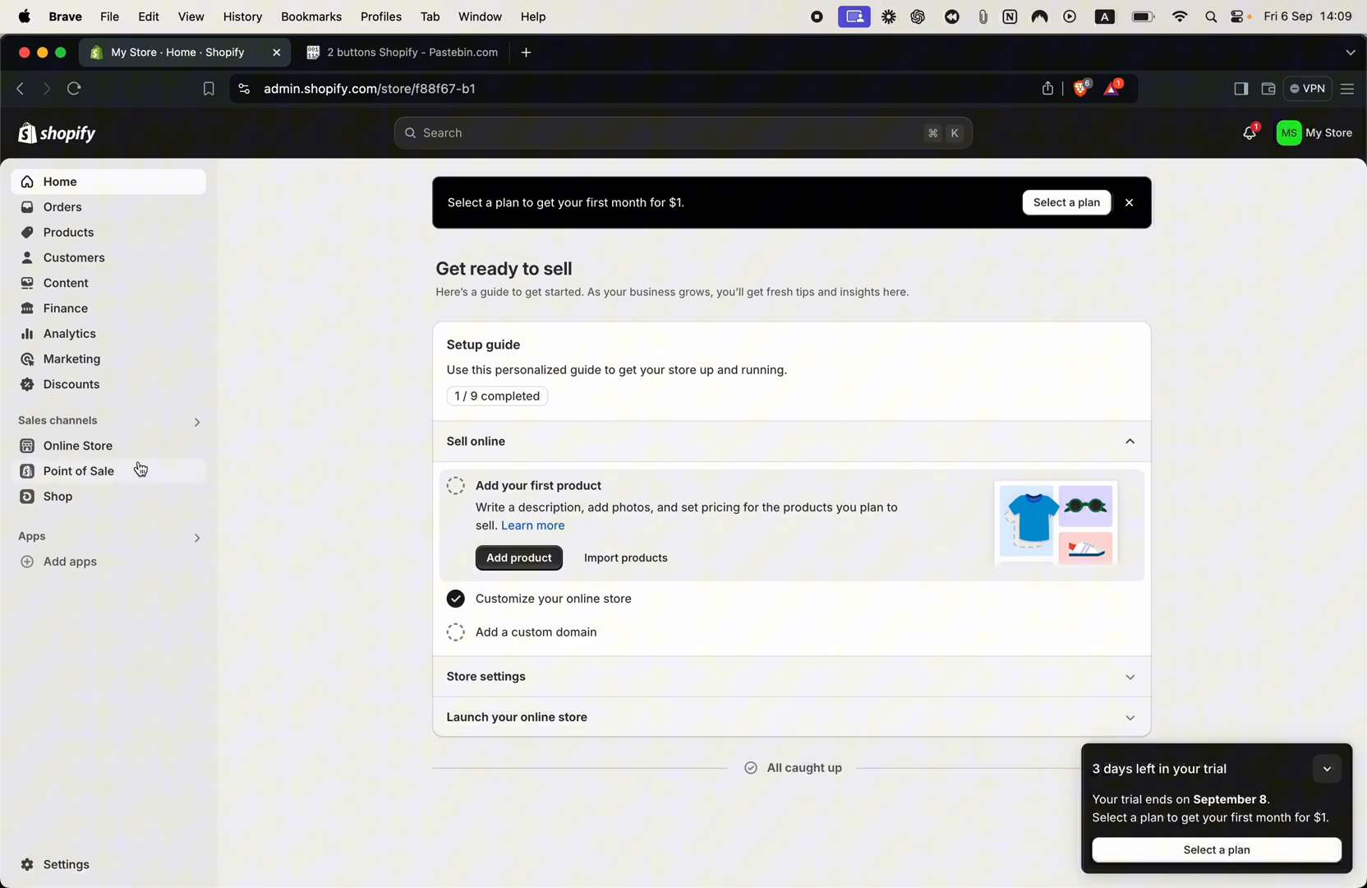
# - Launch Customize on the Dawn theme and select the Shop Now button's settings
pyautogui.click(77, 446)
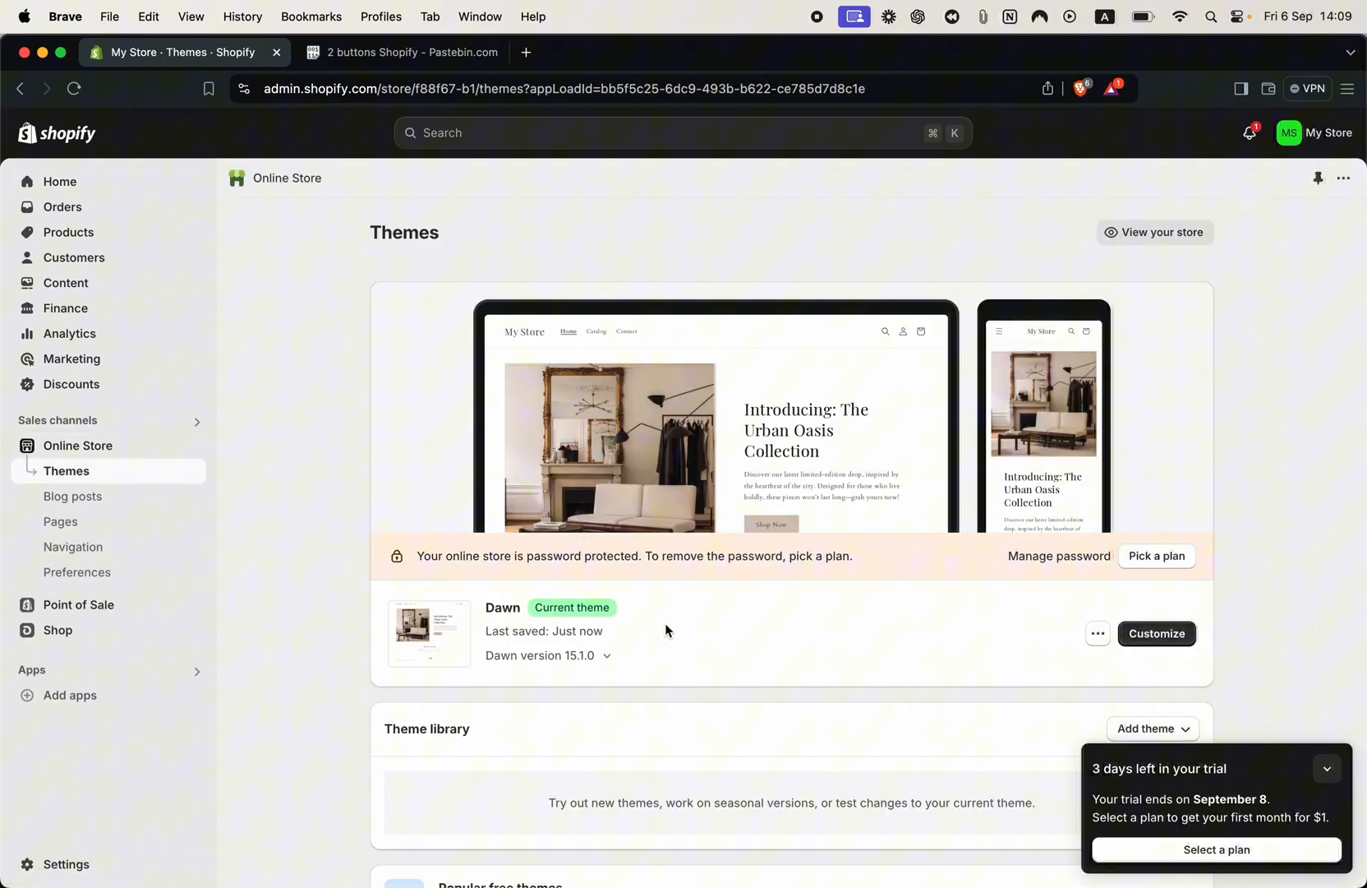
pyautogui.click(1156, 633)
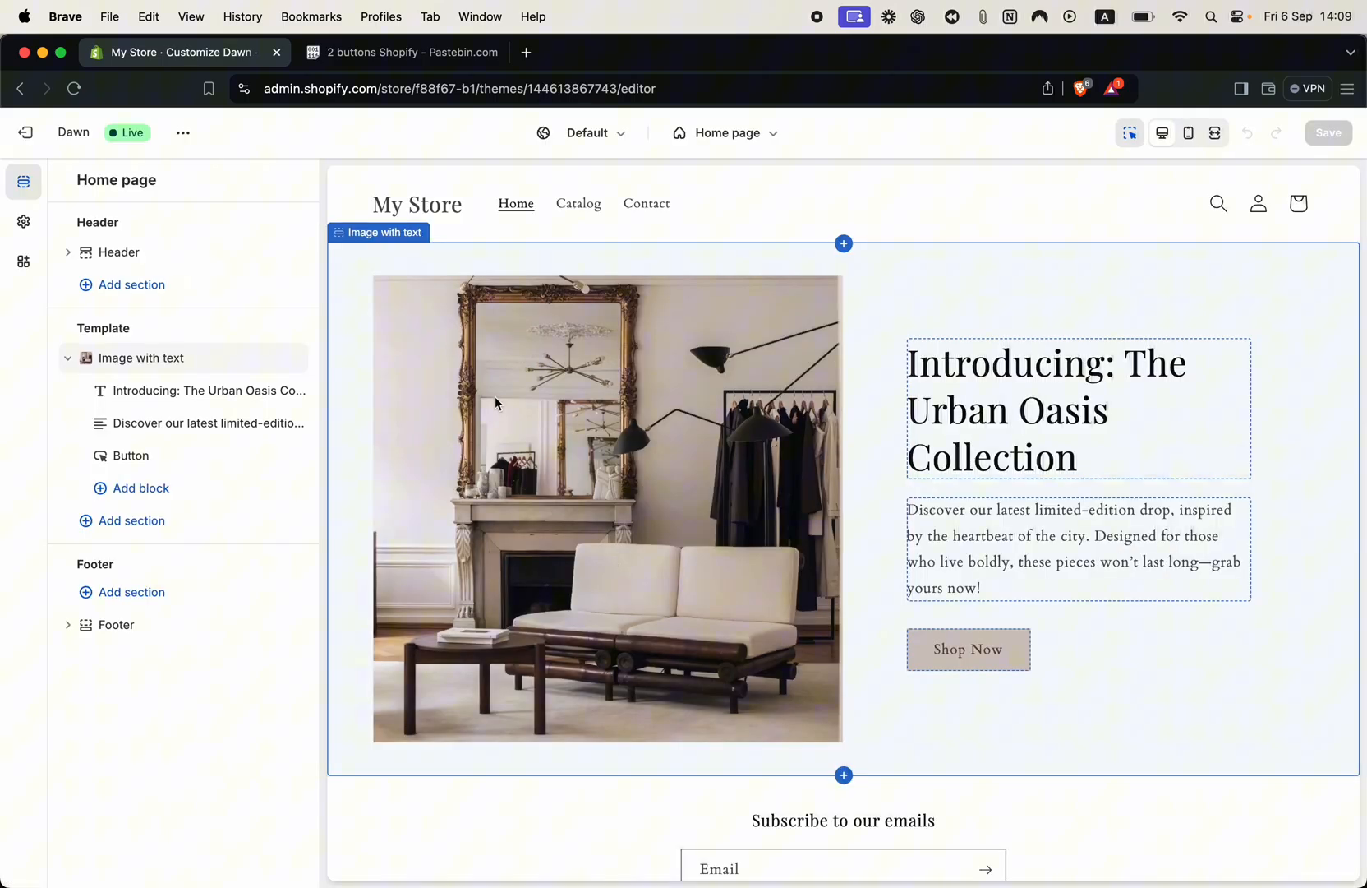
pyautogui.moveTo(512, 443)
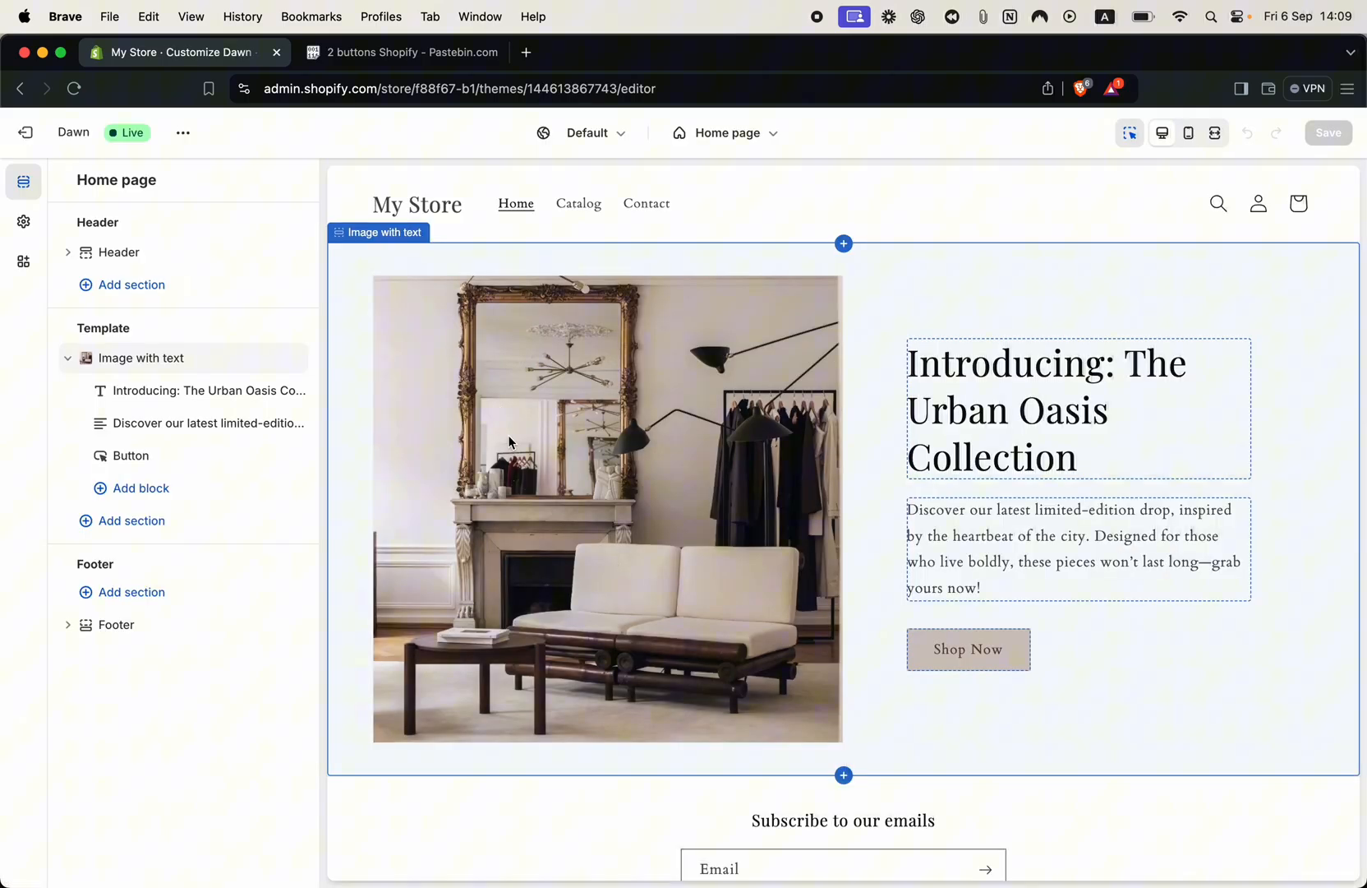
pyautogui.moveTo(566, 630)
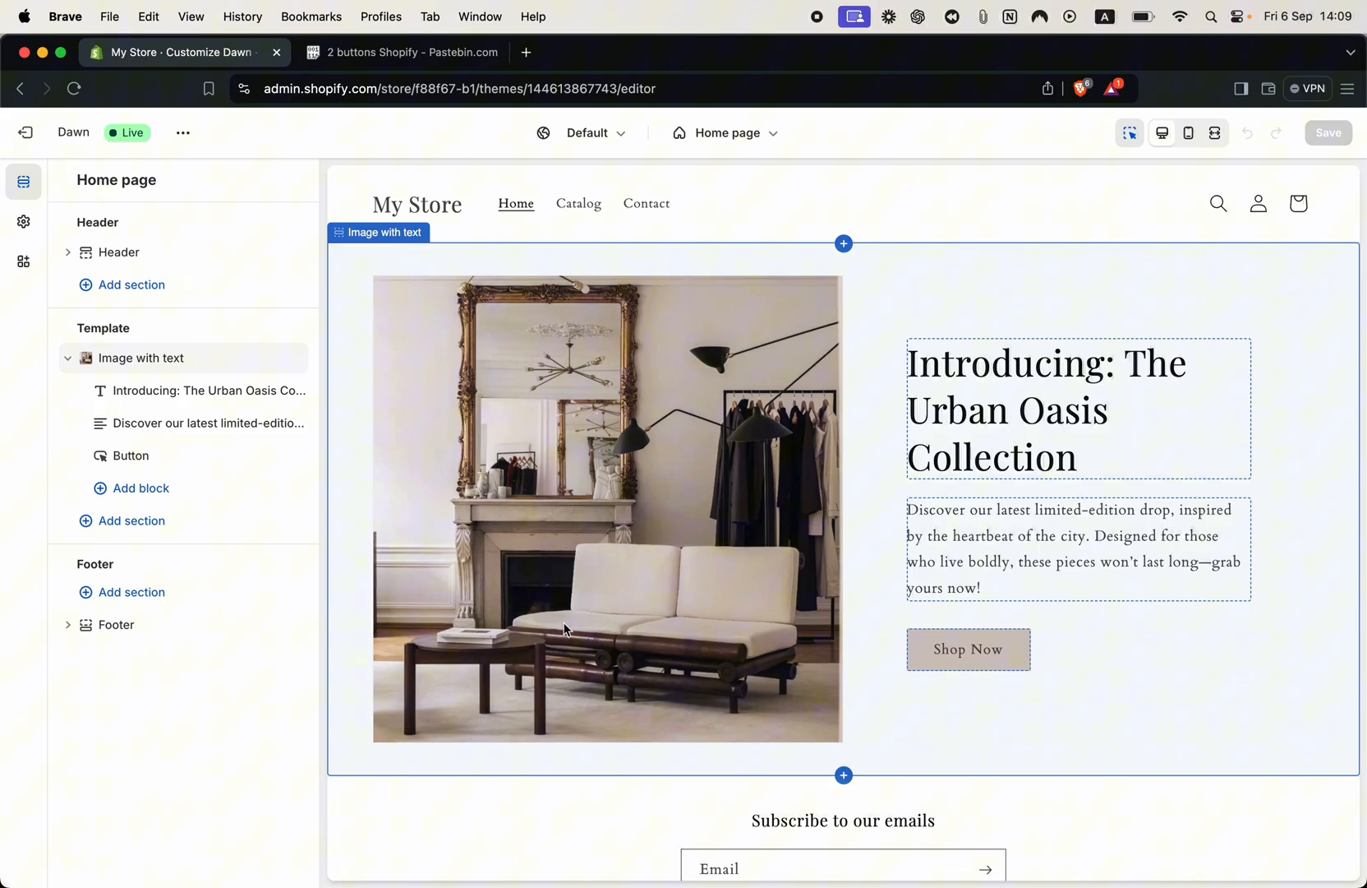
pyautogui.scroll(-3)
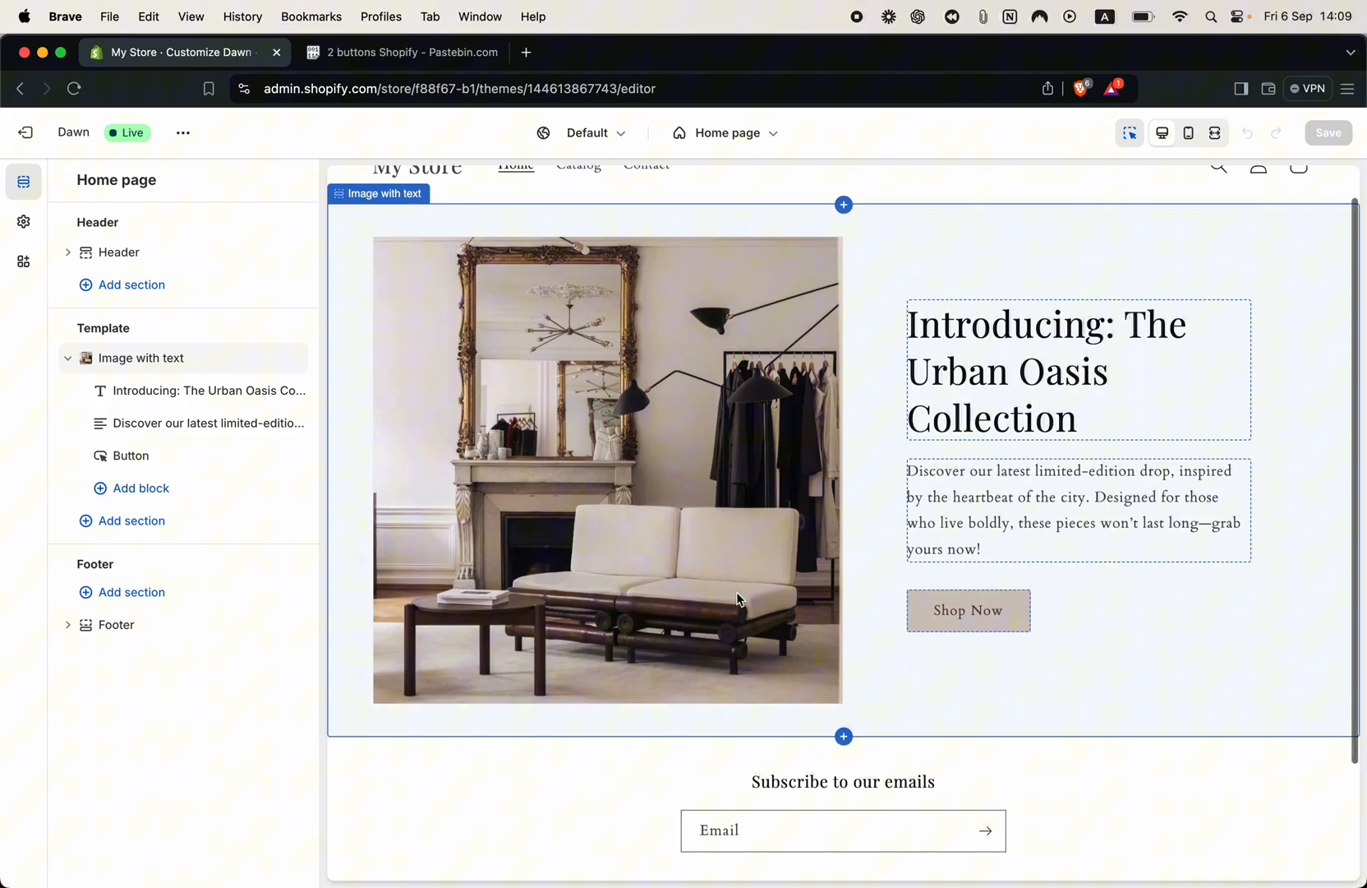
pyautogui.click(131, 455)
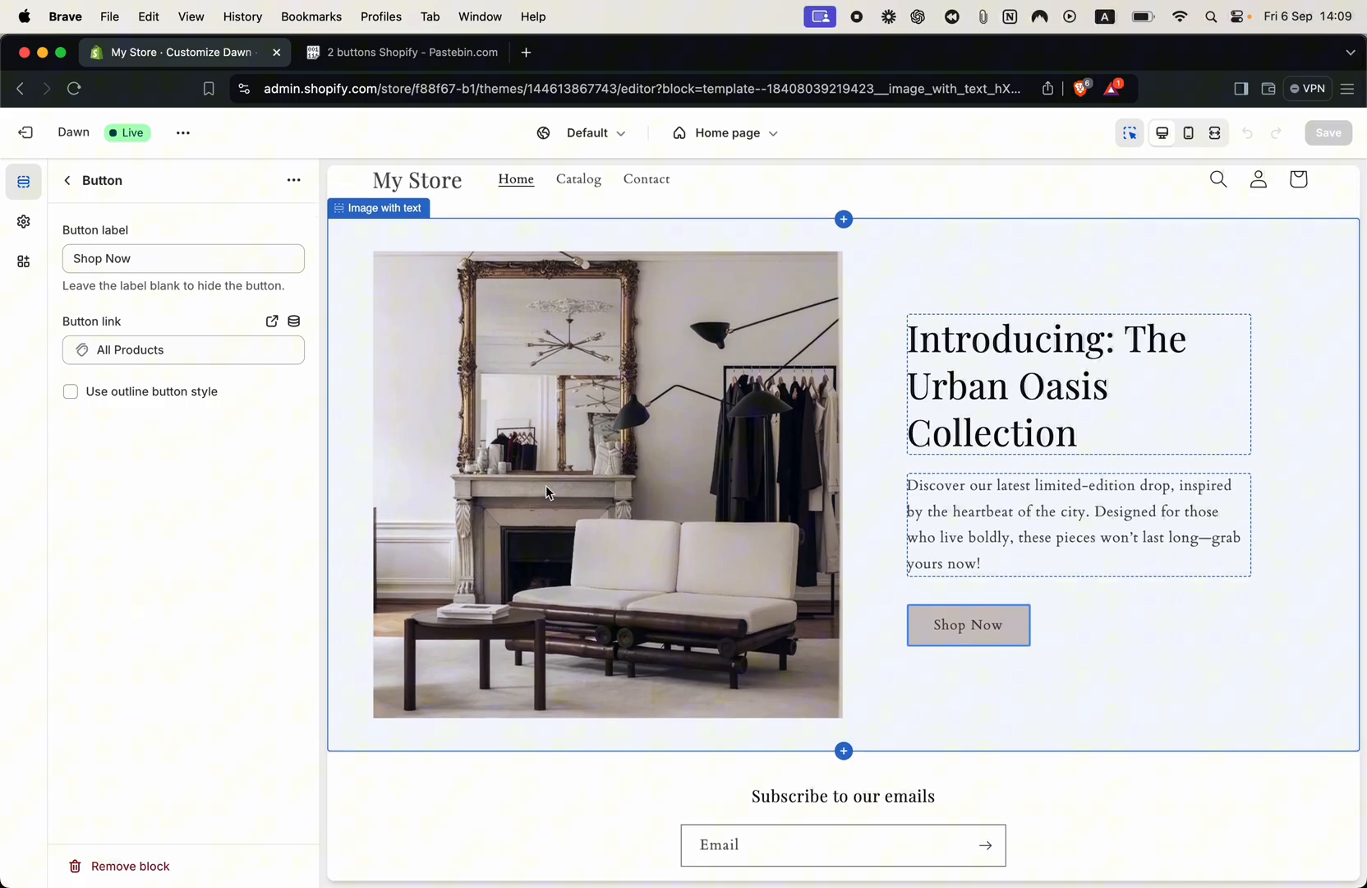
# - Go back to the Home page outline, check Image with text's addable blocks, then dismiss
pyautogui.click(66, 180)
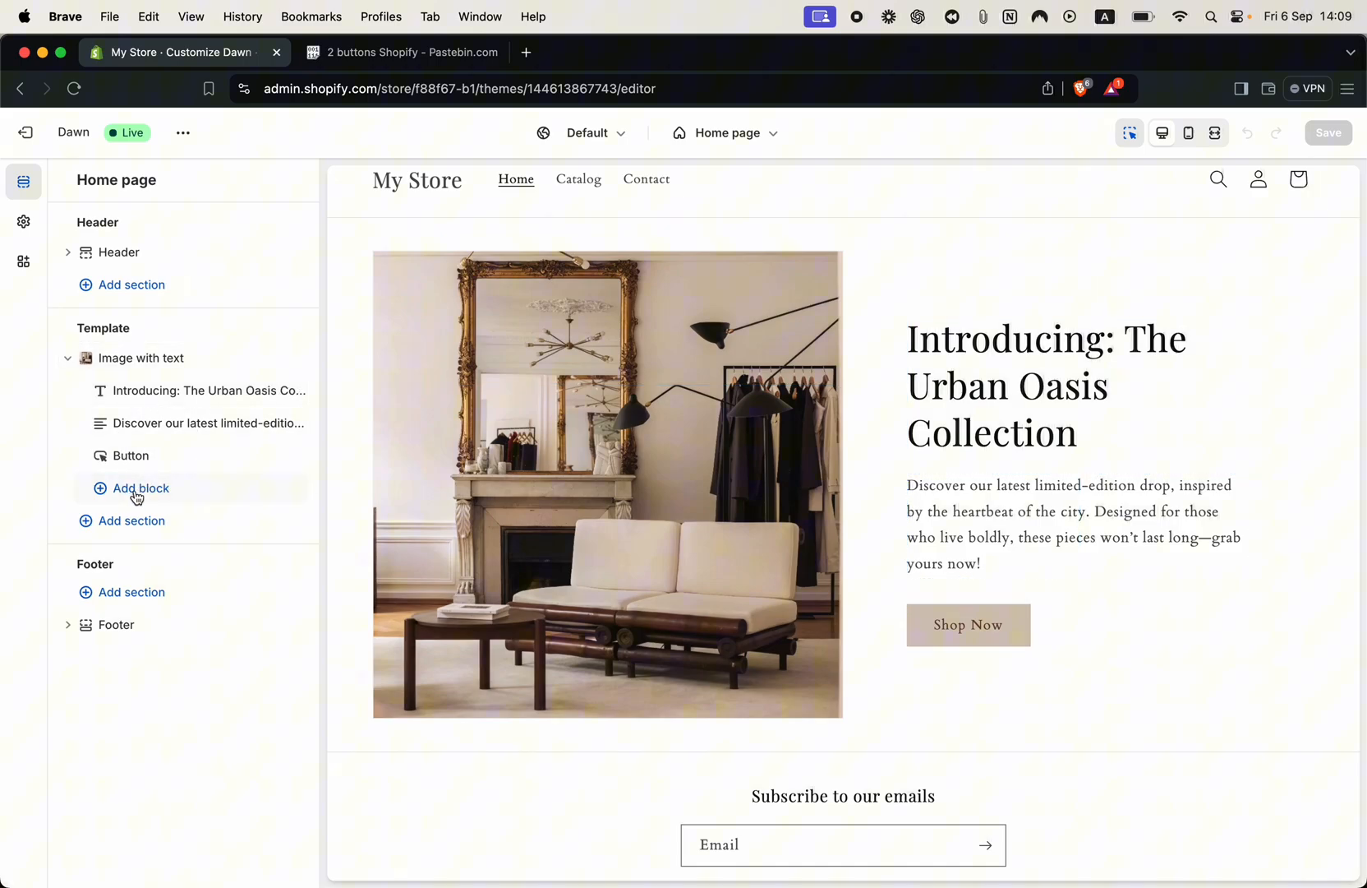
pyautogui.click(141, 487)
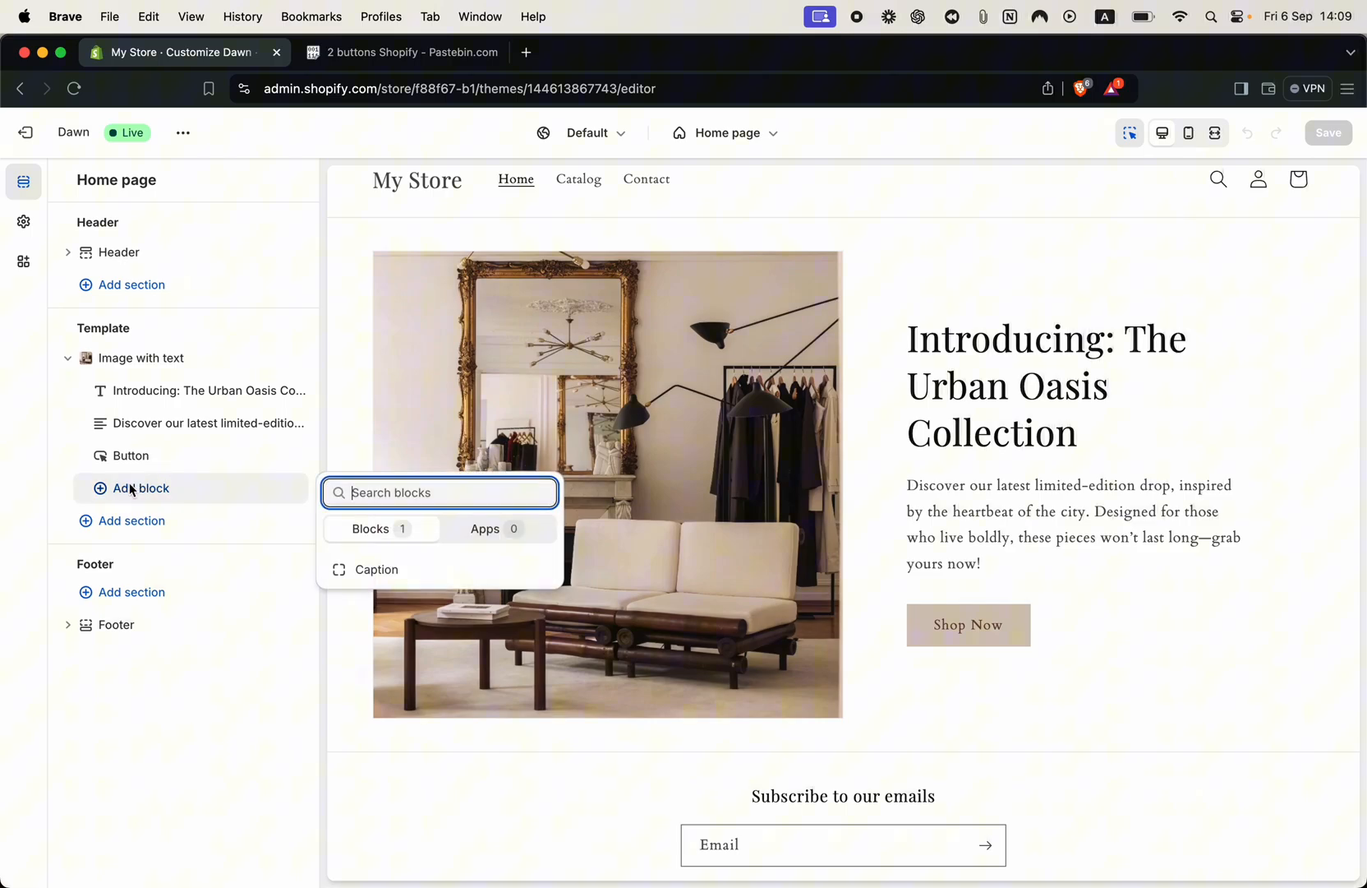
pyautogui.moveTo(376, 570)
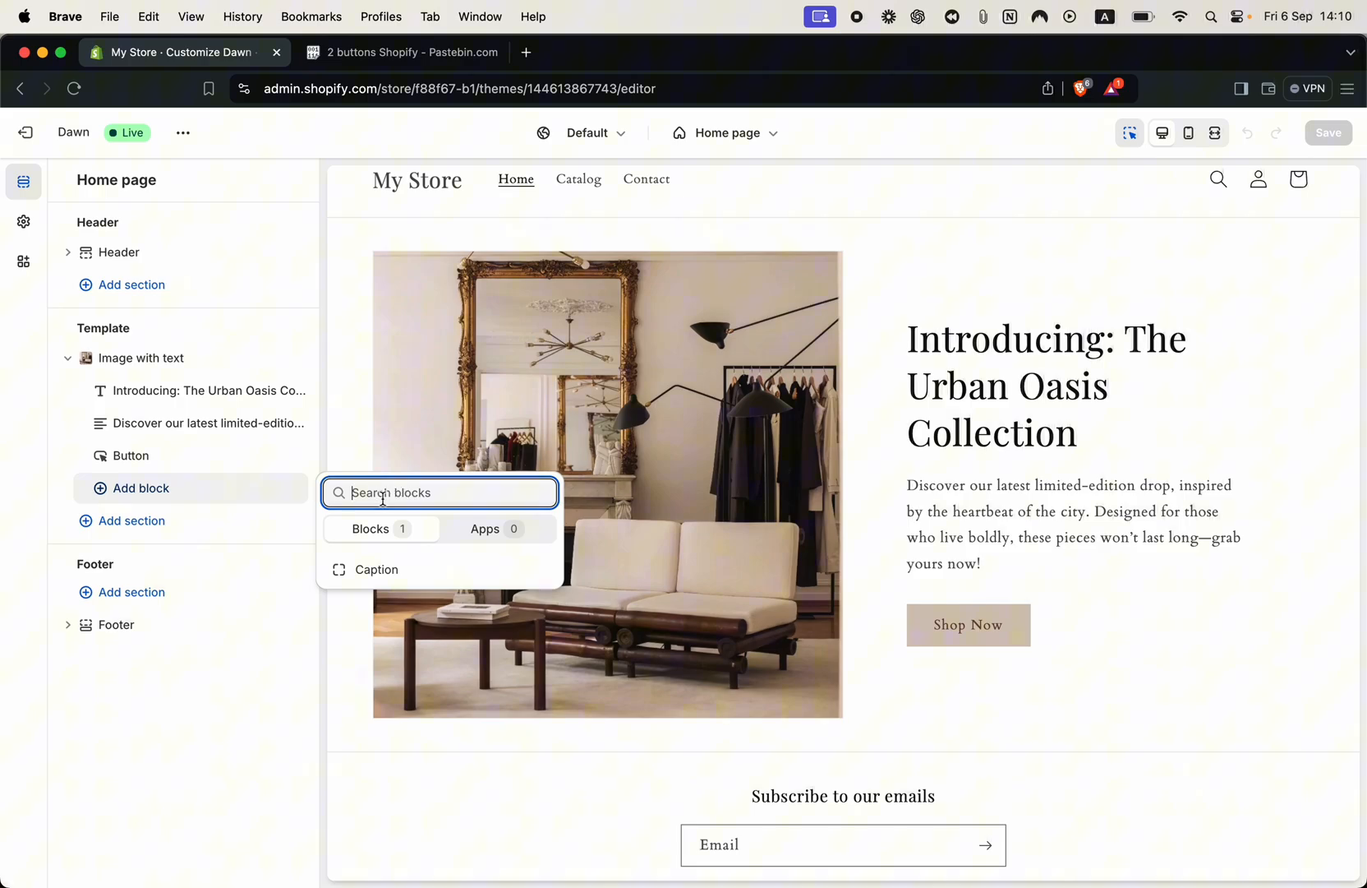
pyautogui.click(131, 456)
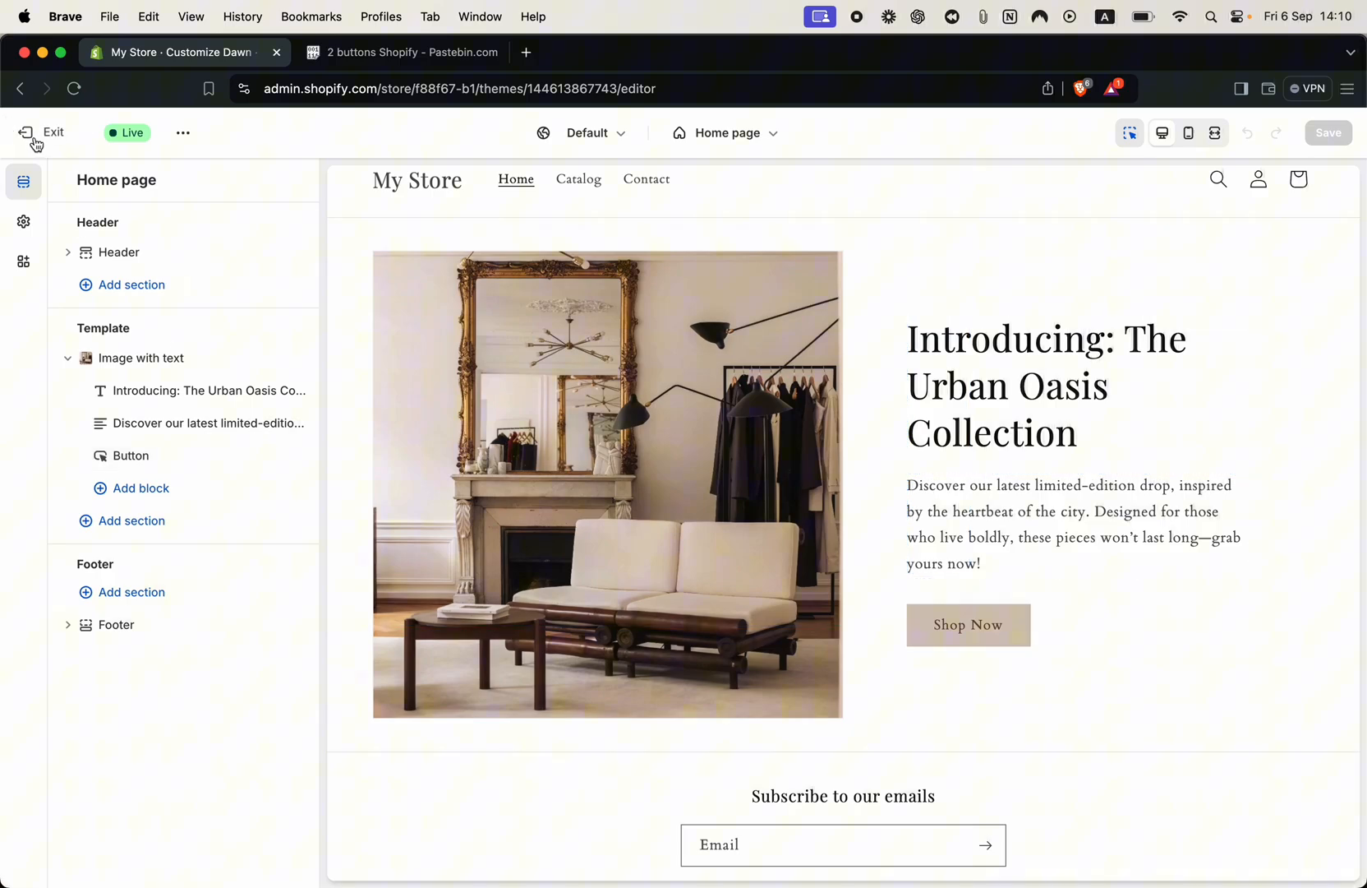
# - Exit to Themes, open Edit code for Dawn, and filter files by 'image-wi'
pyautogui.click(41, 132)
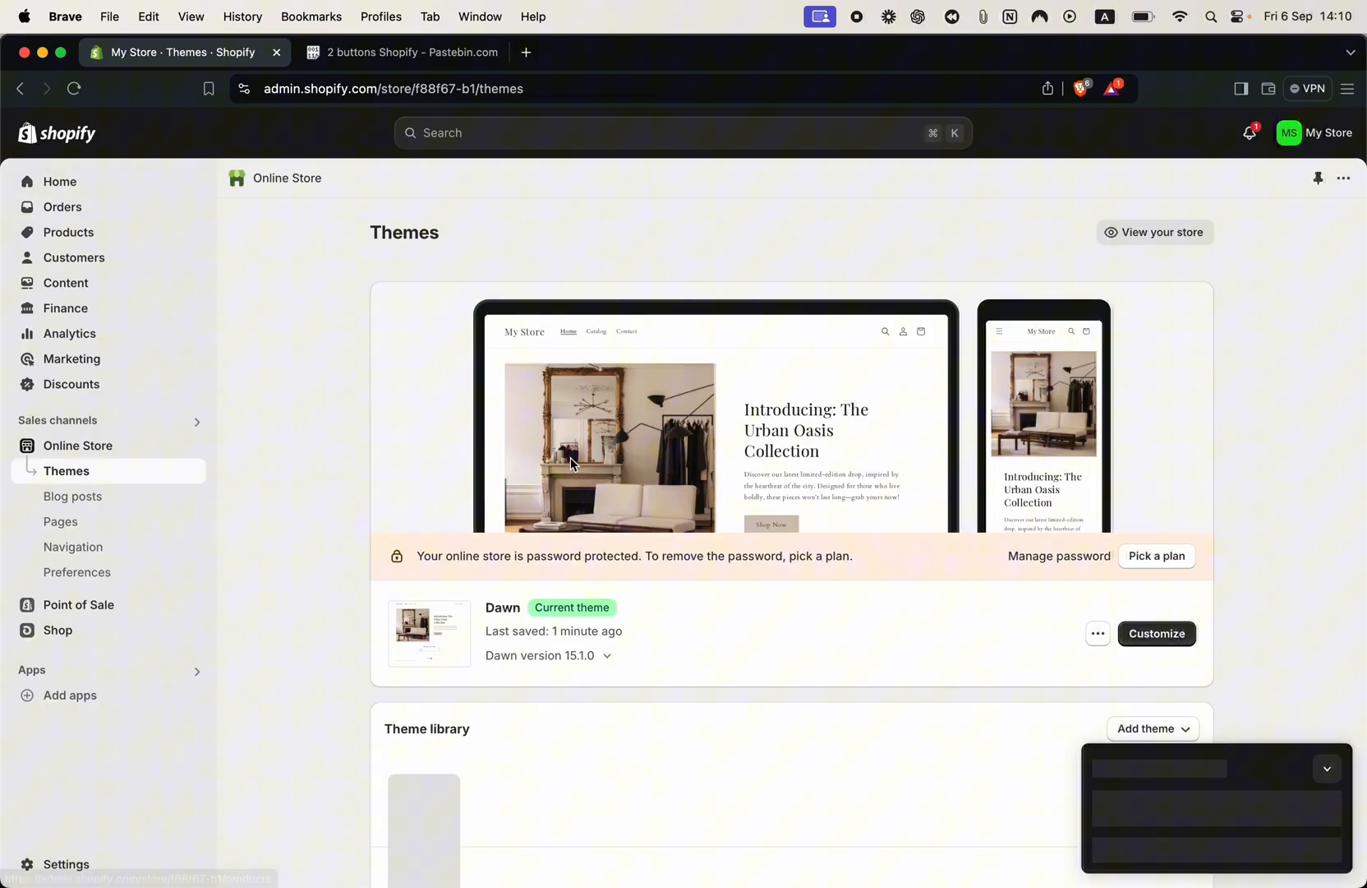
pyautogui.click(1098, 633)
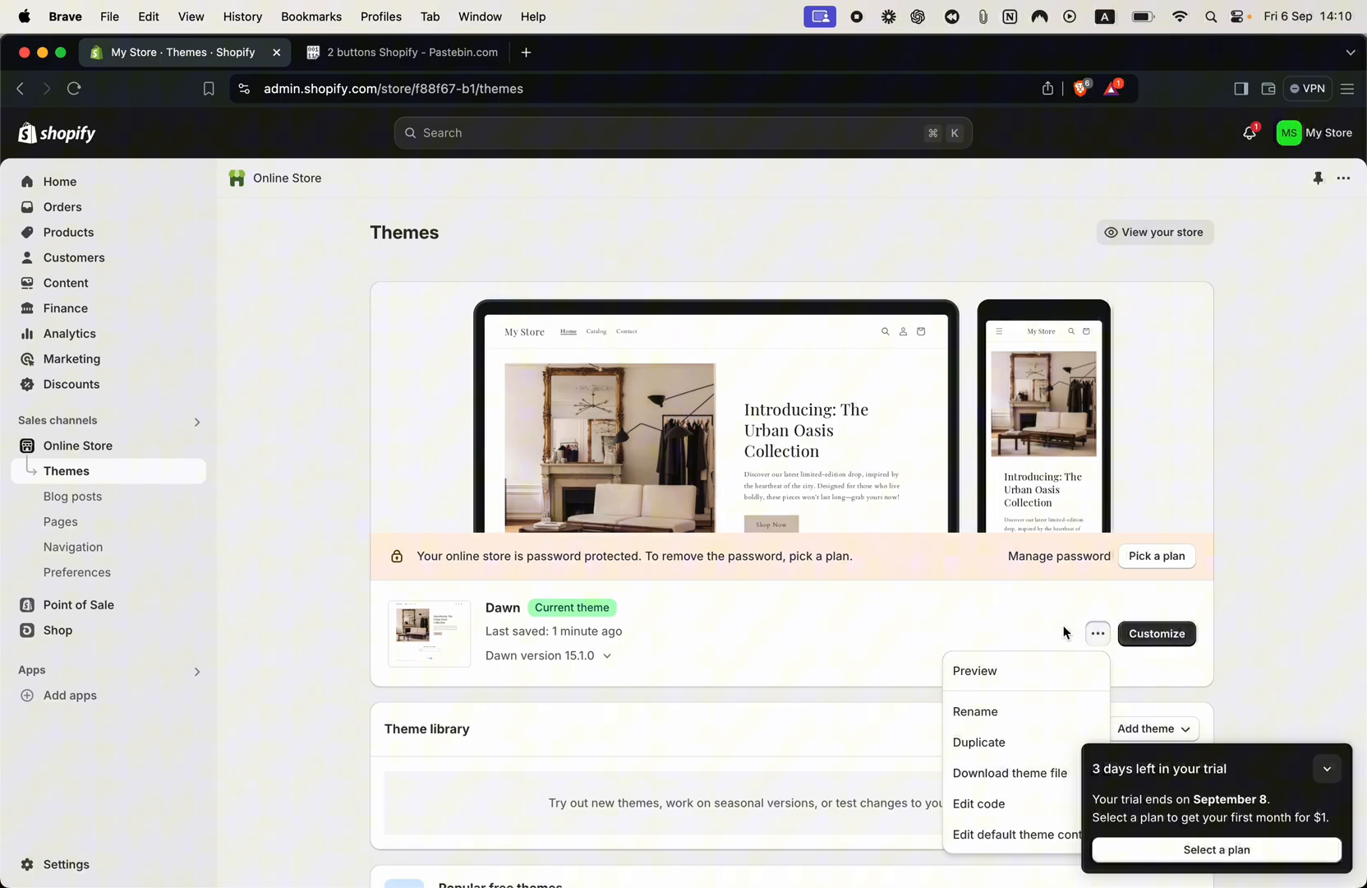
pyautogui.moveTo(979, 803)
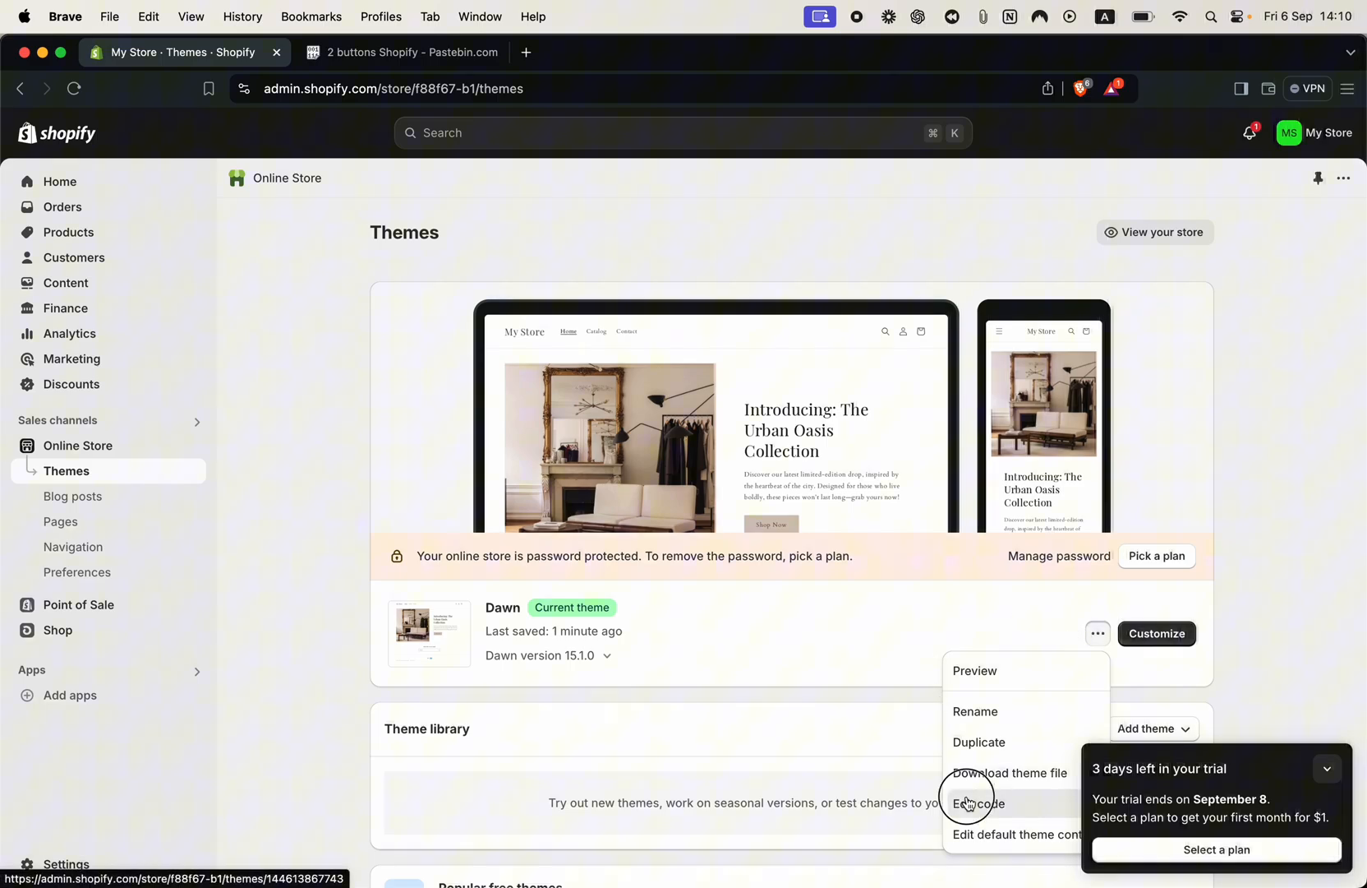
pyautogui.click(979, 803)
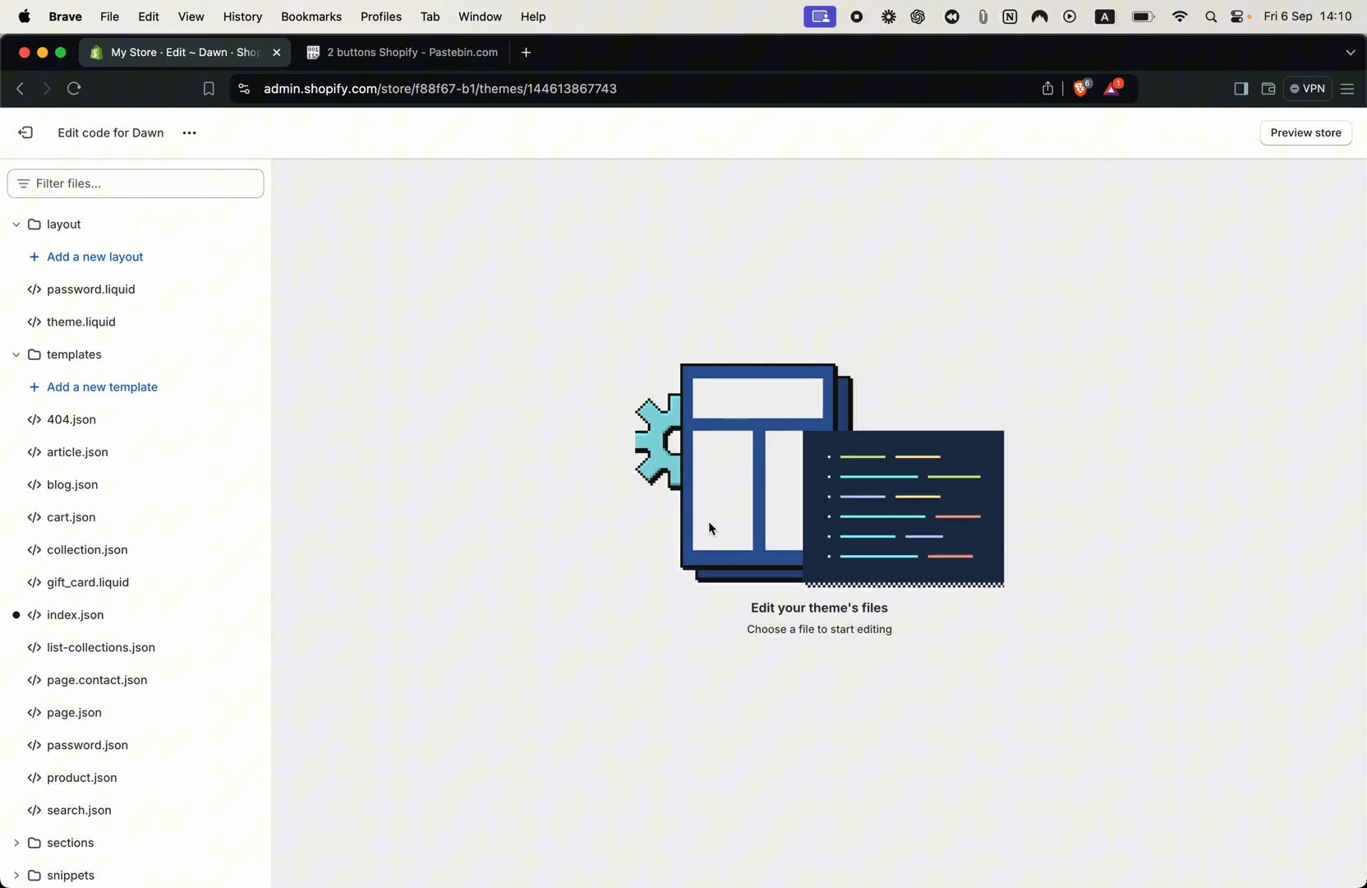
pyautogui.write('image-')
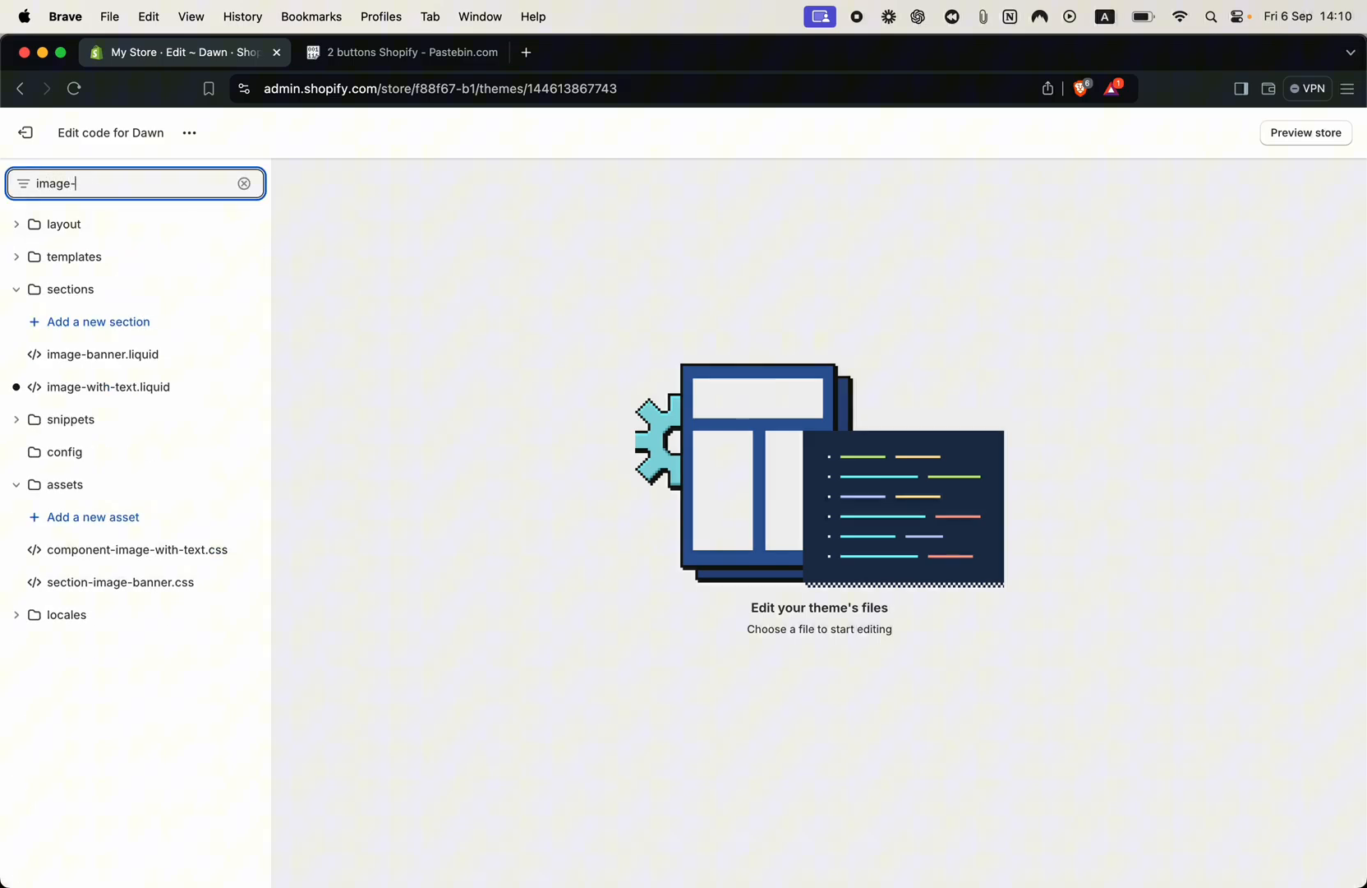
pyautogui.write('wi')
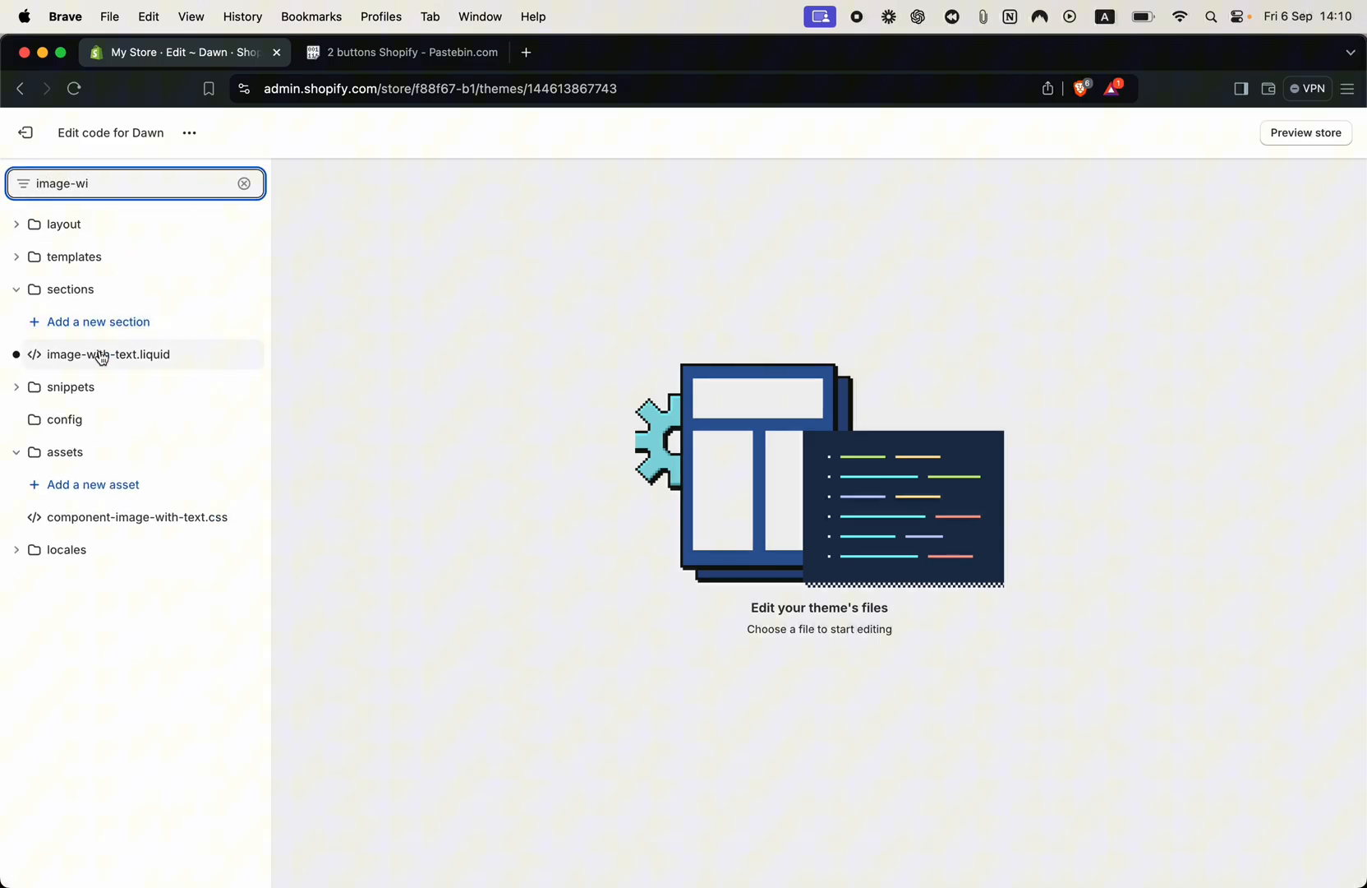
# - In image-with-text.liquid, change the button block limit from 1 to 2 and save
pyautogui.click(109, 354)
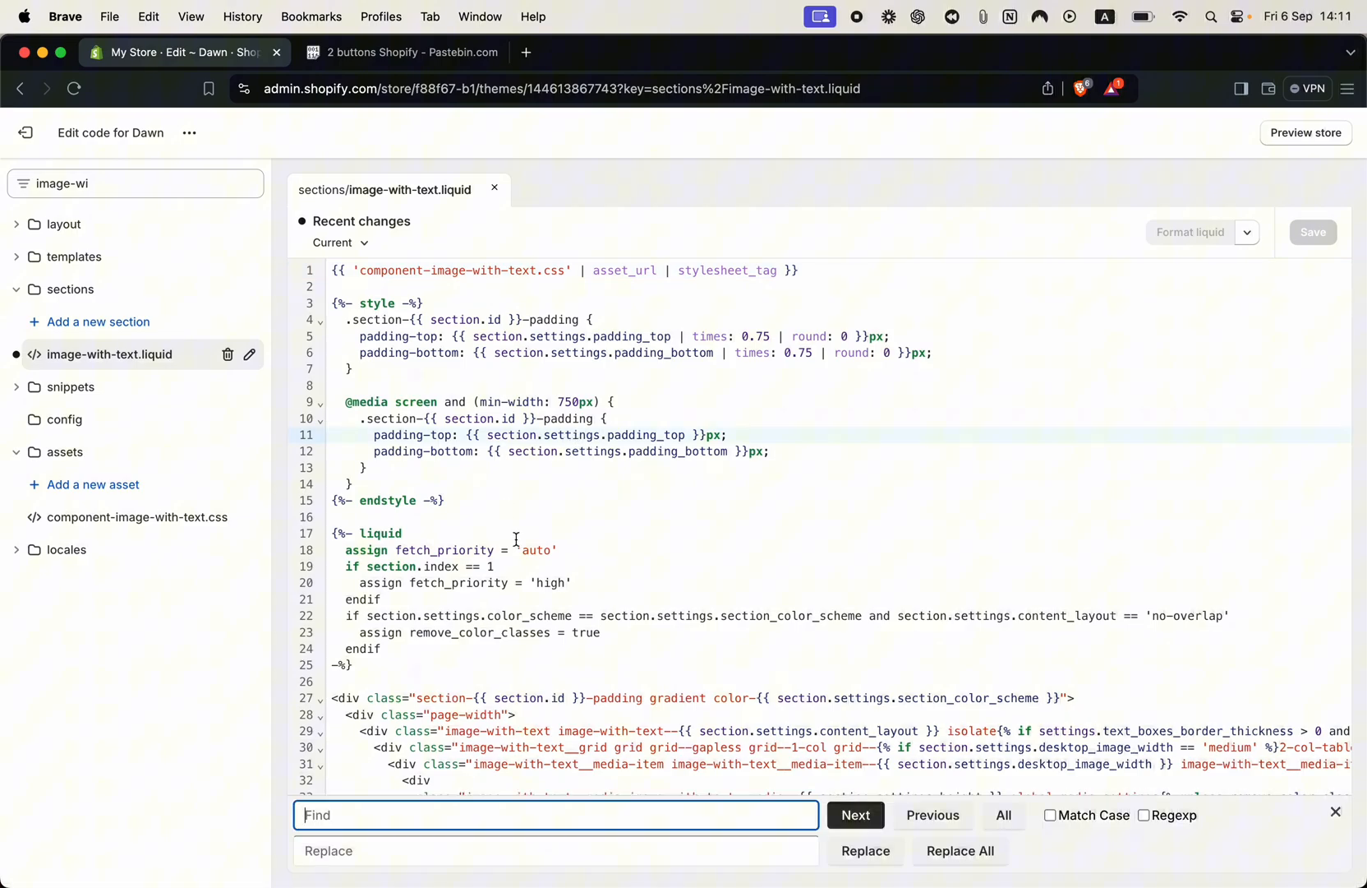
pyautogui.write('button.name')
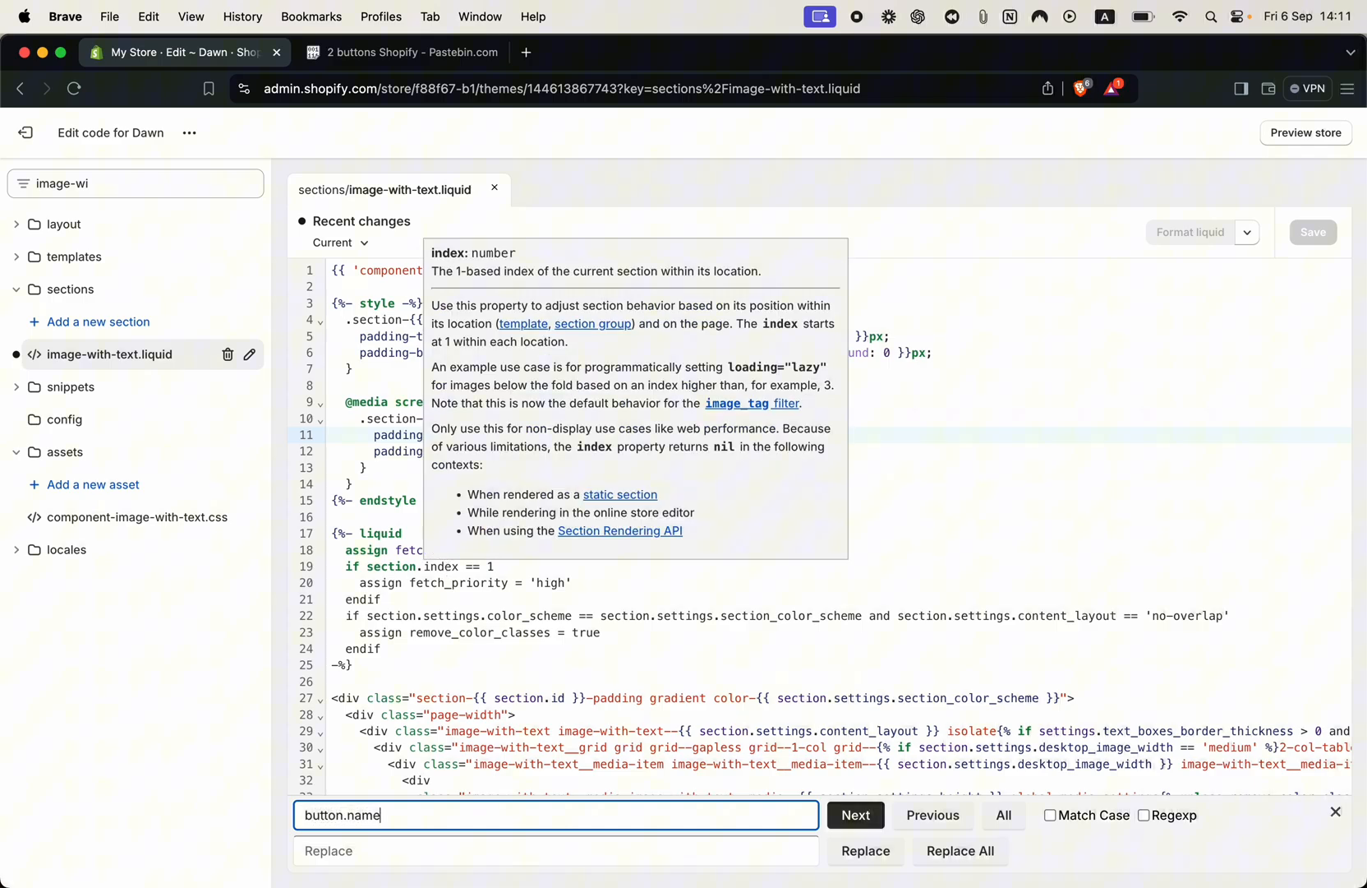
pyautogui.click(855, 814)
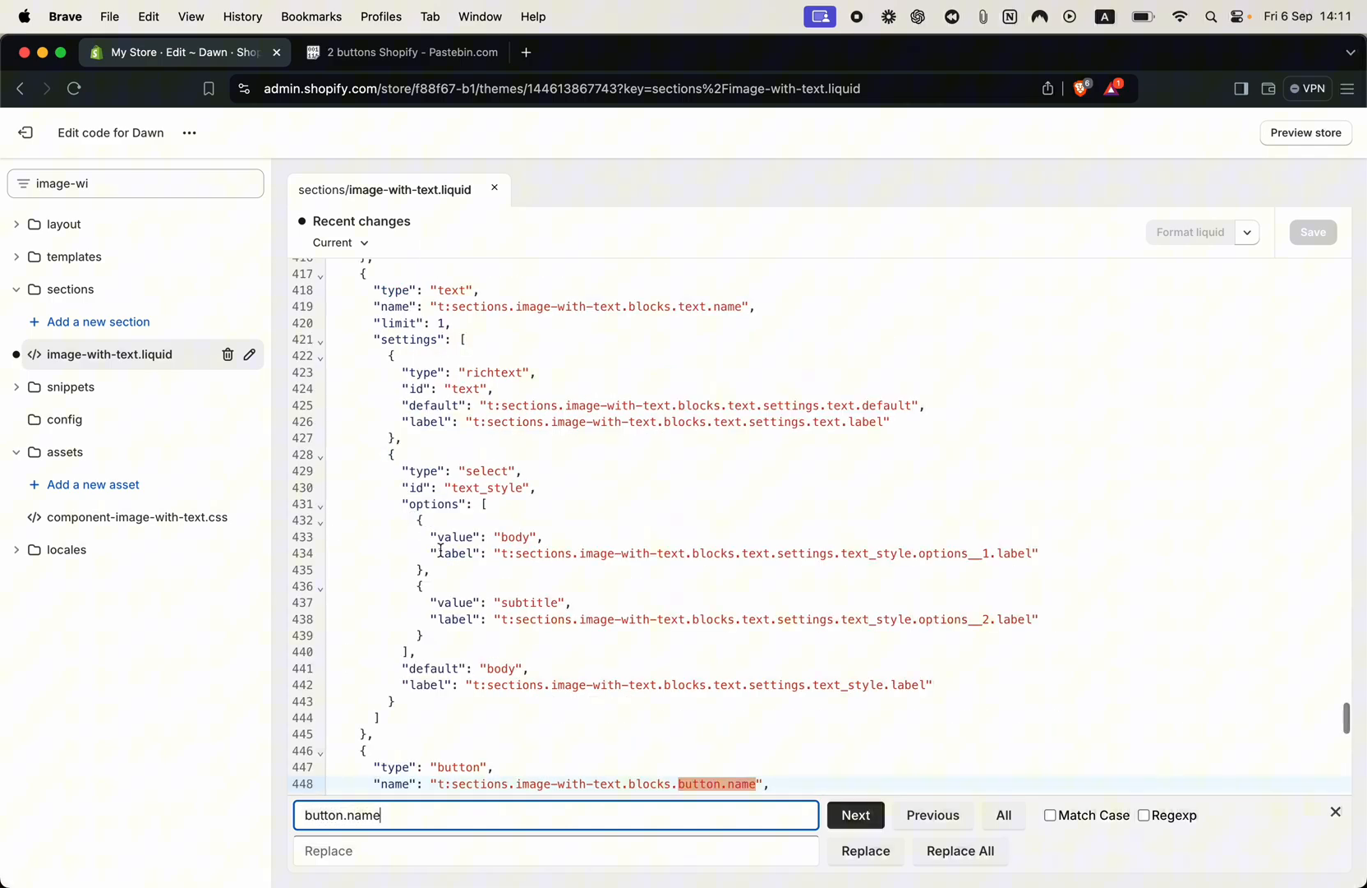
pyautogui.click(854, 814)
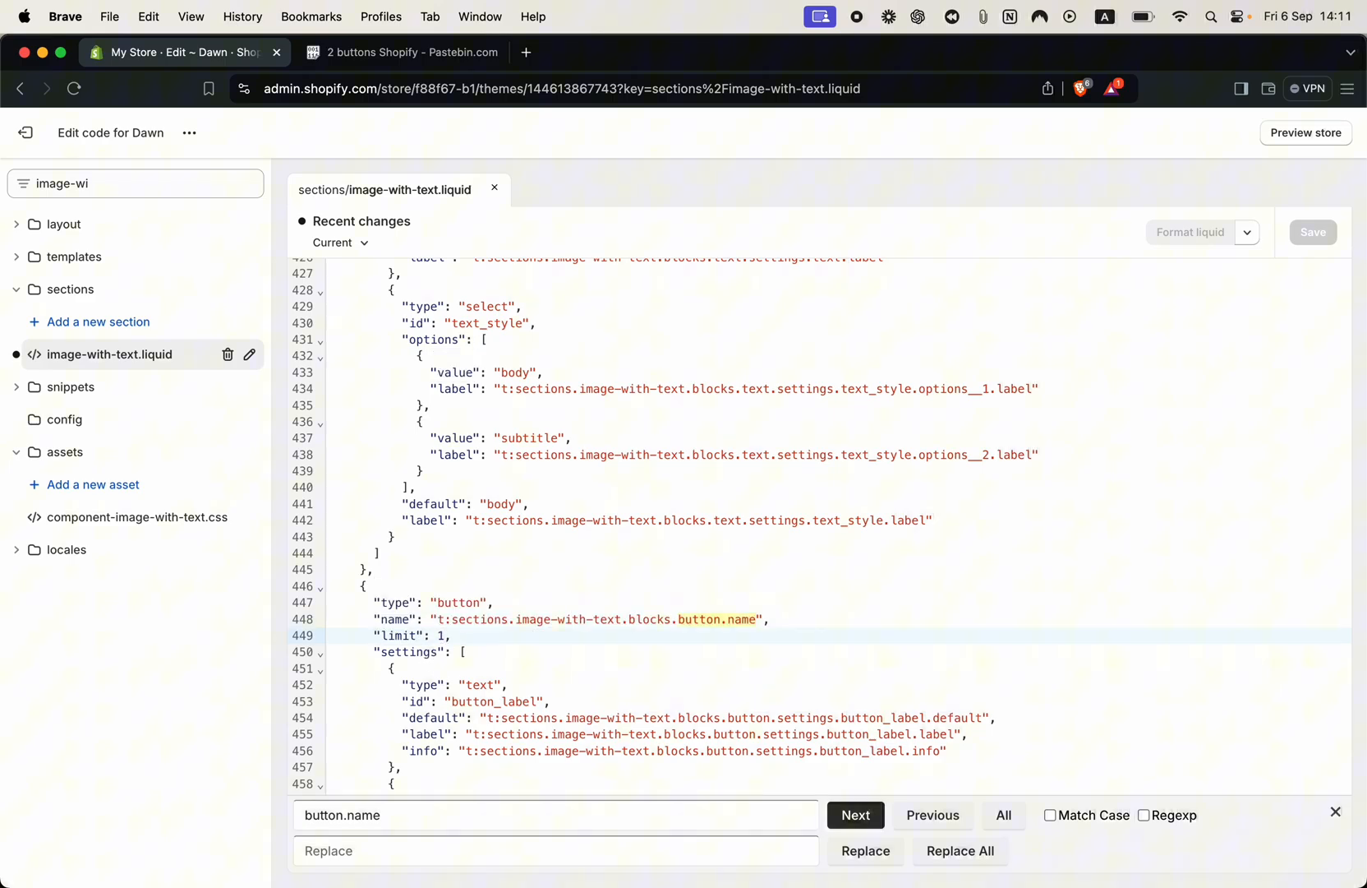
pyautogui.write('2')
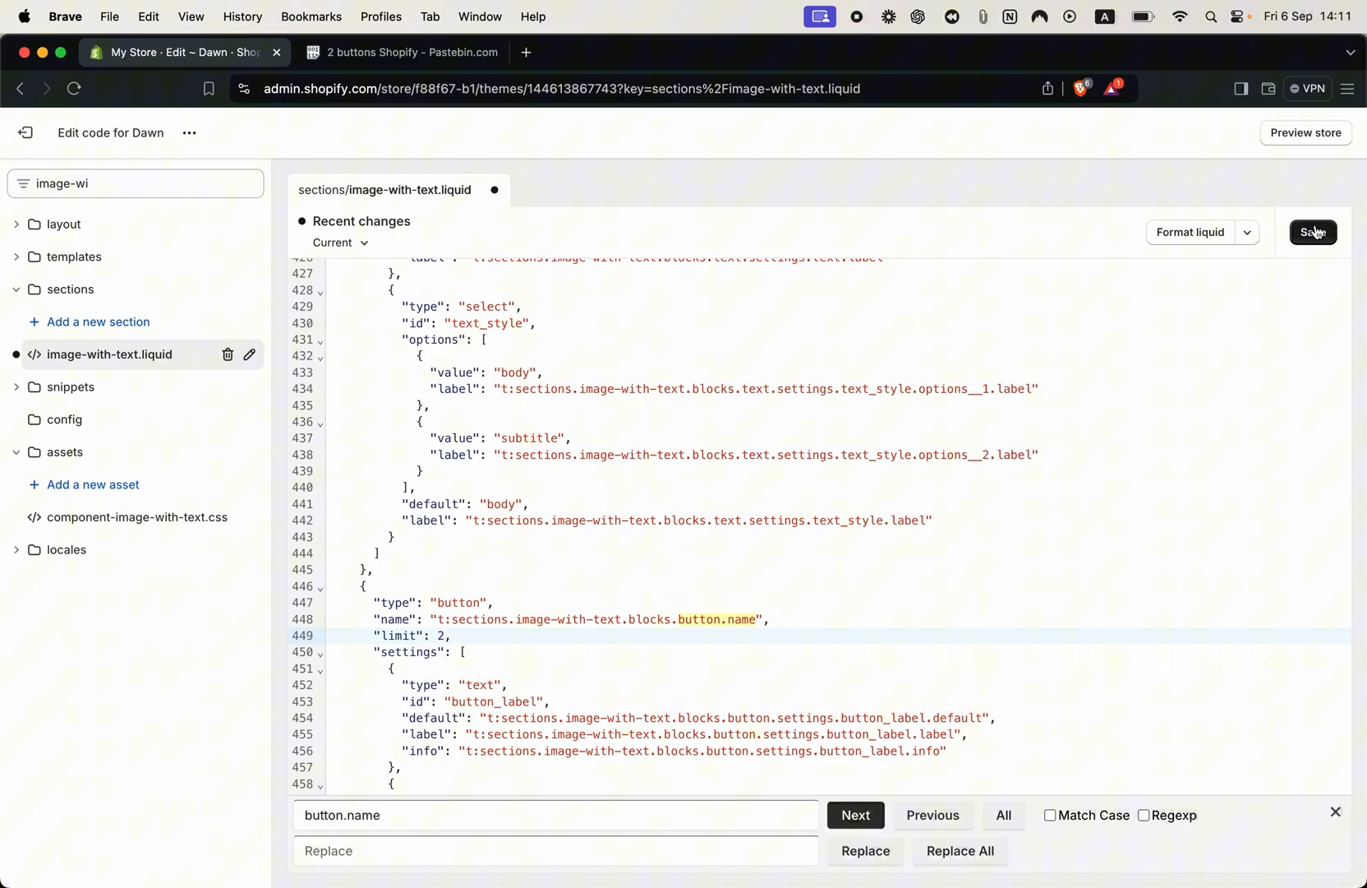
pyautogui.click(1313, 232)
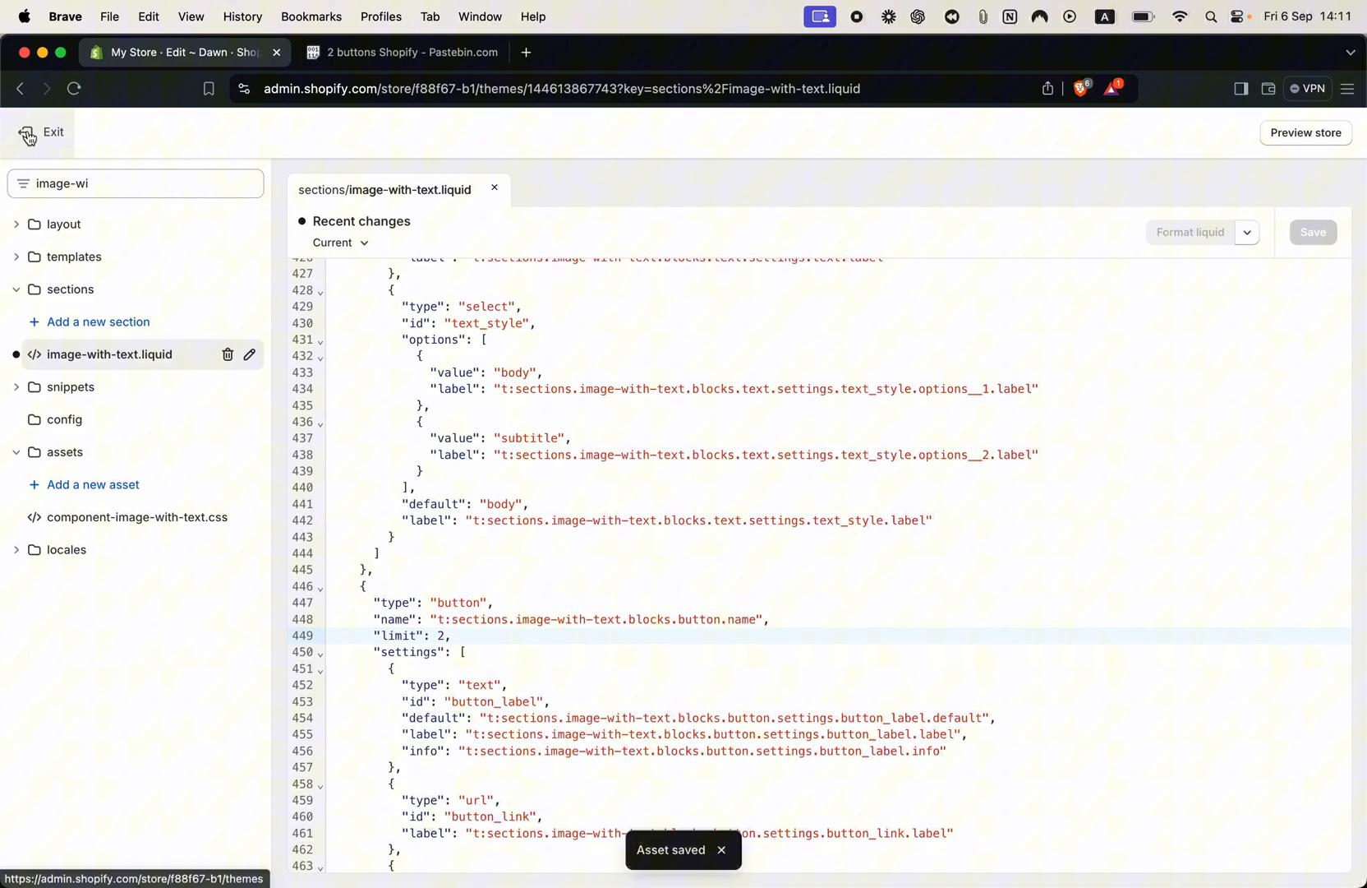
# - Reopen the Dawn customizer and add a Button block labelled 'Our Story'
pyautogui.click(41, 131)
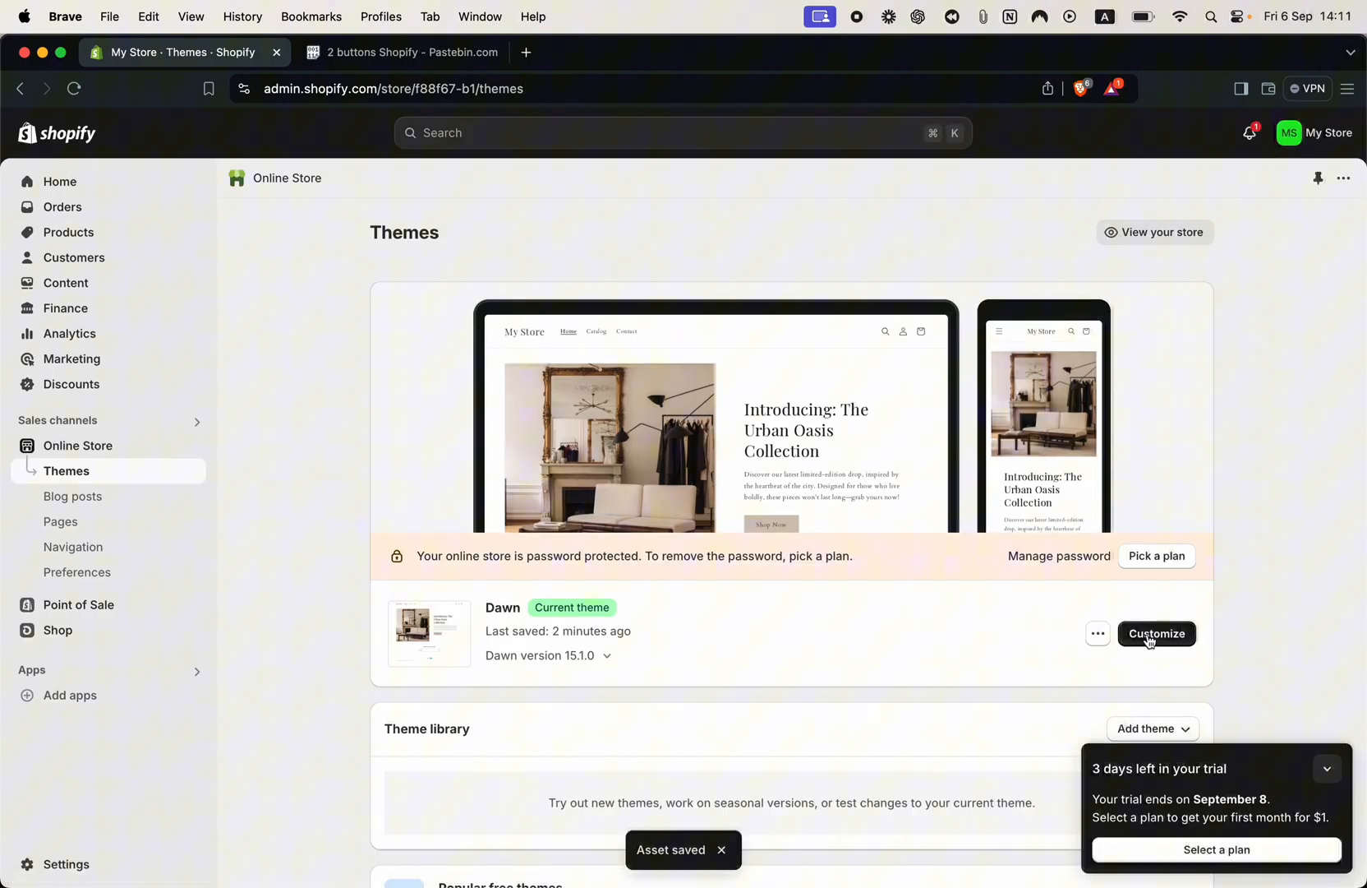
pyautogui.click(1156, 632)
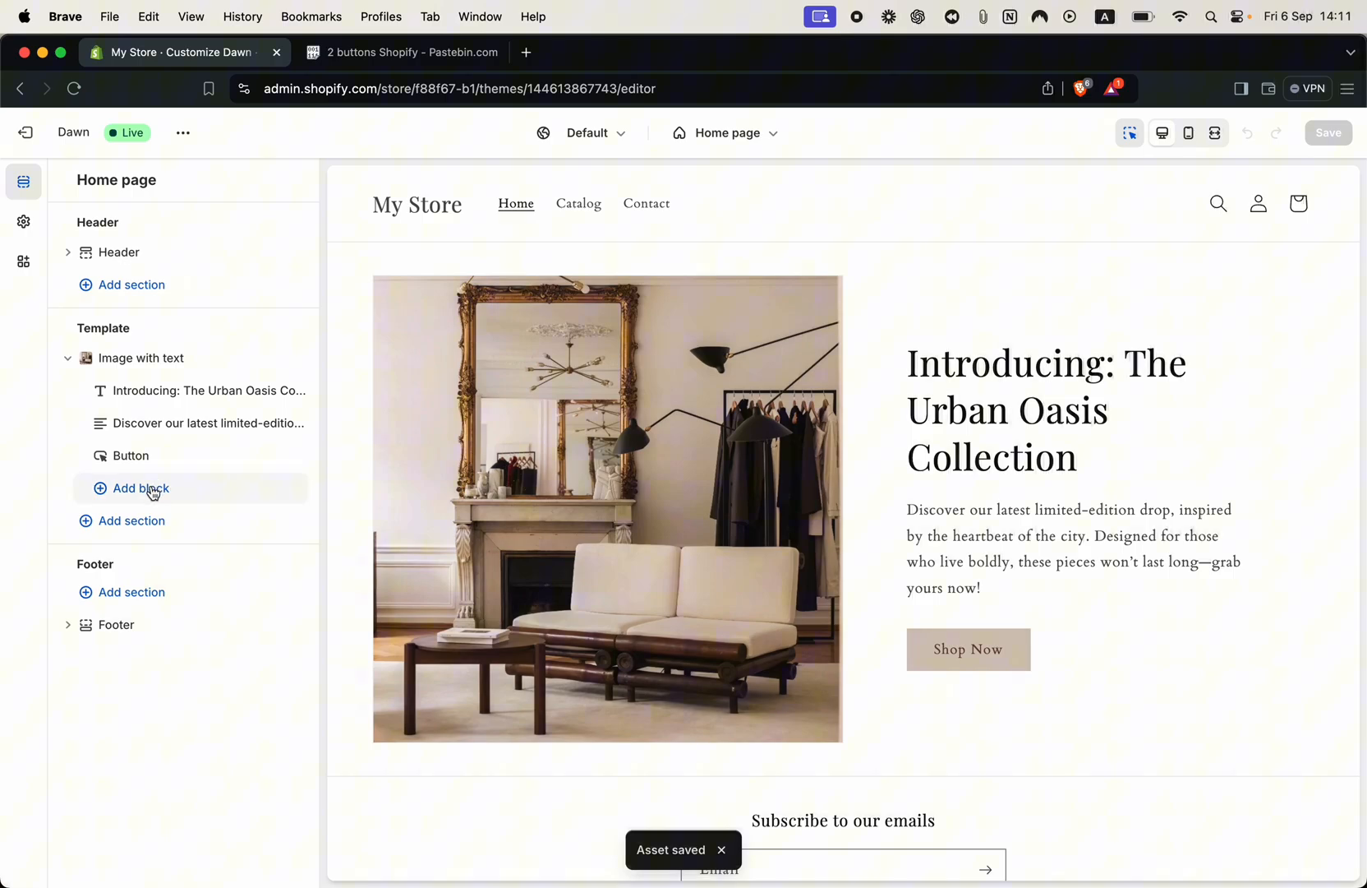
pyautogui.click(140, 487)
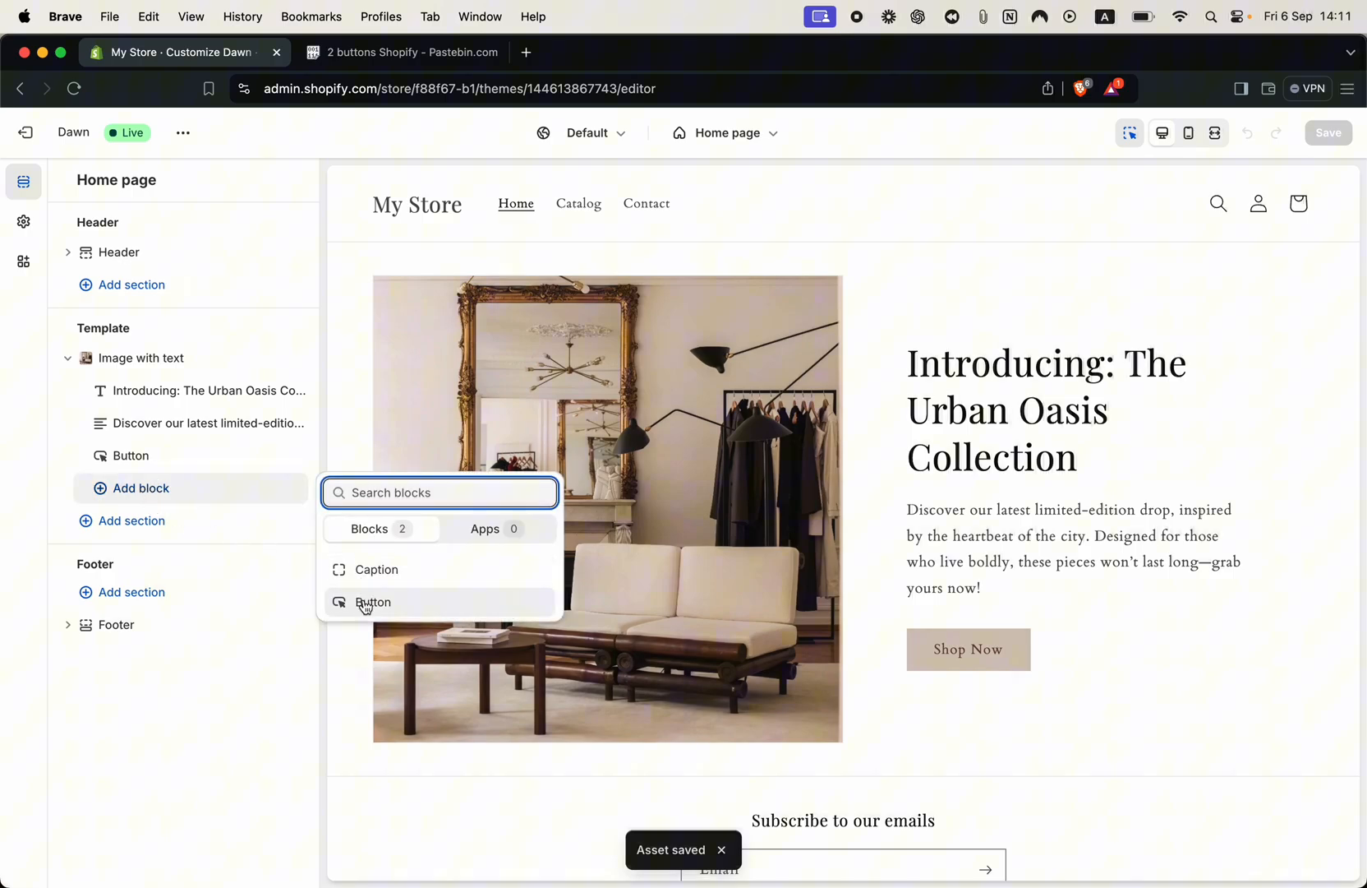
pyautogui.click(374, 601)
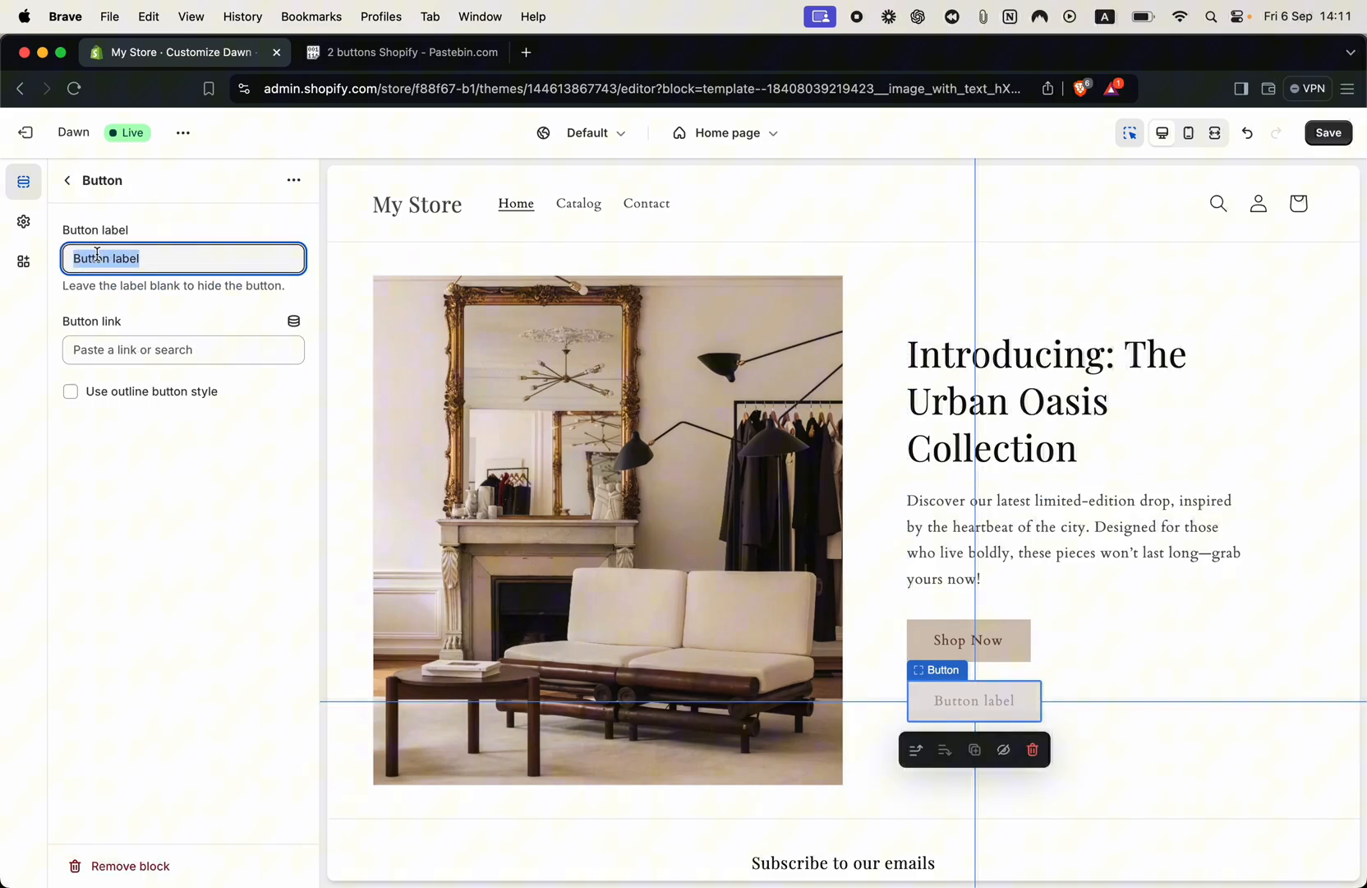
pyautogui.write('Our Stor')
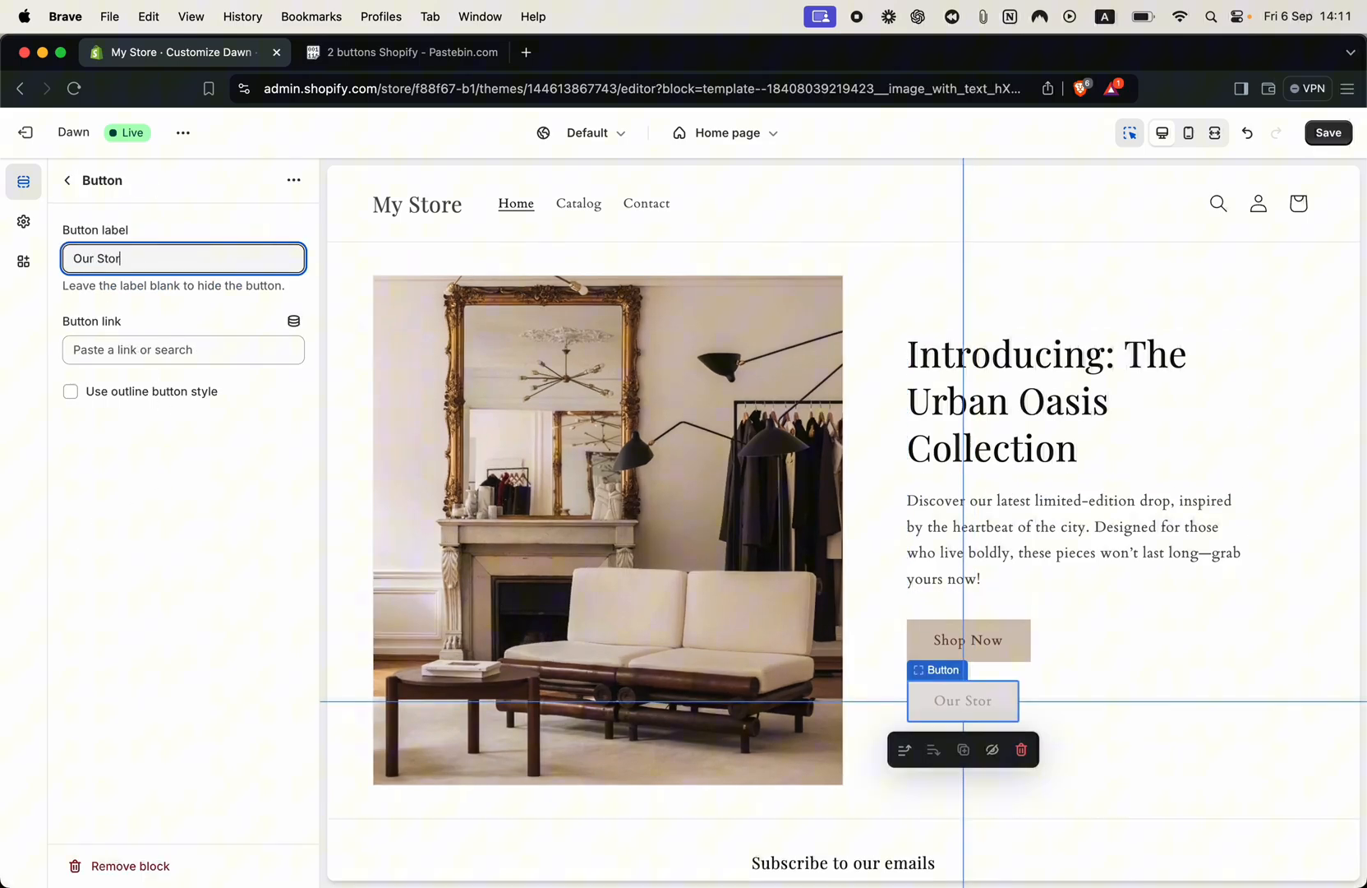
pyautogui.write('y')
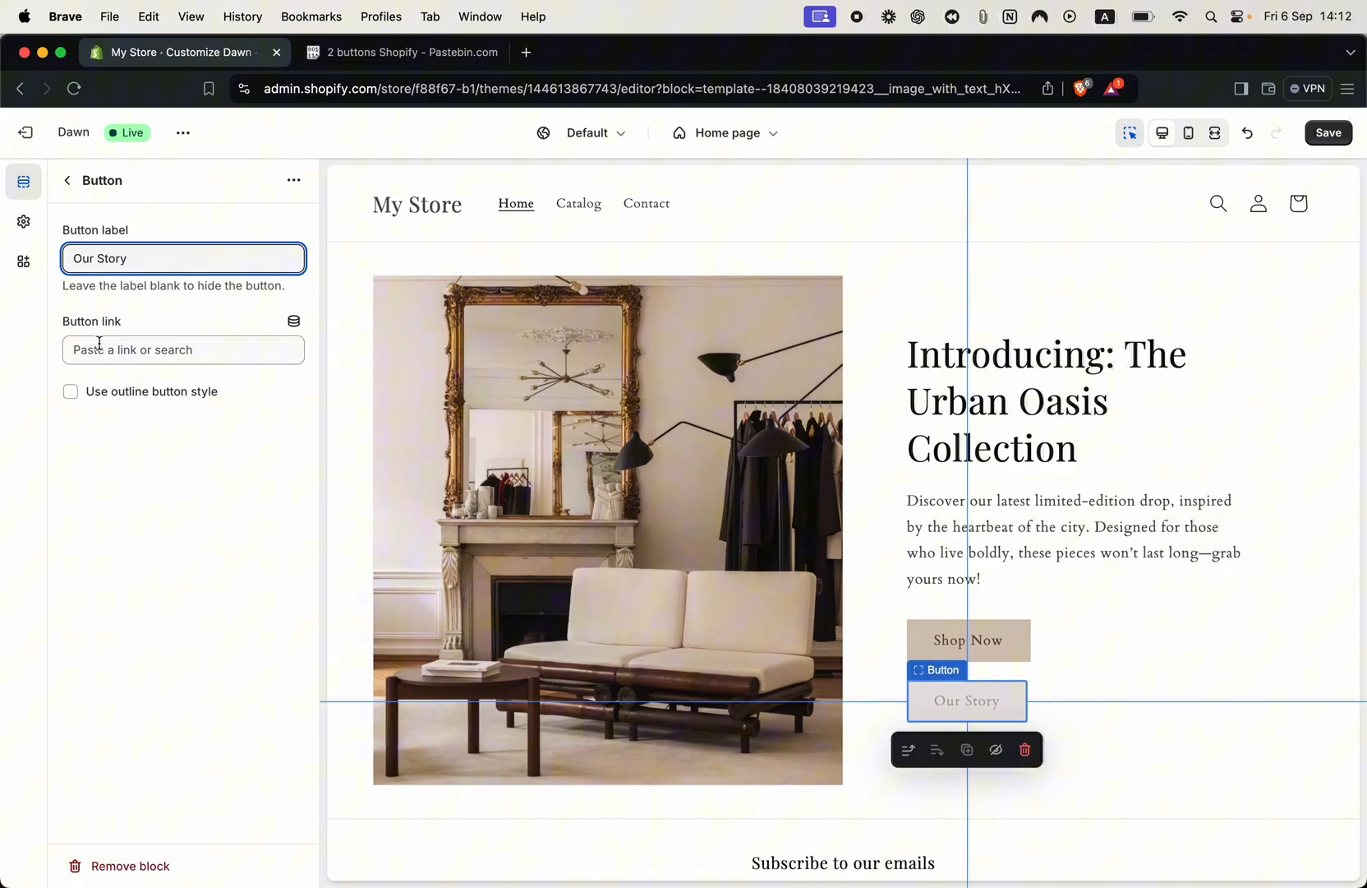
# - Link the Our Story button to All products and enable the outline button style
pyautogui.click(184, 349)
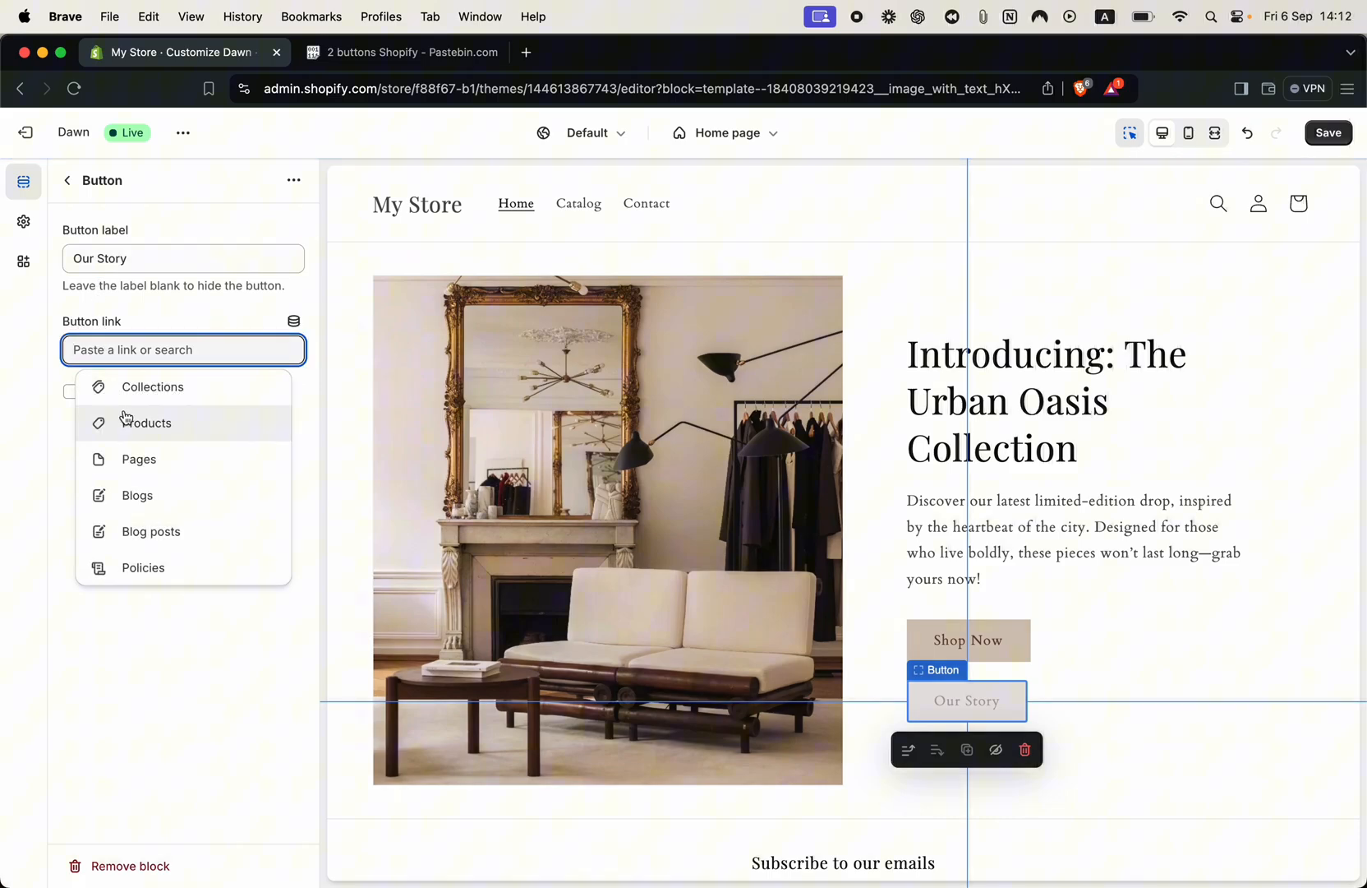
pyautogui.click(148, 423)
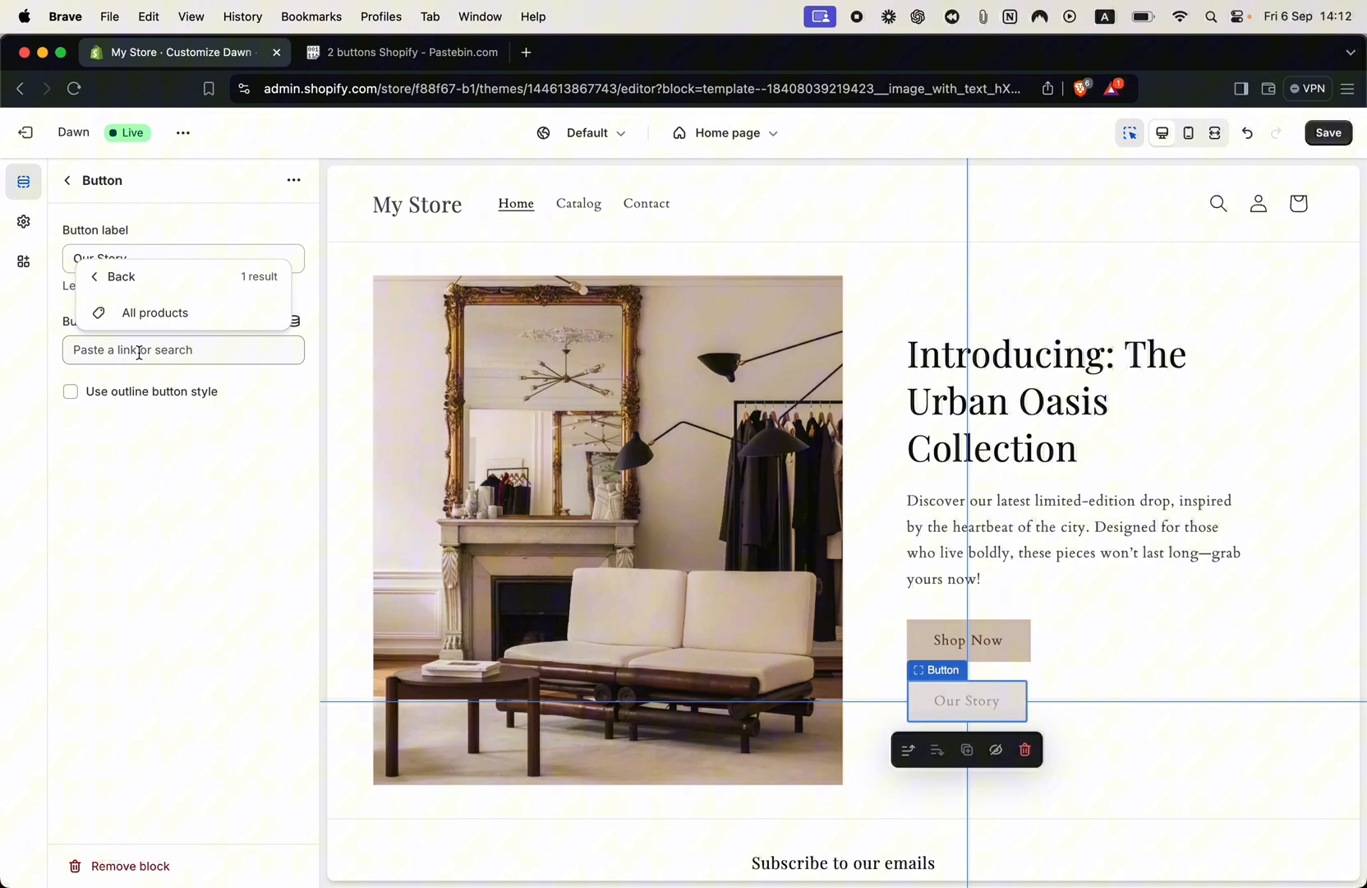
pyautogui.click(154, 314)
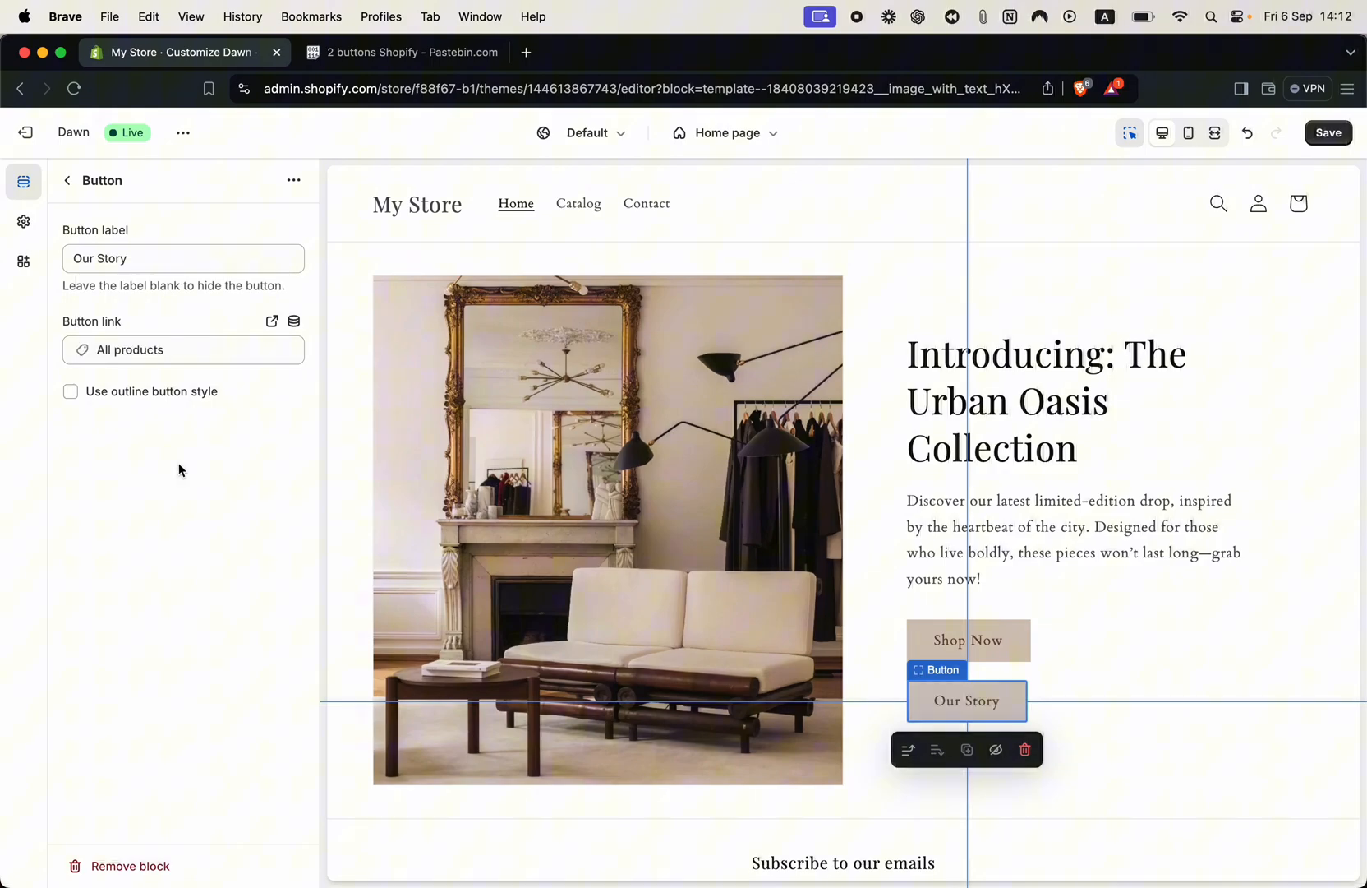
pyautogui.moveTo(154, 456)
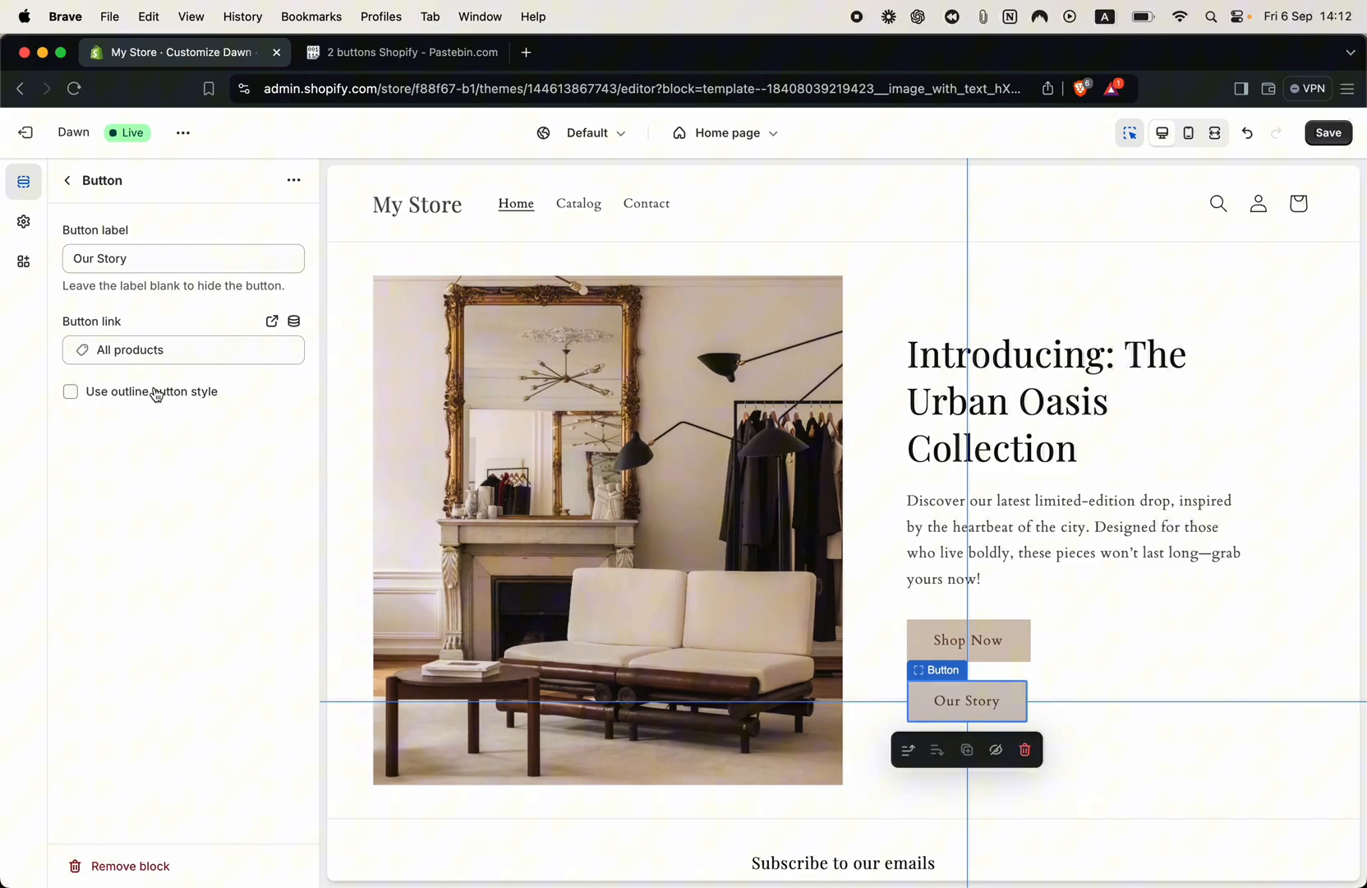
pyautogui.click(70, 391)
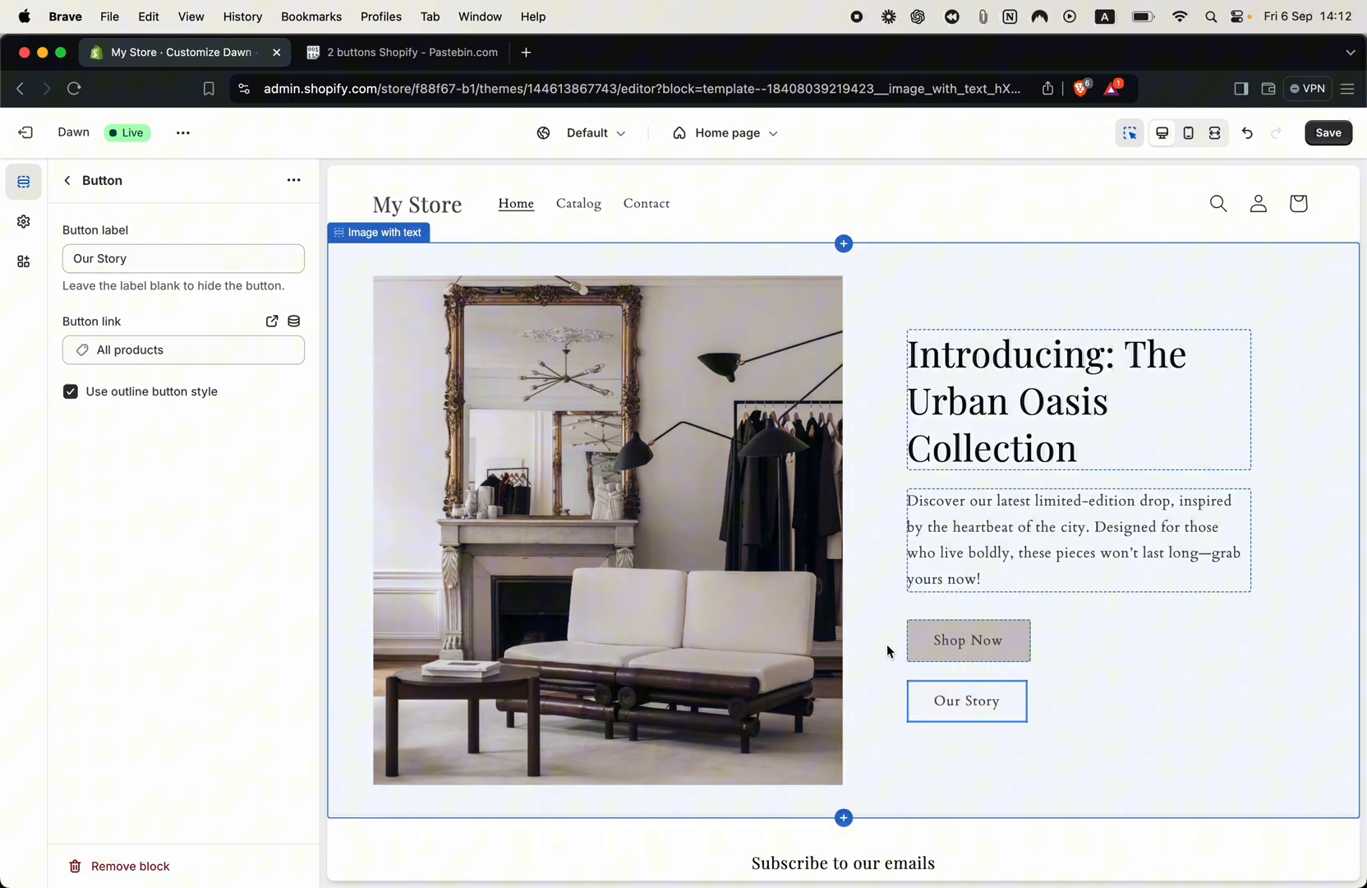
pyautogui.click(967, 700)
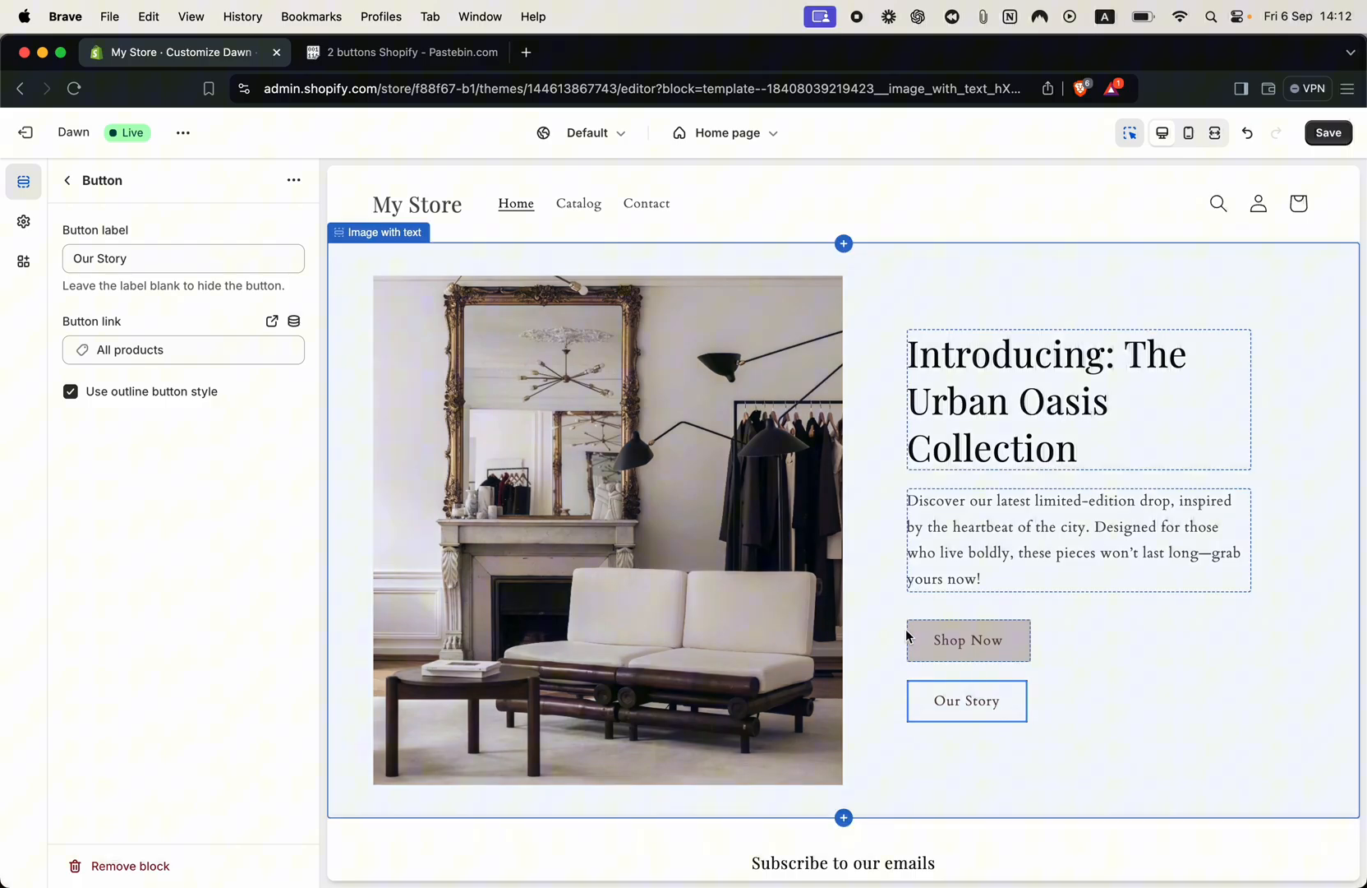
pyautogui.moveTo(877, 615)
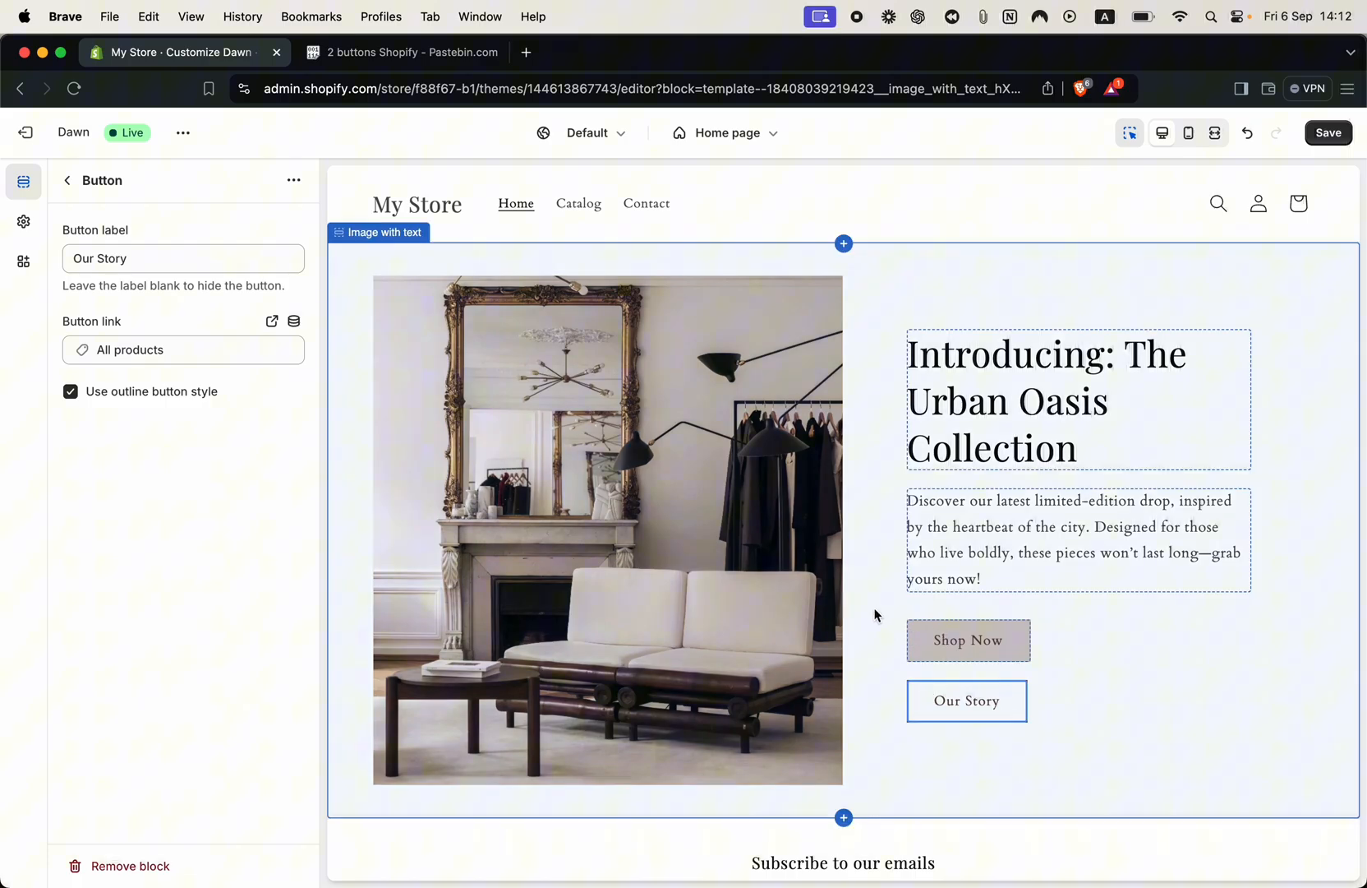
pyautogui.moveTo(1037, 672)
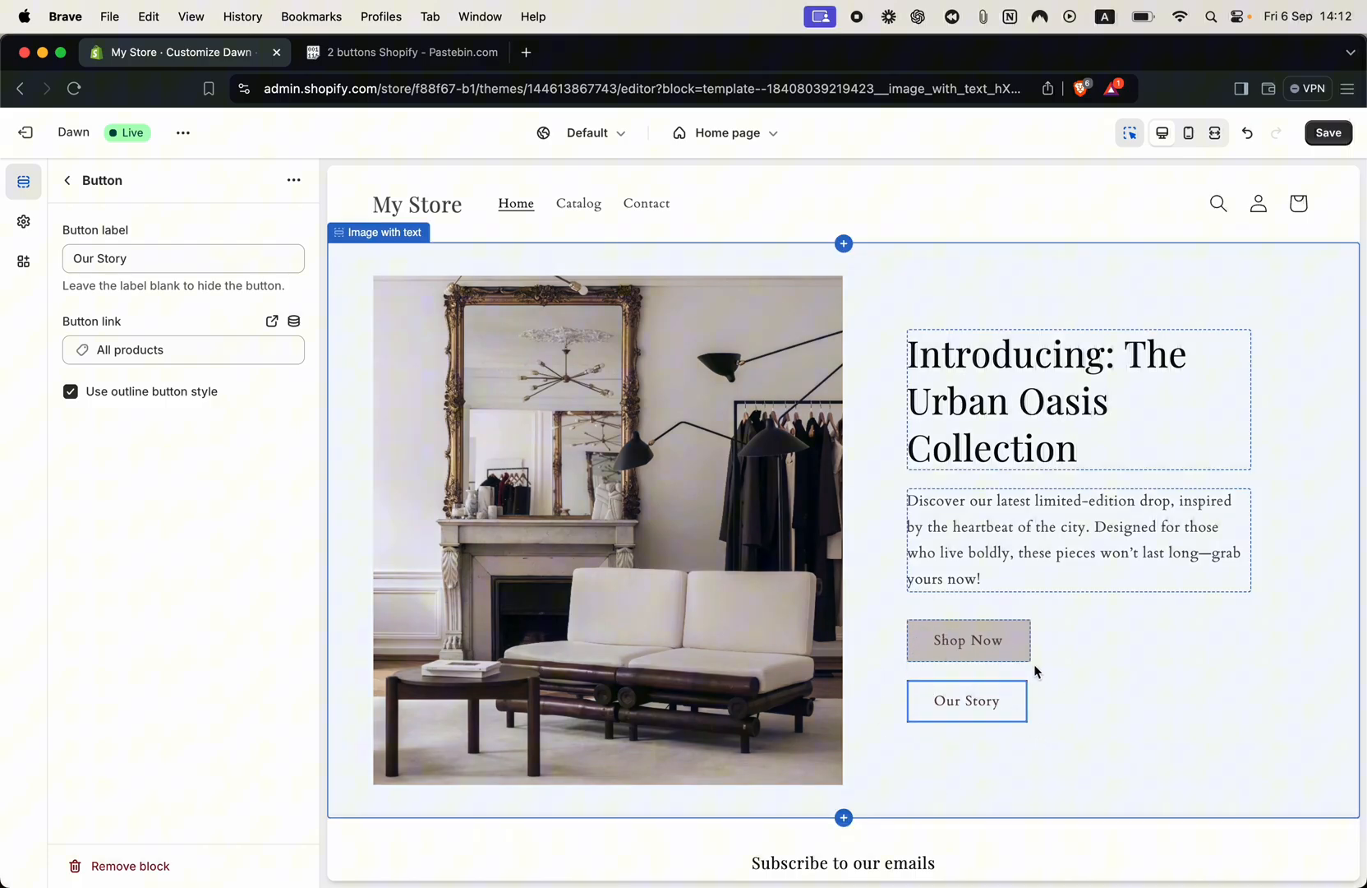
pyautogui.click(967, 639)
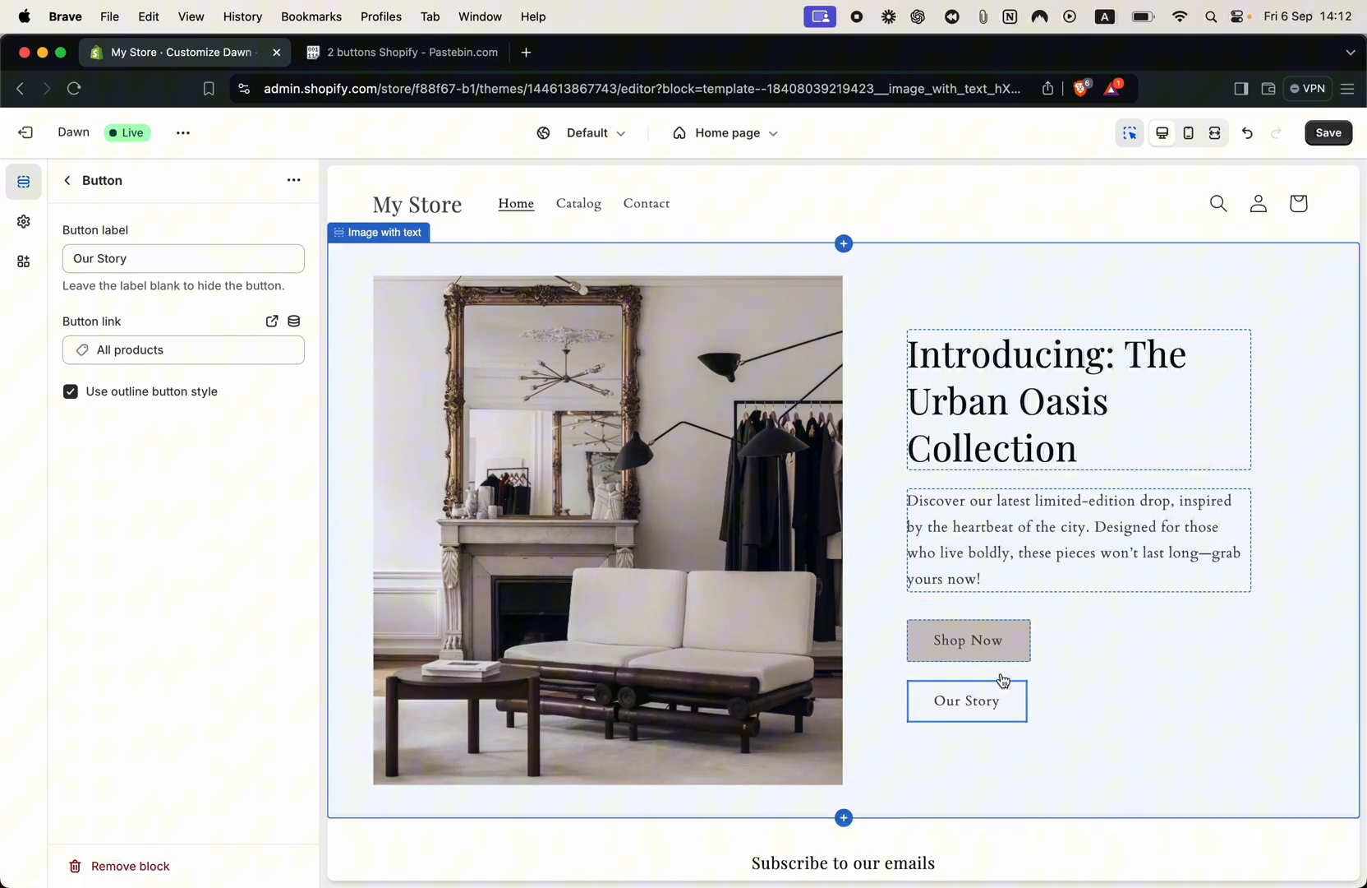
pyautogui.moveTo(530, 347)
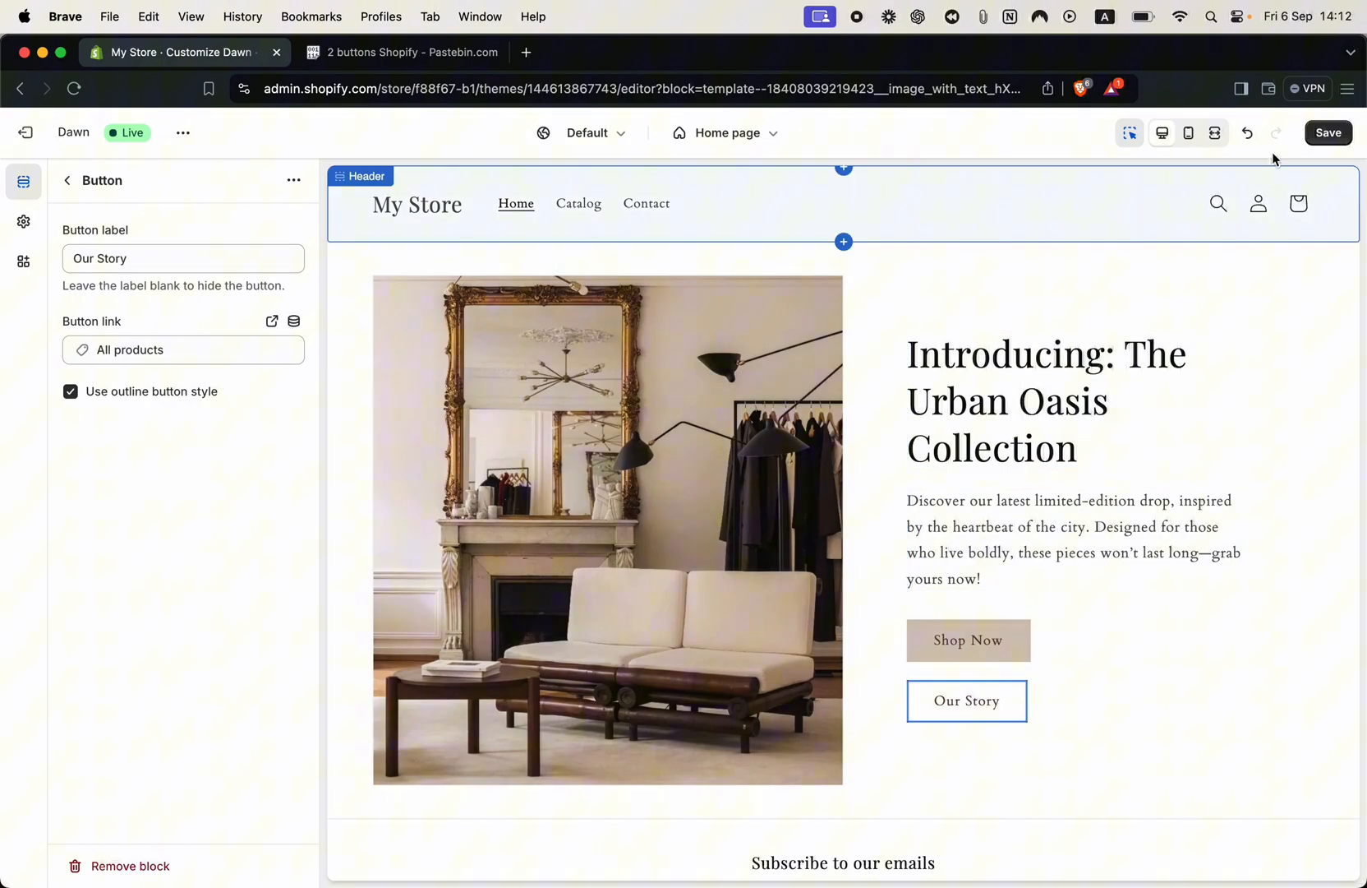
# - Save the two-button layout, then reopen Dawn's code and search the section for button
pyautogui.click(1326, 132)
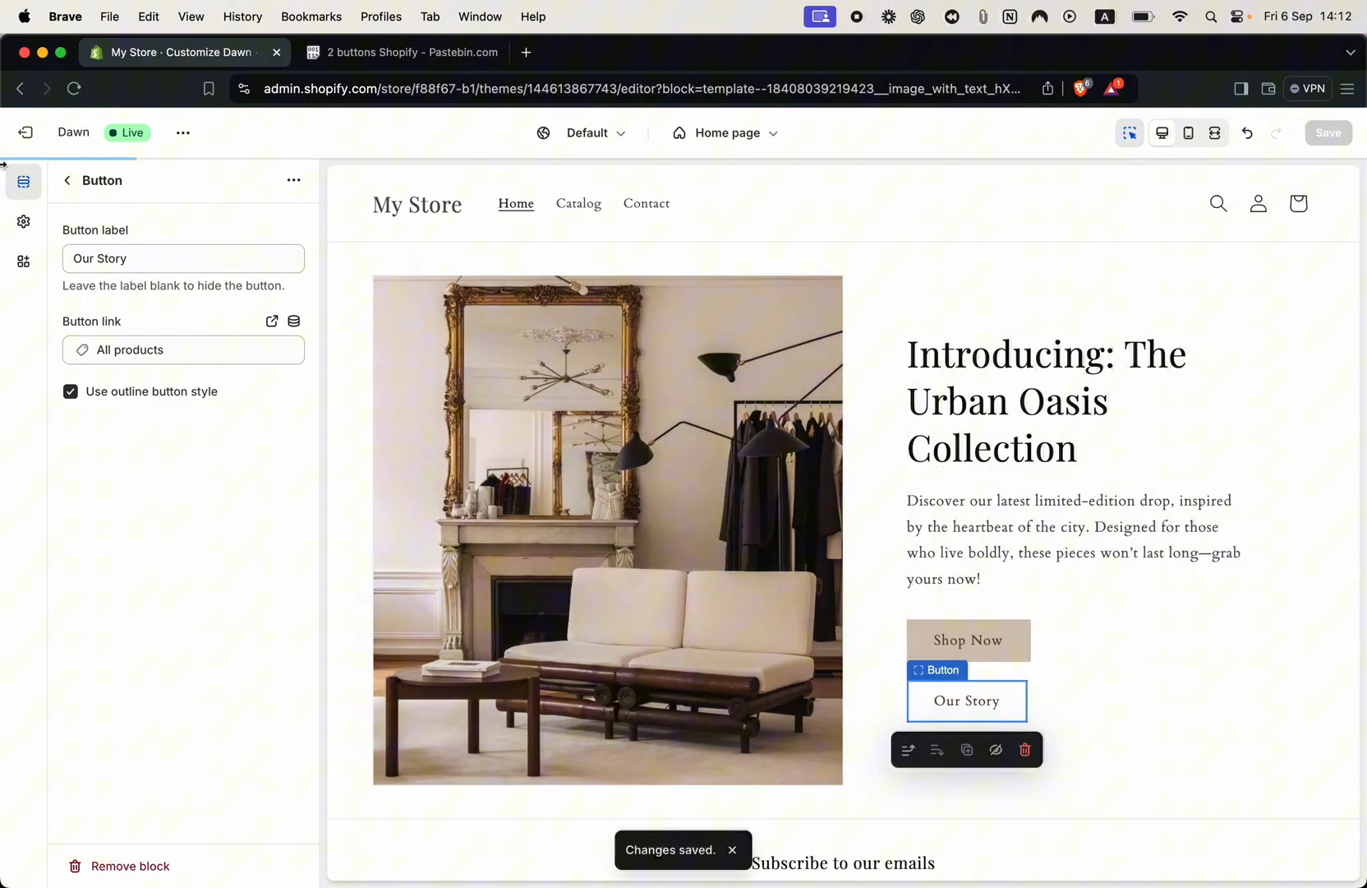
pyautogui.click(26, 132)
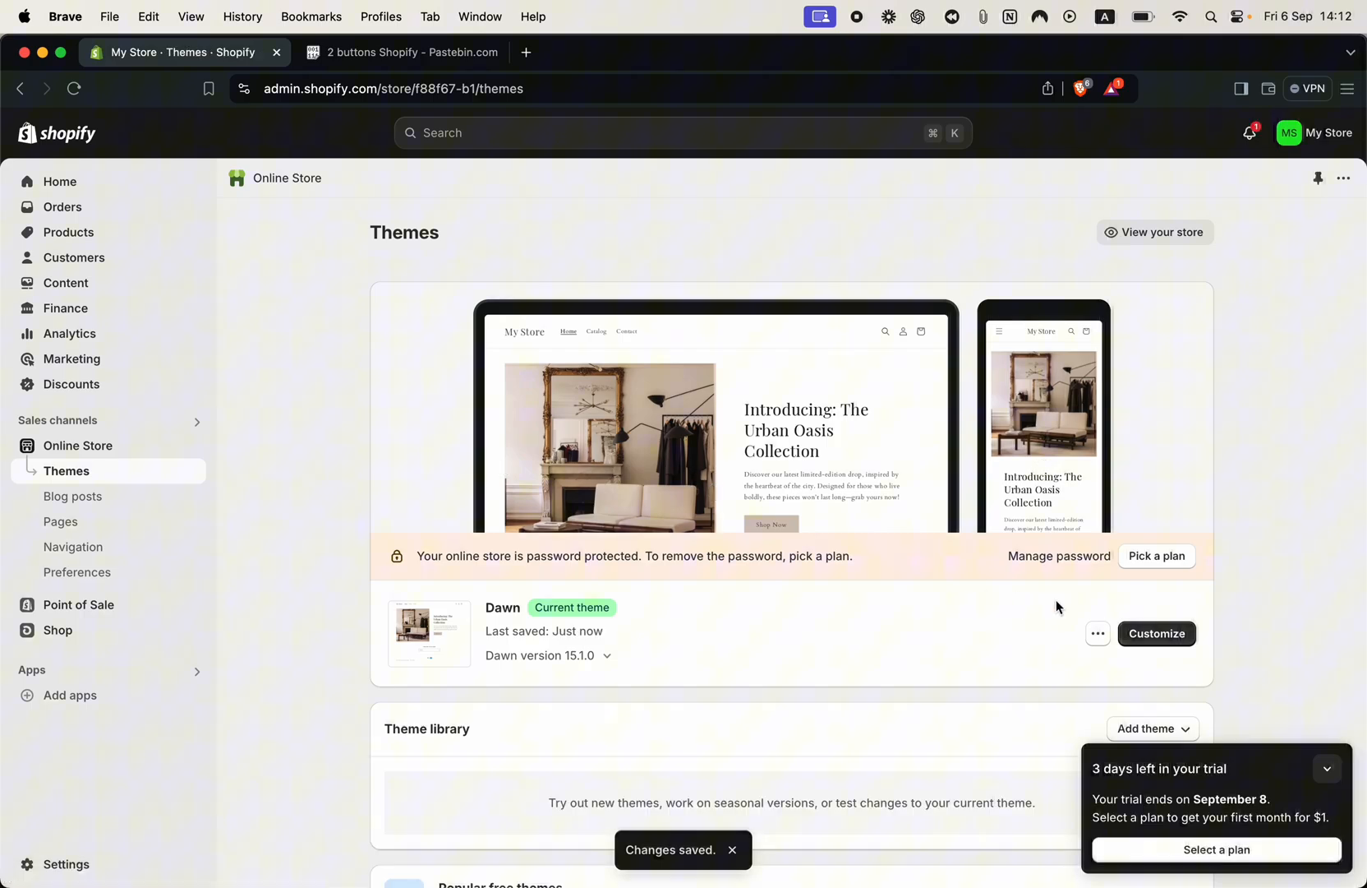
pyautogui.click(1098, 633)
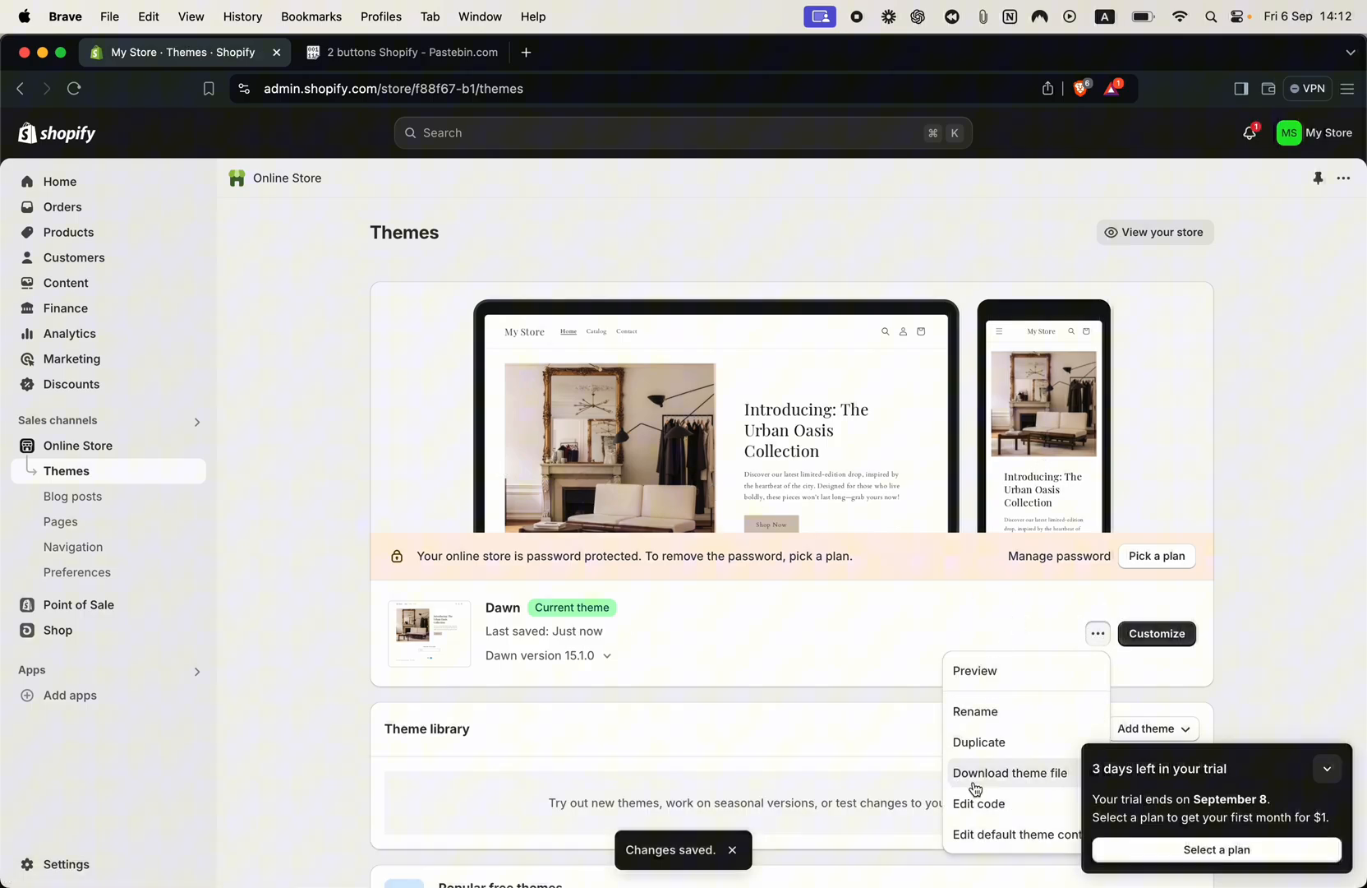
pyautogui.click(978, 810)
pyautogui.write('button')
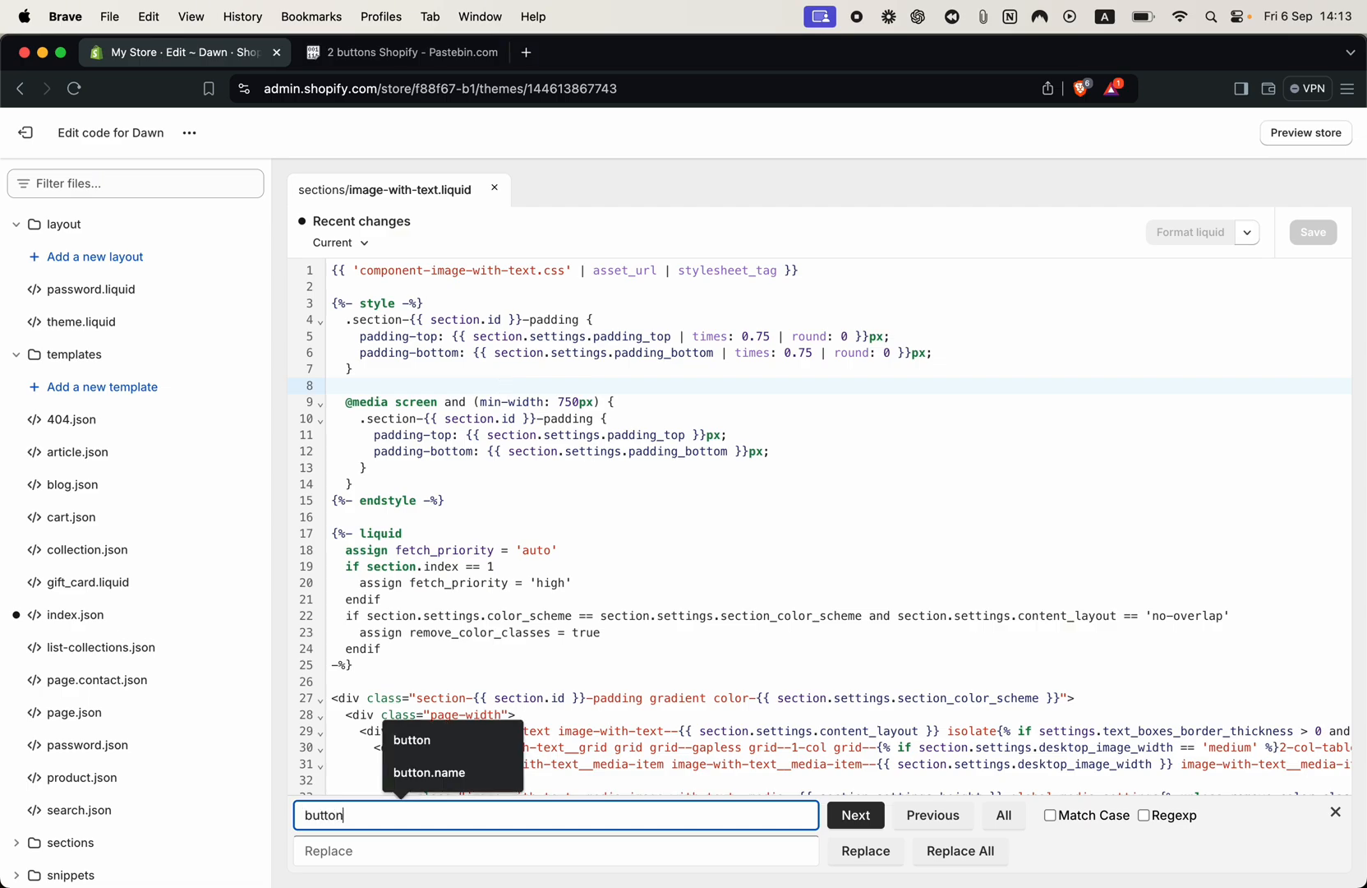
pyautogui.click(854, 814)
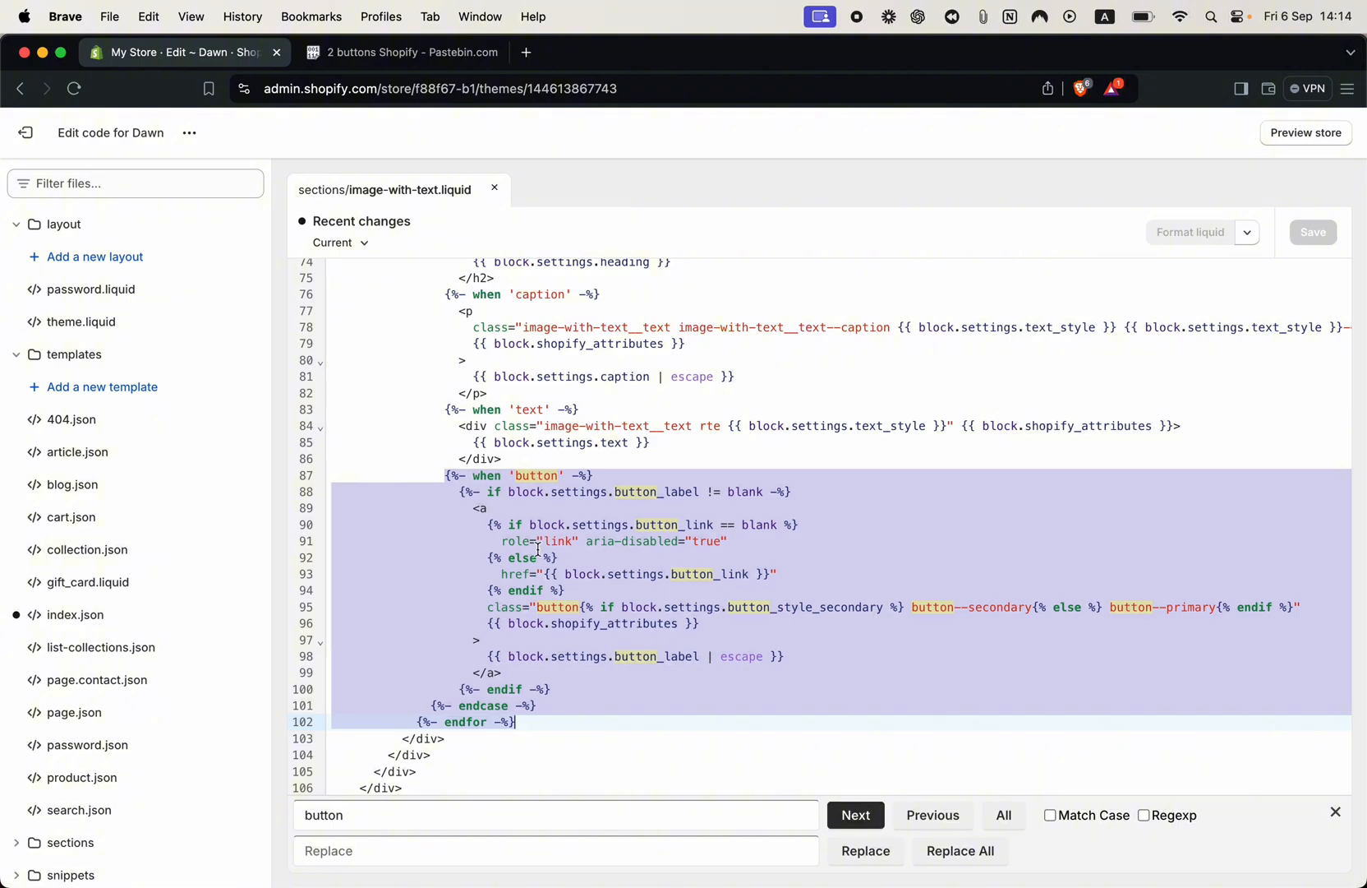
pyautogui.moveTo(586, 591)
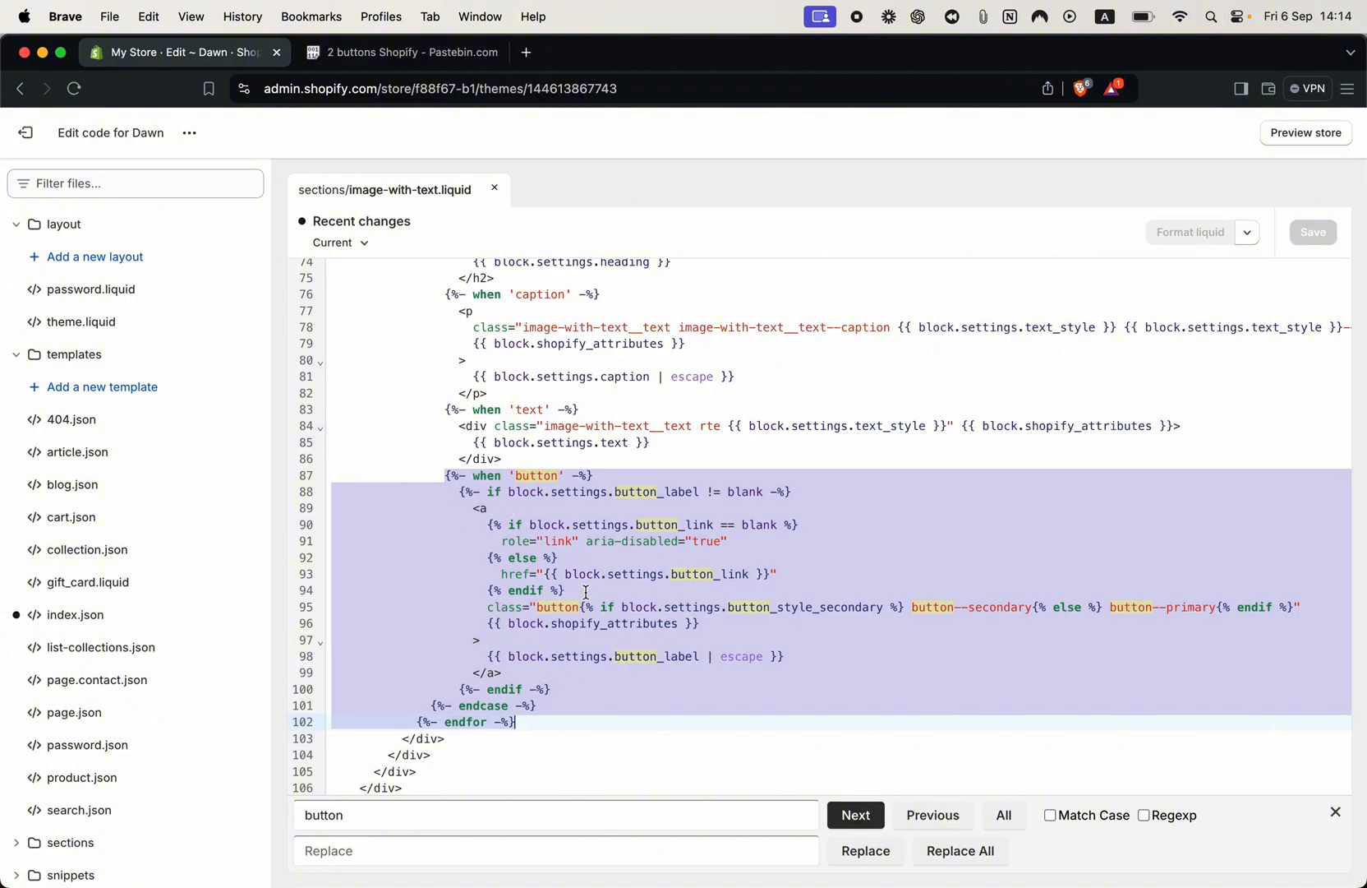
# - Select the two-button Liquid loop in the '2 buttons Shopify' Pastebin paste
pyautogui.click(400, 53)
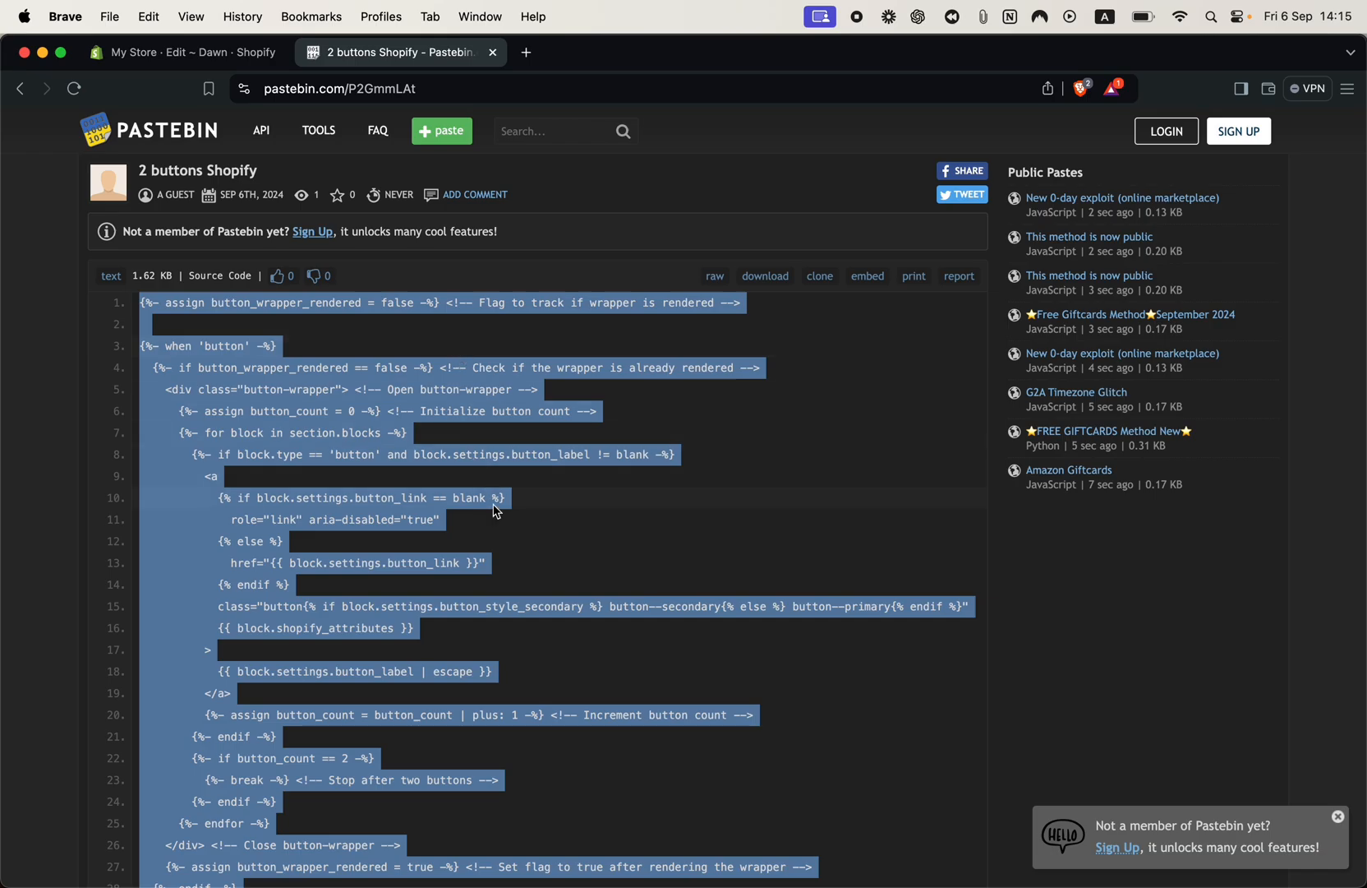
pyautogui.click(314, 453)
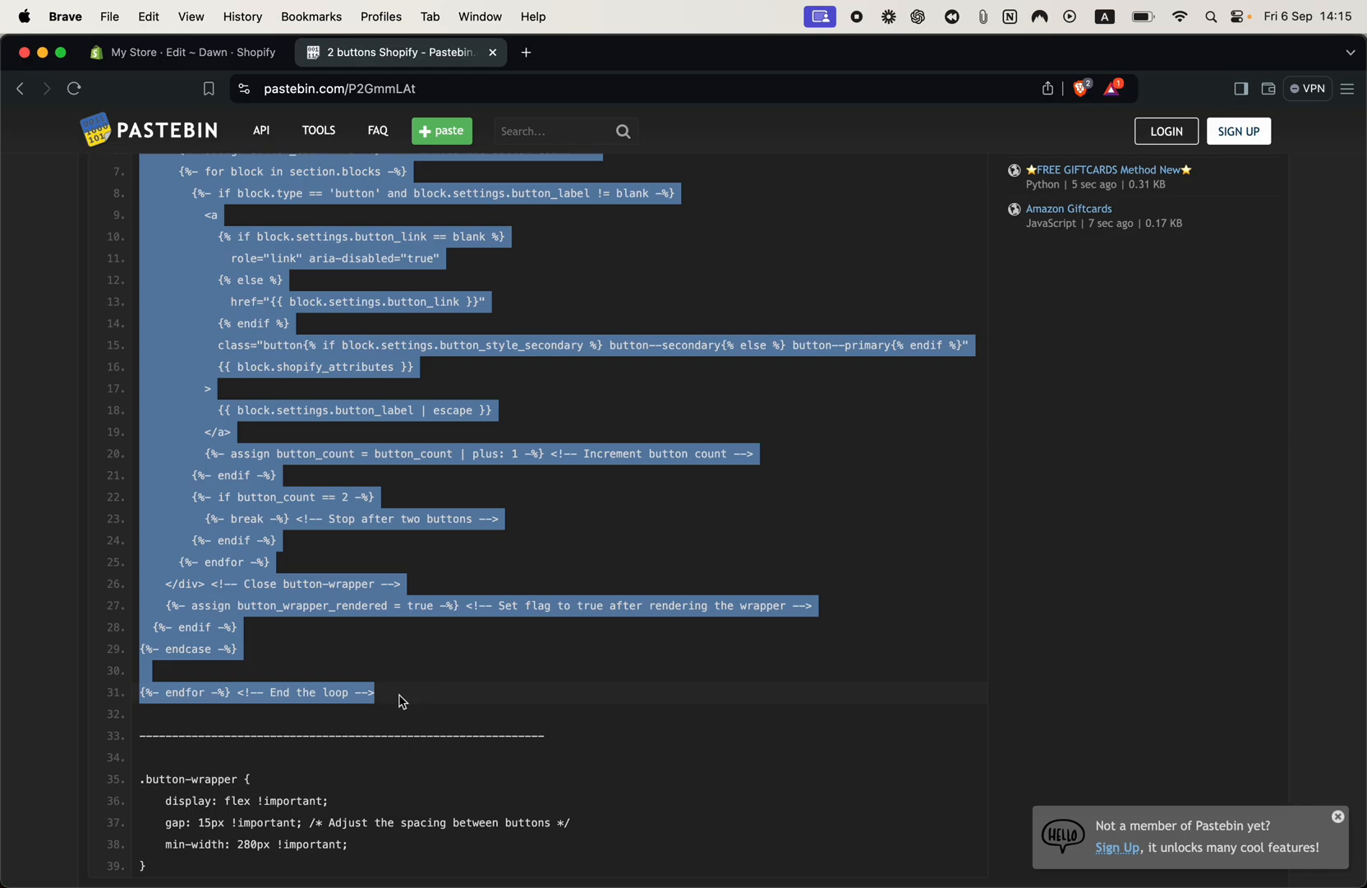
pyautogui.click(183, 52)
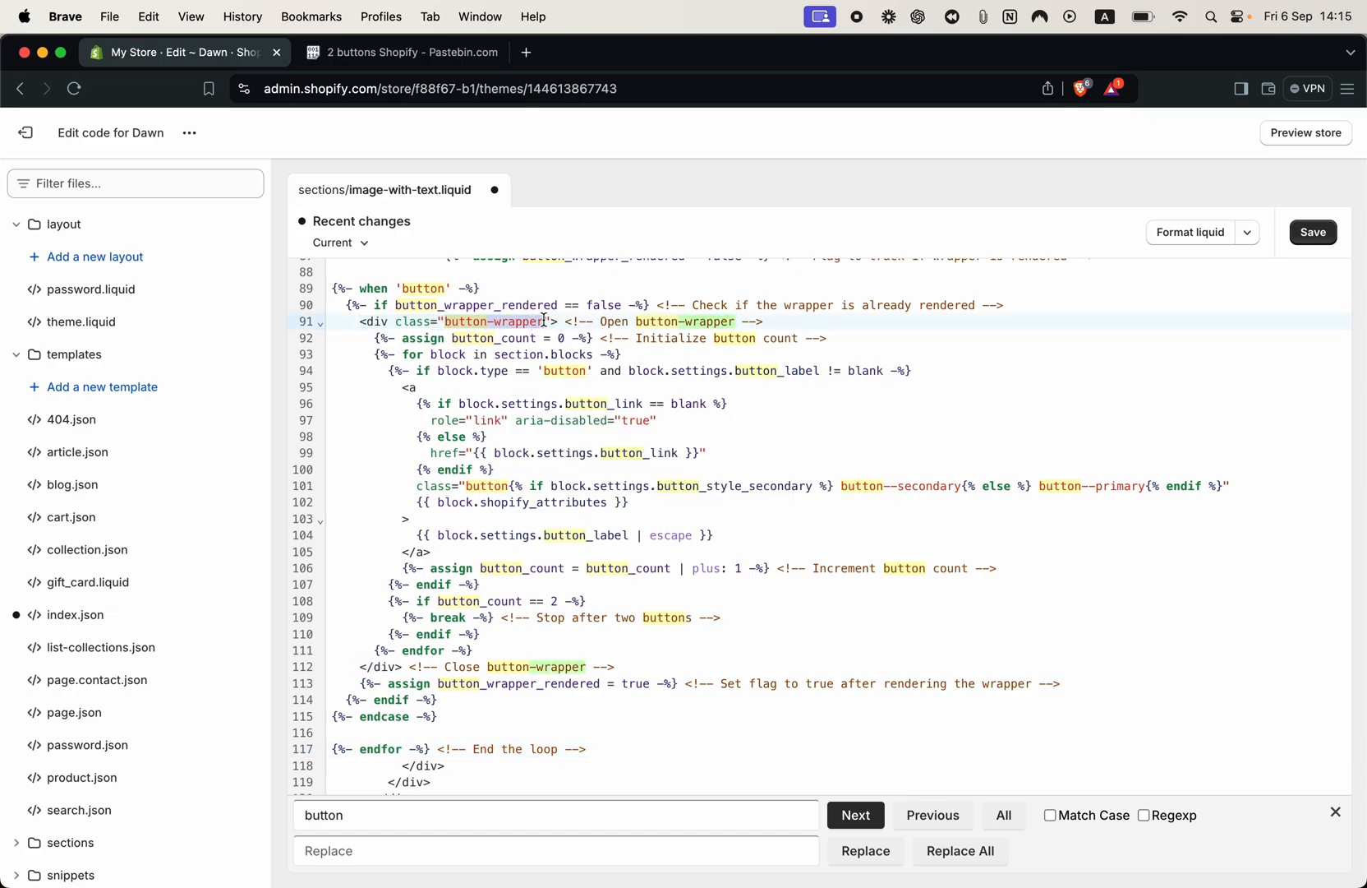
pyautogui.moveTo(526, 339)
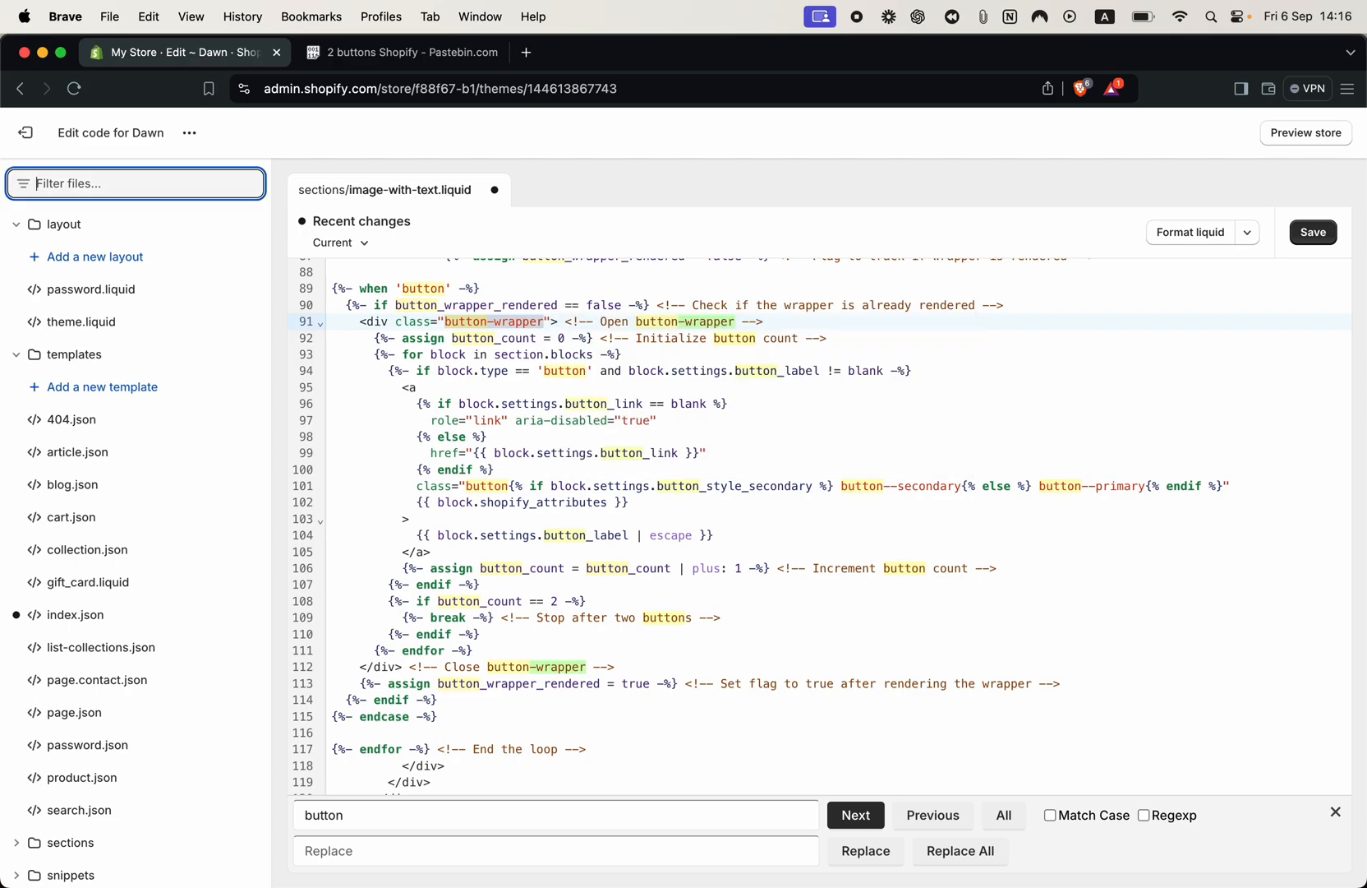
# - Filter files by 'component', open component-image-with-text.css, and return to Pastebin
pyautogui.write('component-image-with-text')
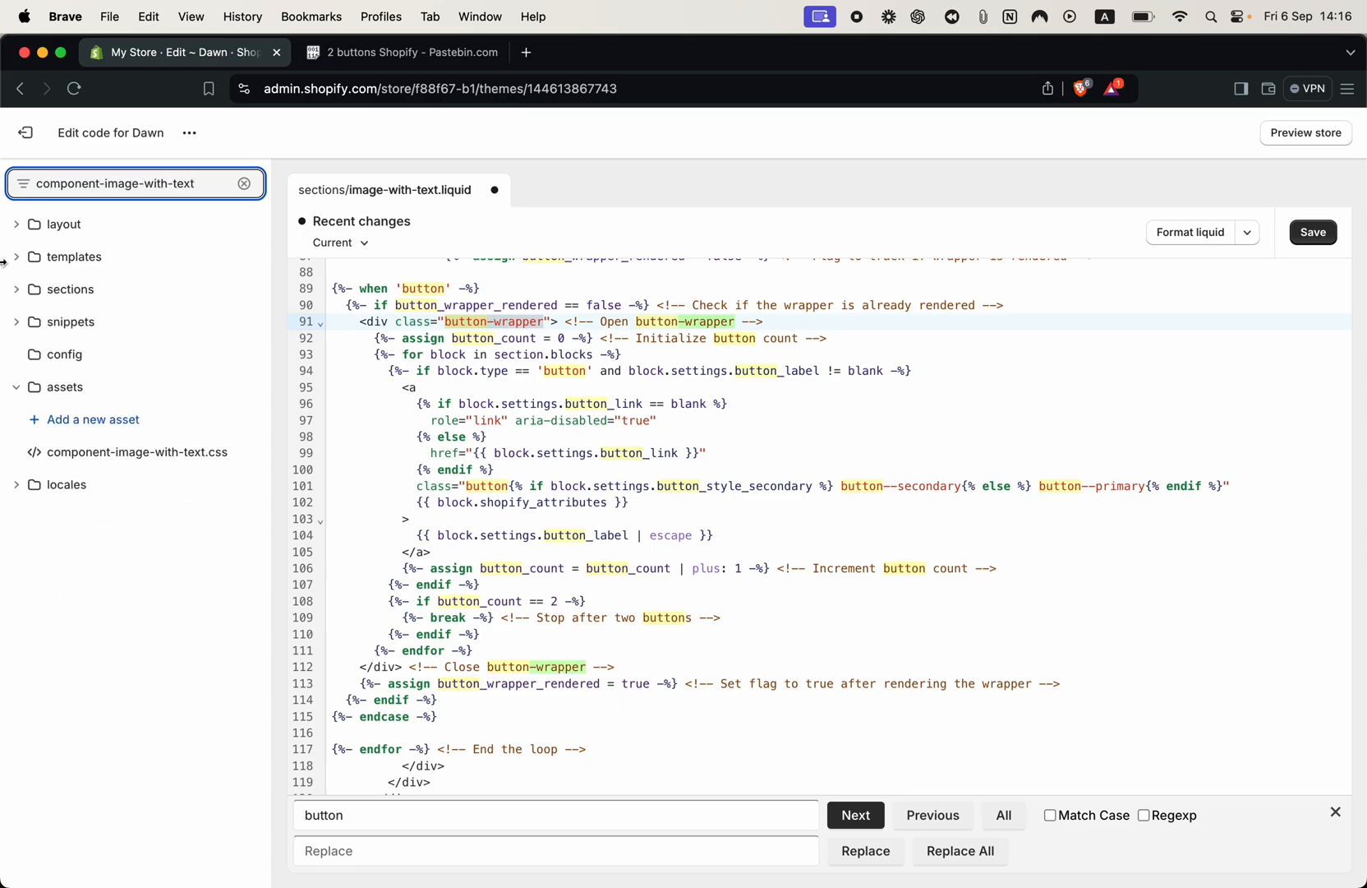
pyautogui.click(139, 452)
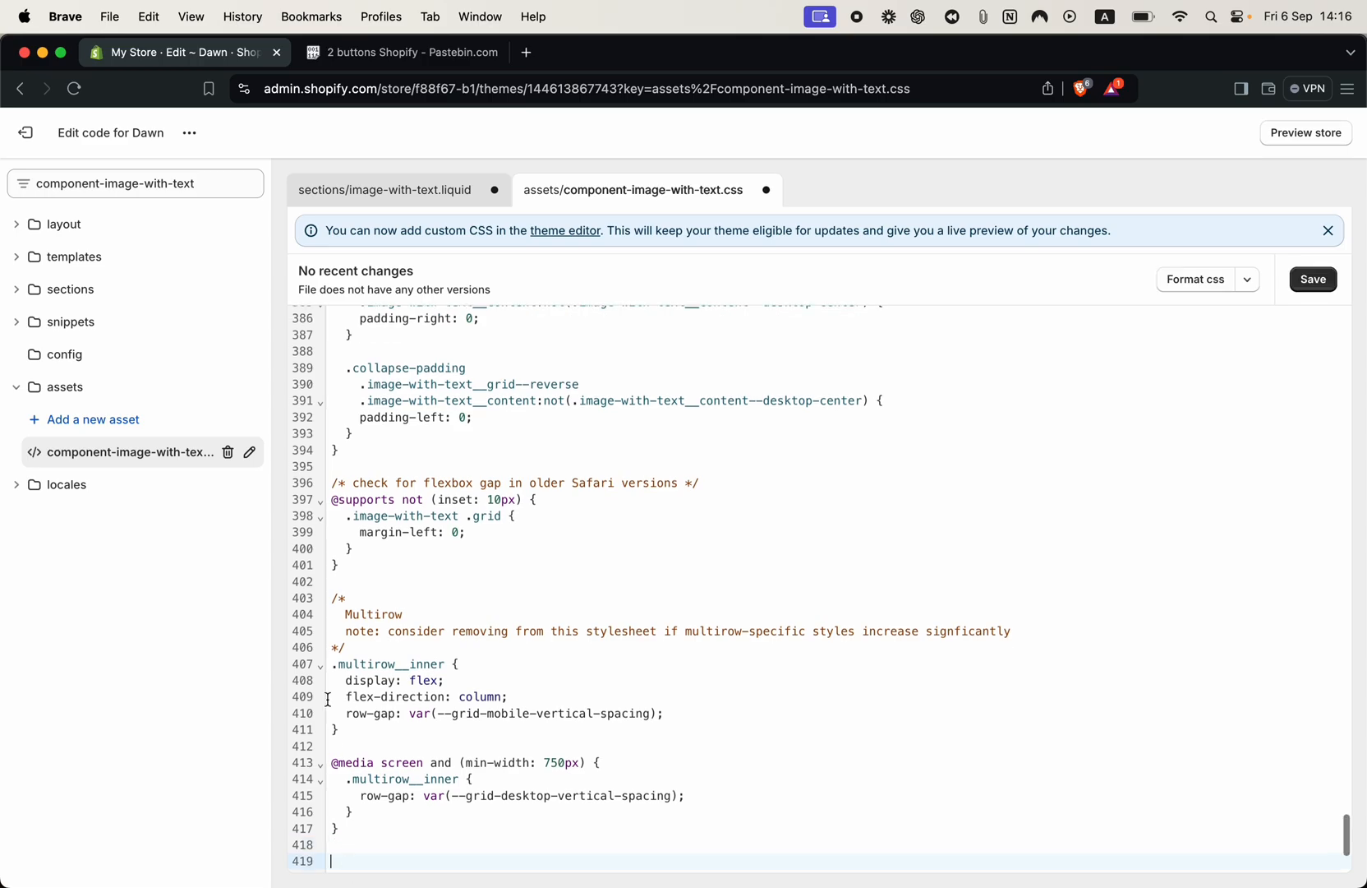
pyautogui.click(399, 52)
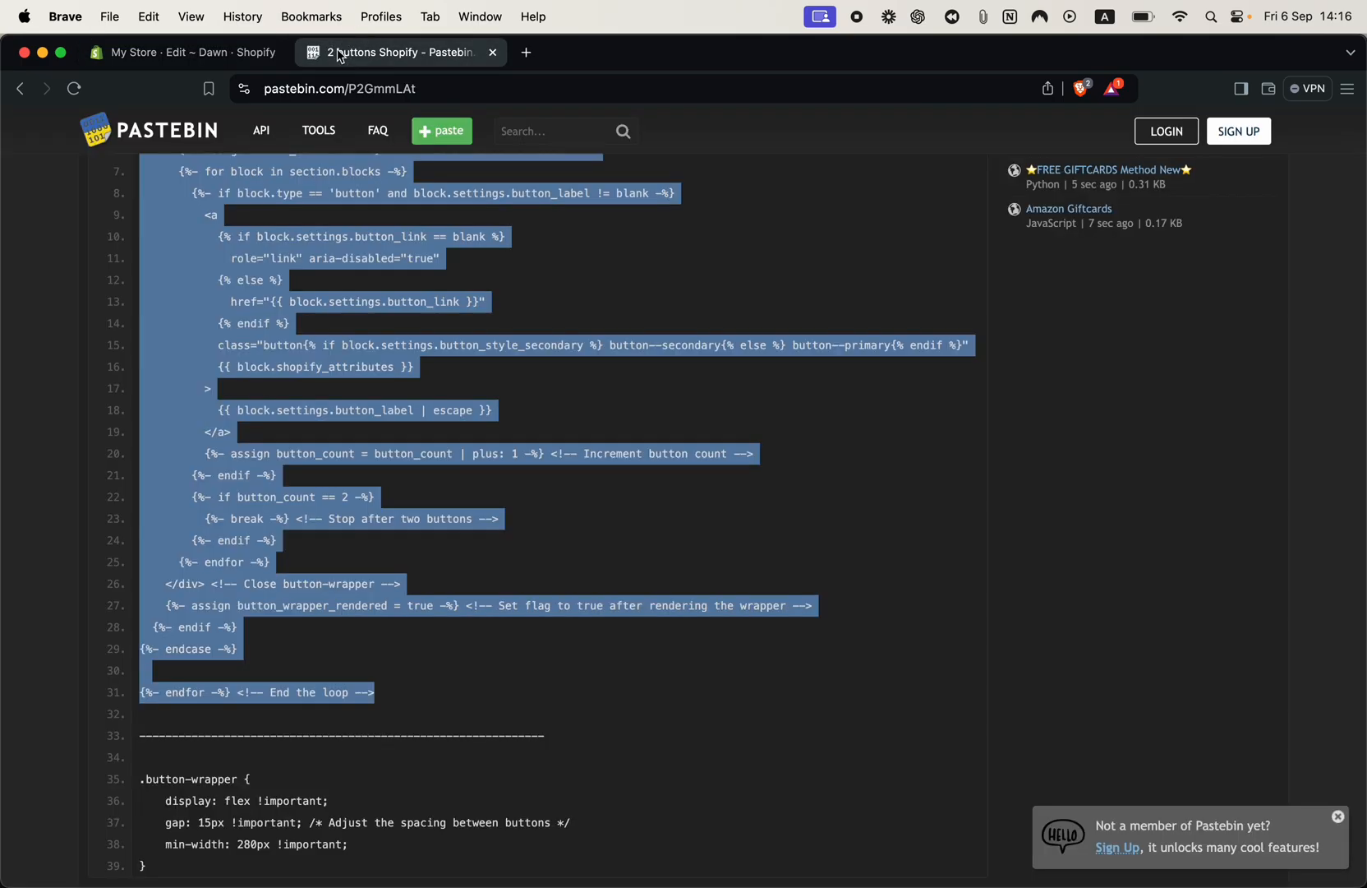
# - Scroll to the .button-wrapper CSS rule in Pastebin, then return to the Shopify stylesheet
pyautogui.scroll(-3)
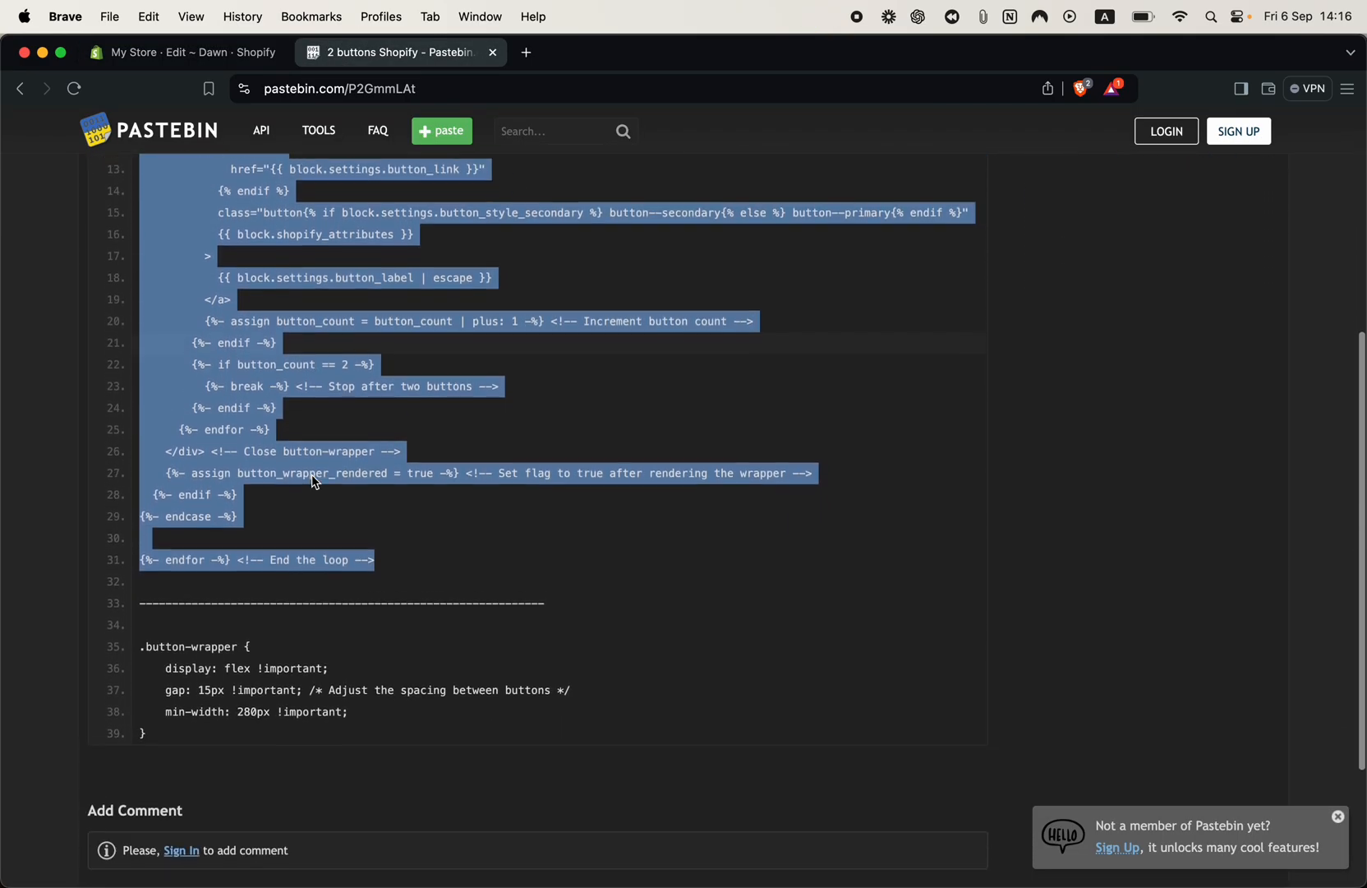
pyautogui.scroll(-3)
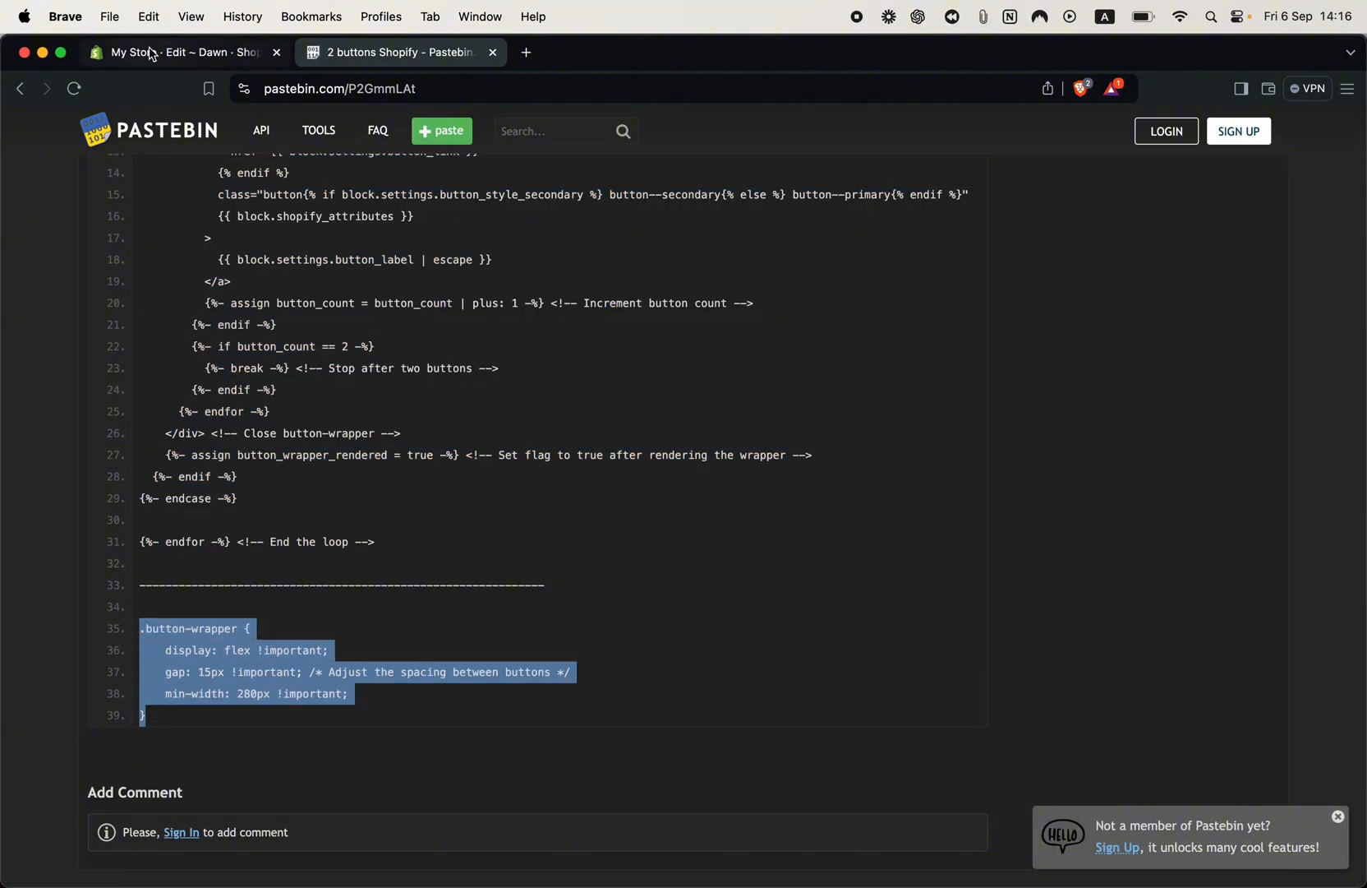
pyautogui.click(174, 52)
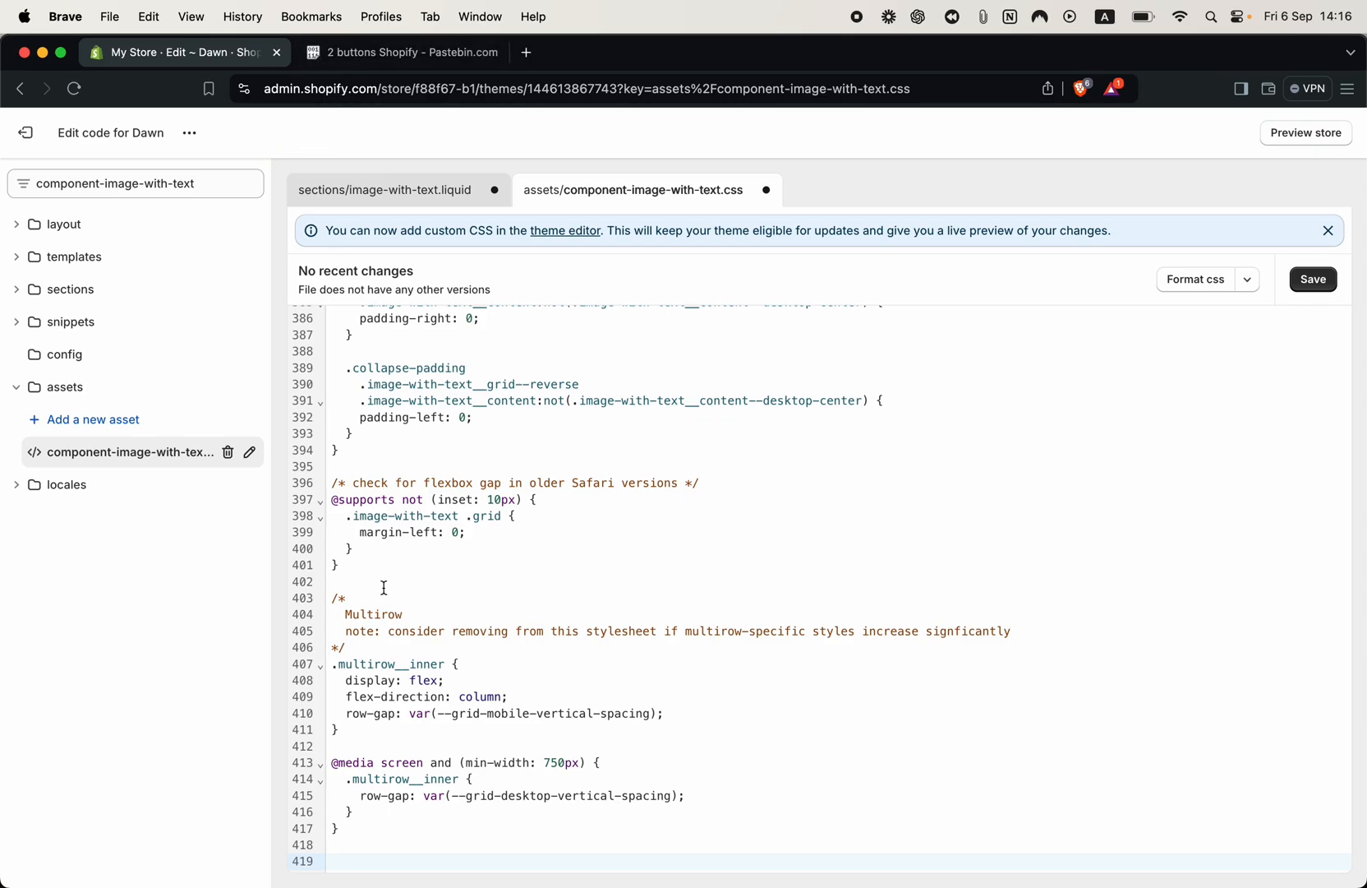
# - Append the .button-wrapper rule to the stylesheet, save it and image-with-text.liquid, then exit
pyautogui.click(348, 862)
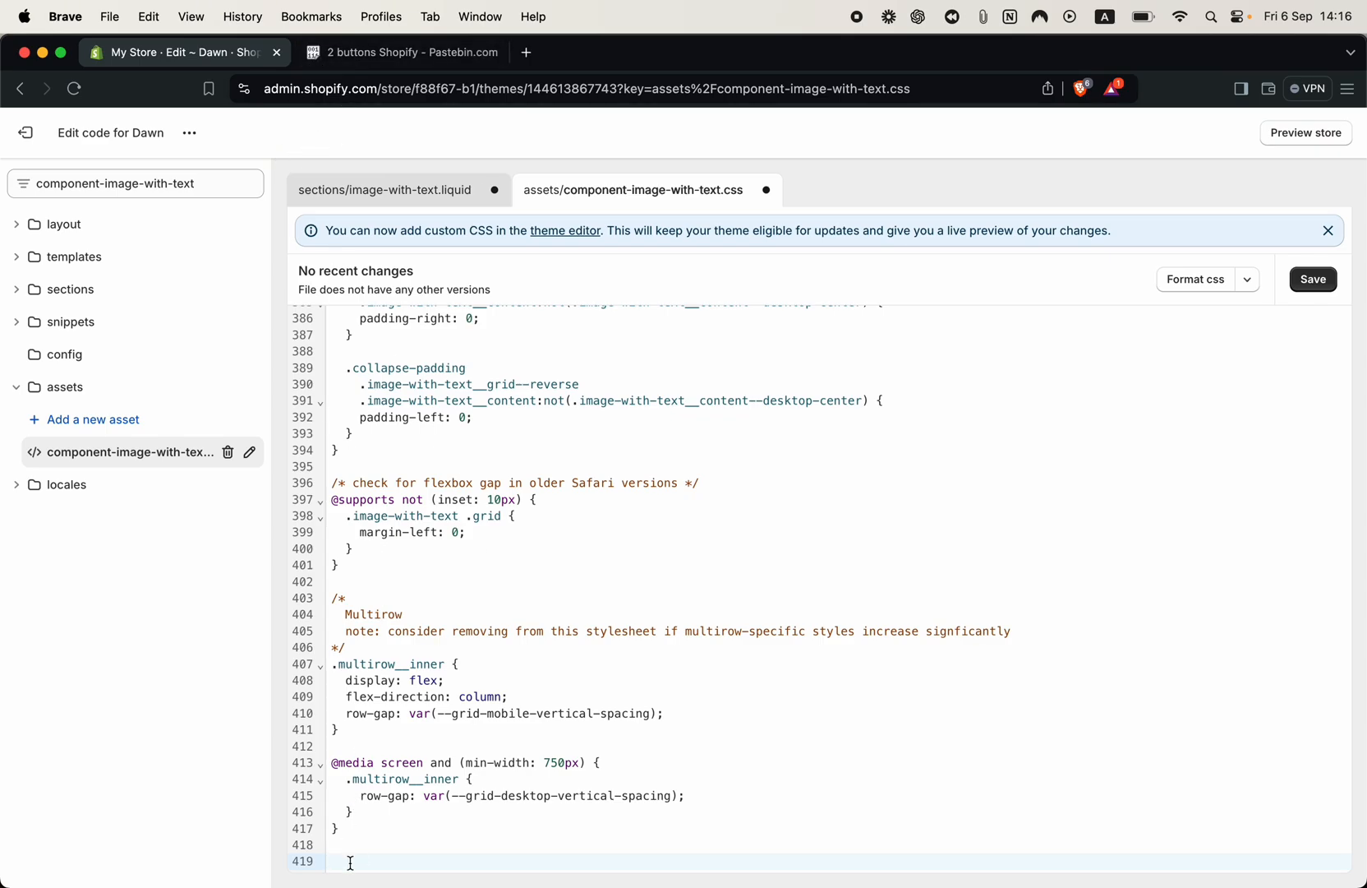
pyautogui.click(1313, 278)
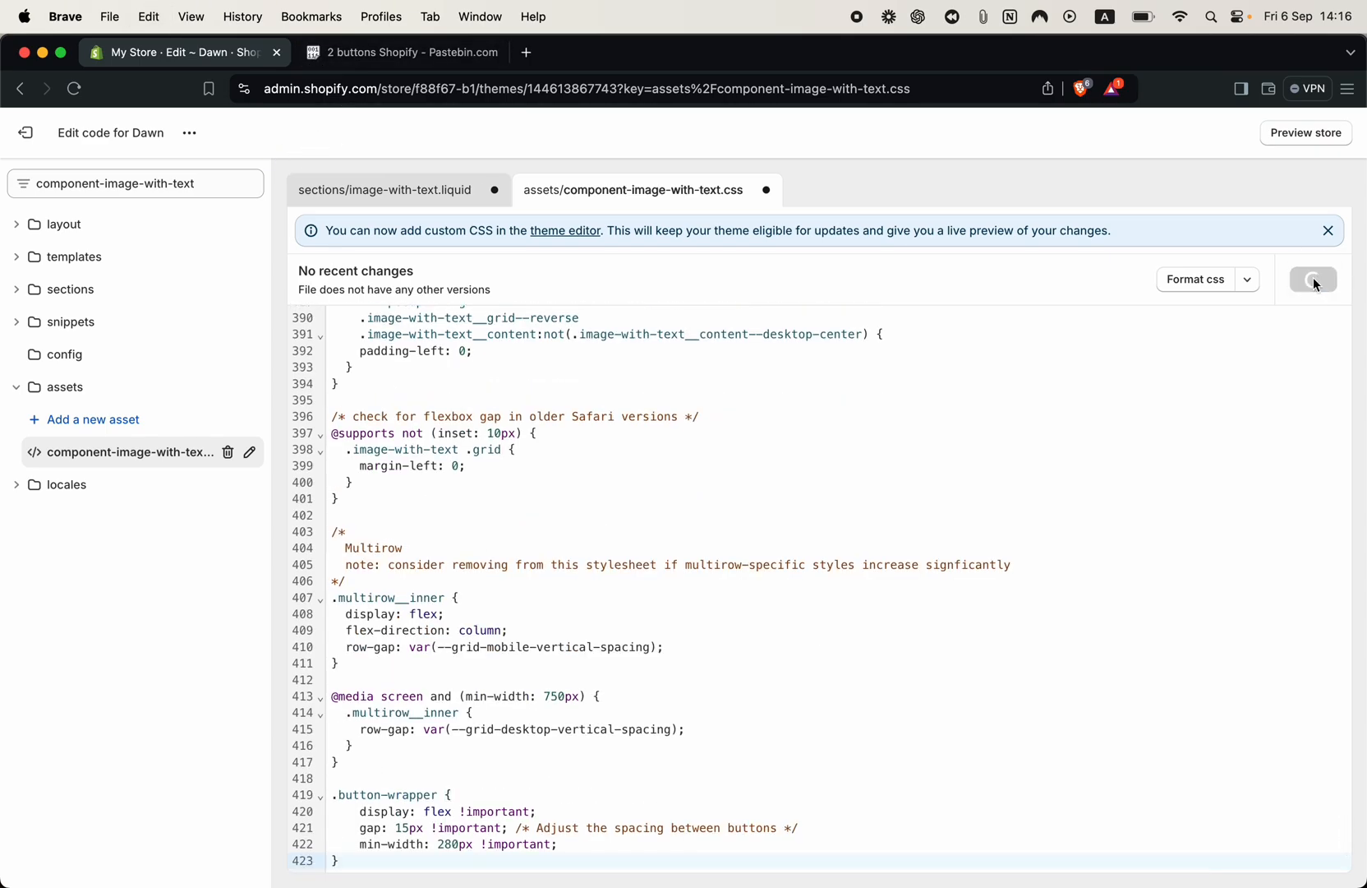
pyautogui.click(397, 190)
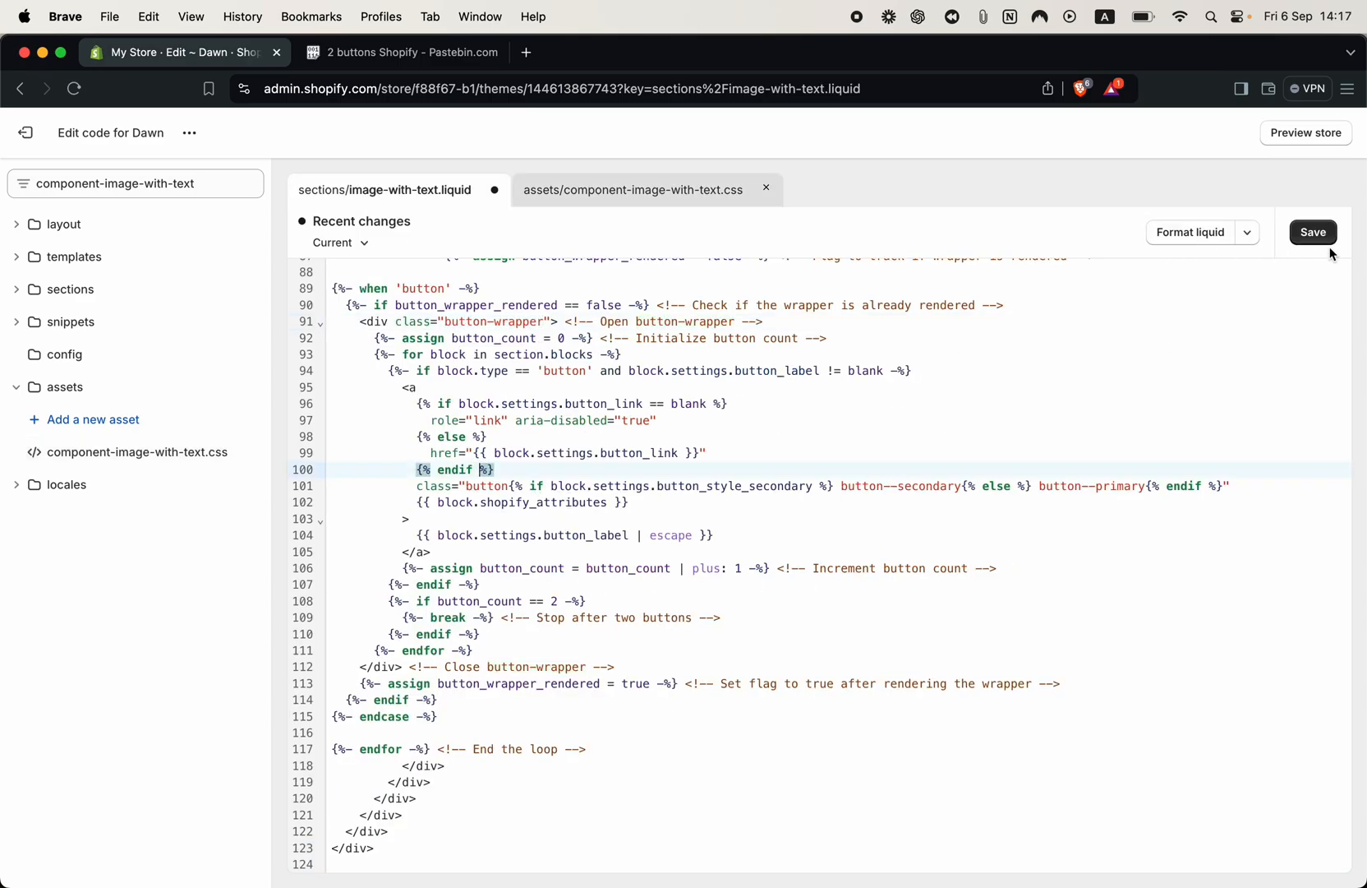
pyautogui.click(1313, 232)
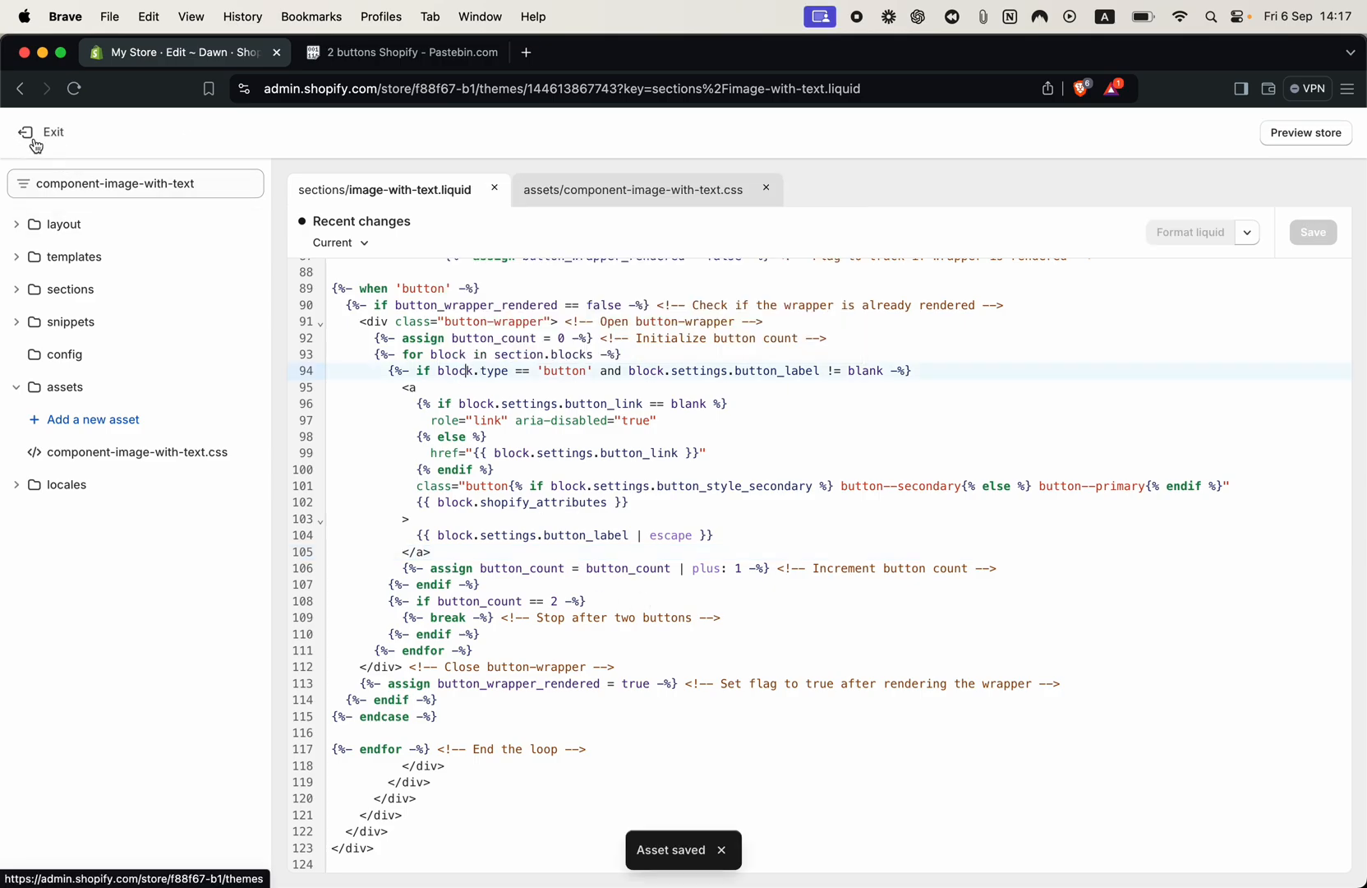
pyautogui.click(42, 132)
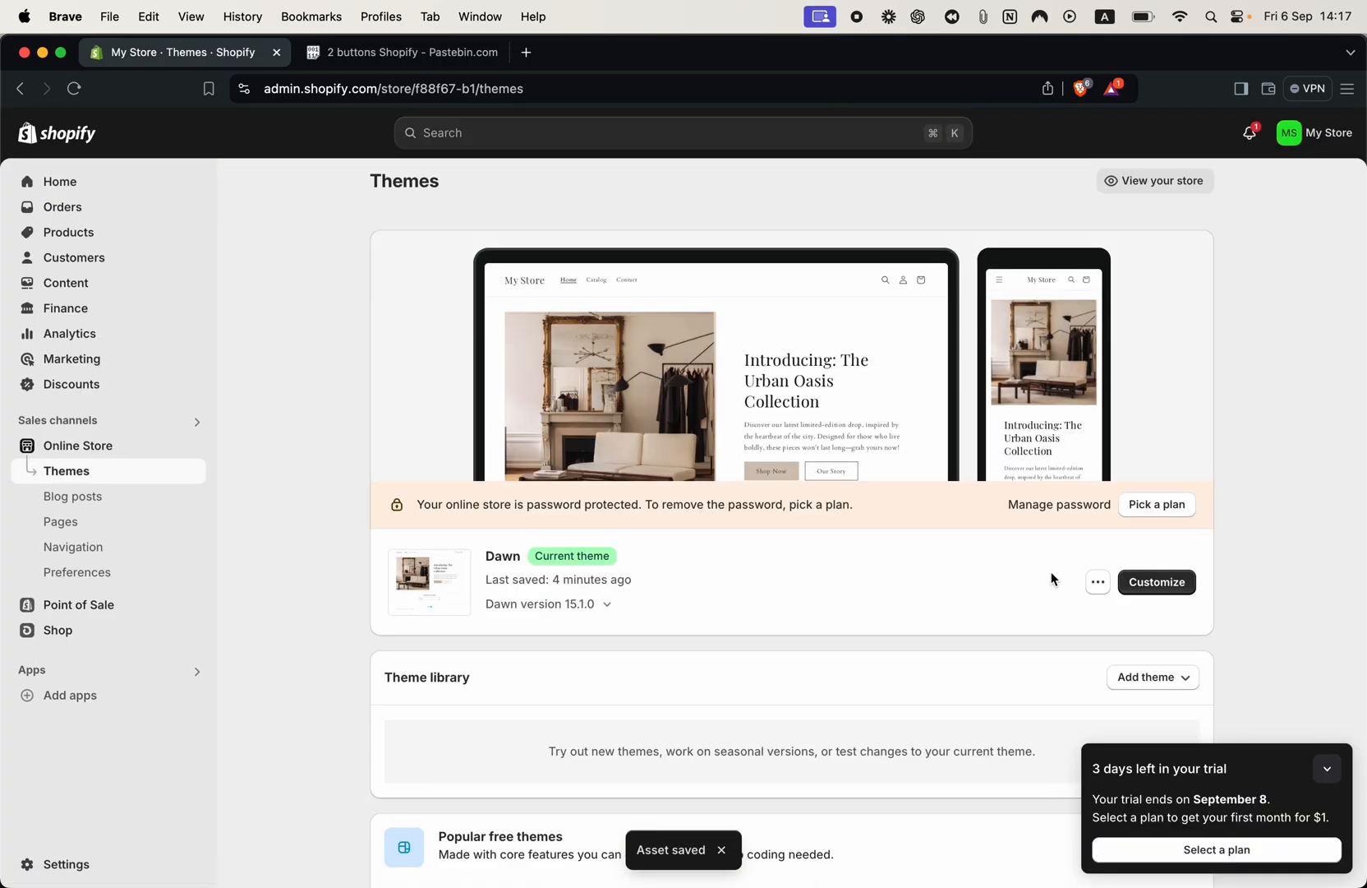
# - Open the Dawn customizer and expand Theme settings > Colors to list the colour schemes
pyautogui.click(1156, 582)
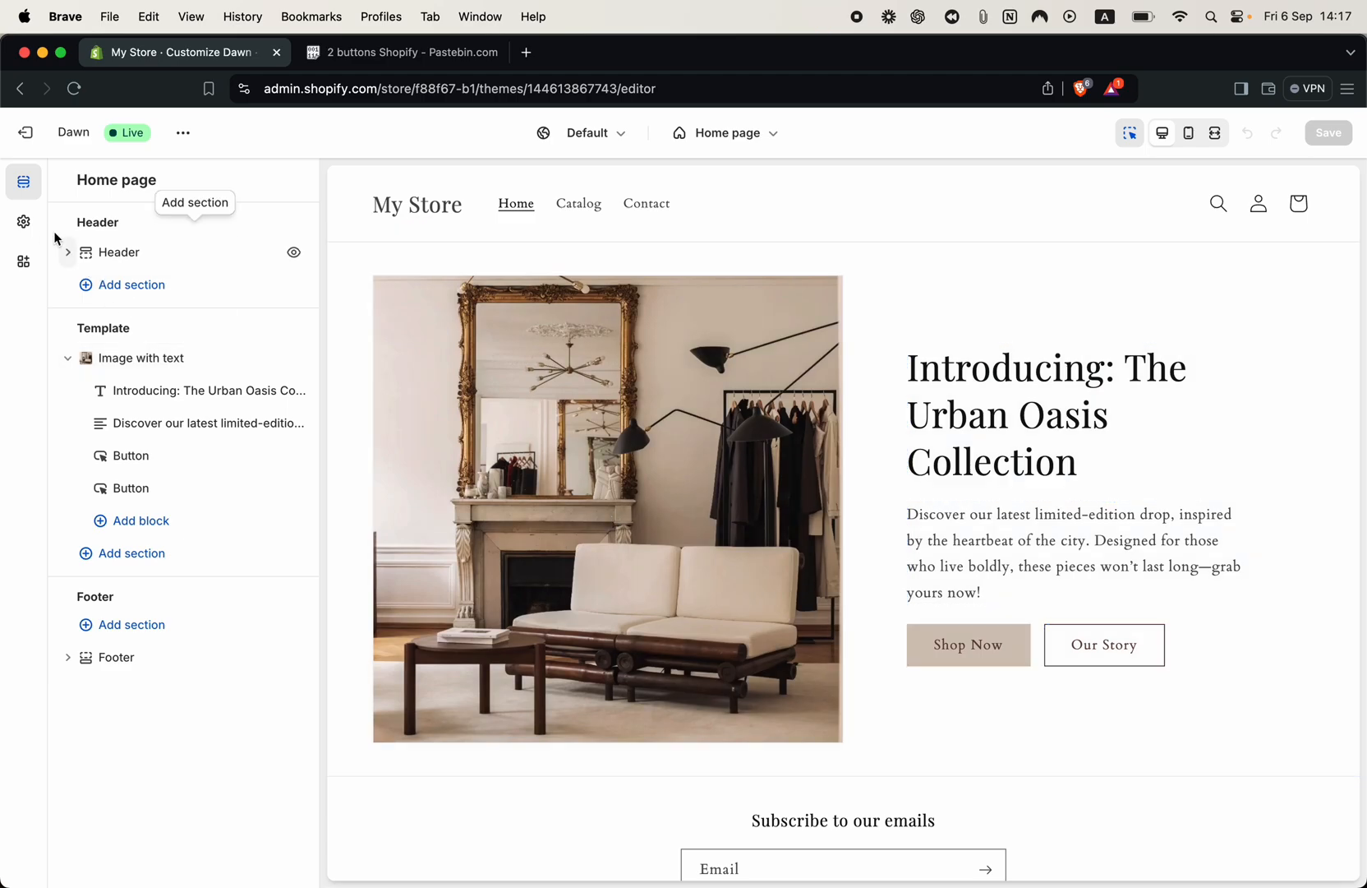
pyautogui.click(23, 220)
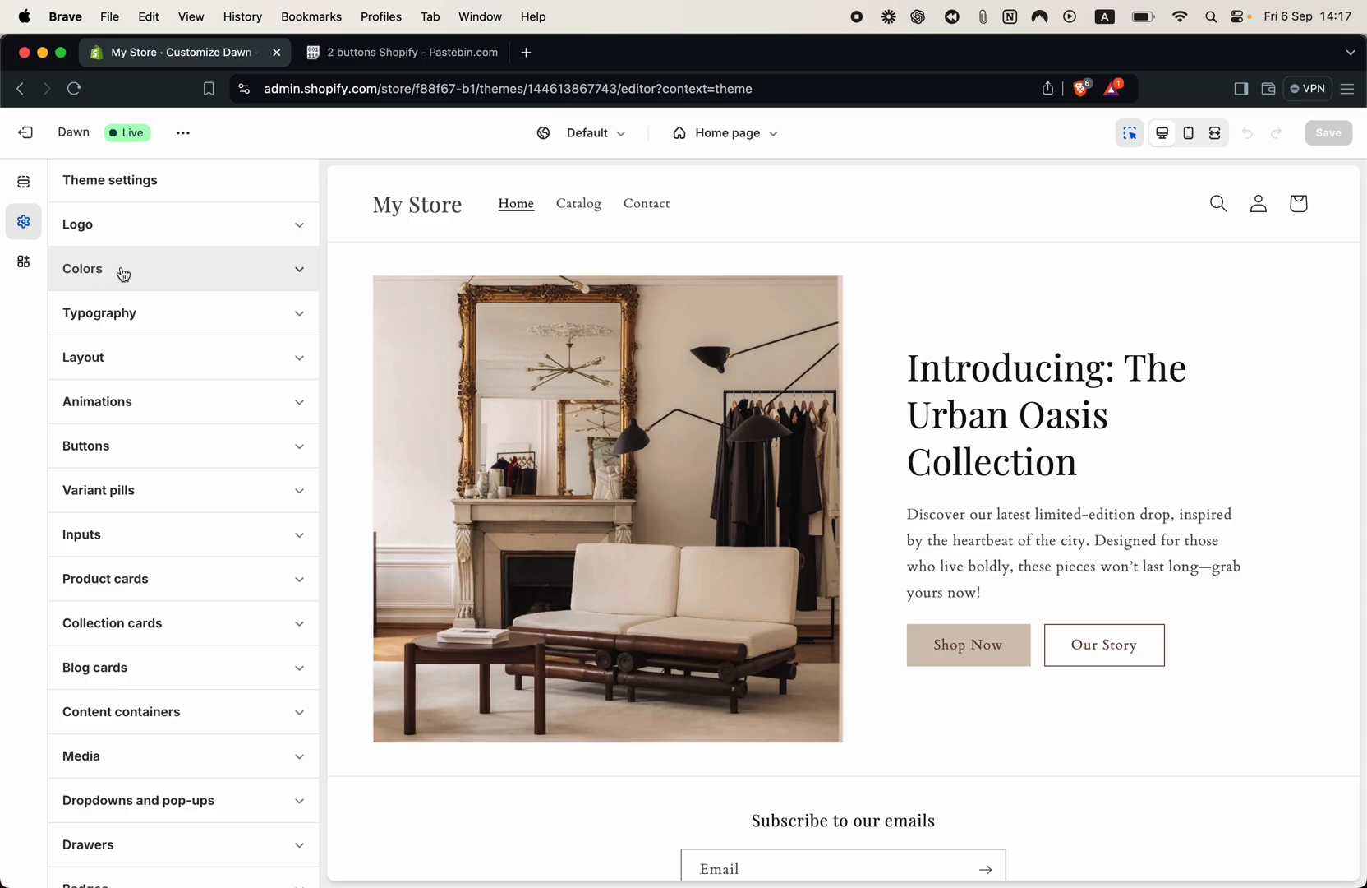
pyautogui.click(122, 269)
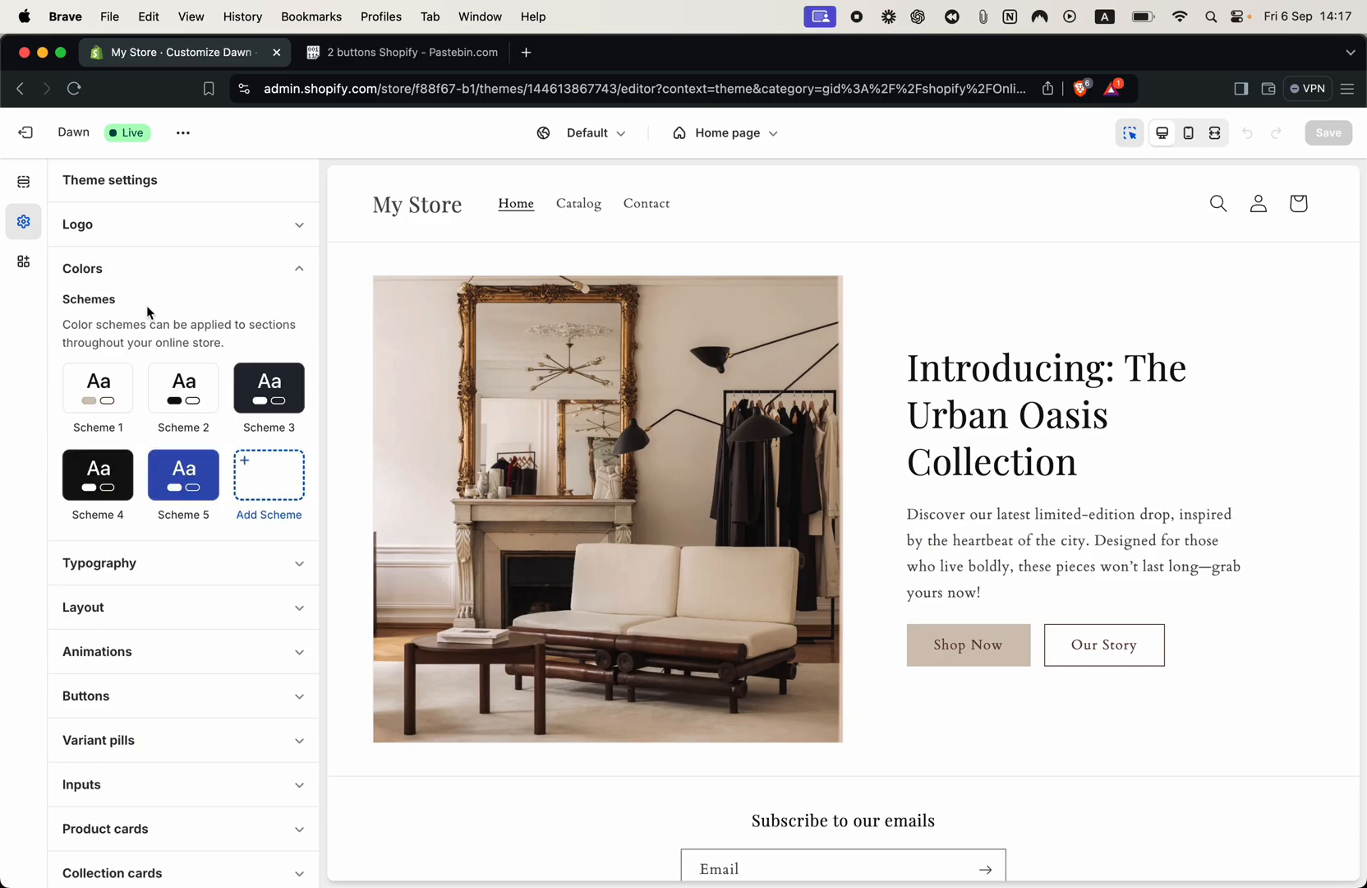
pyautogui.moveTo(207, 377)
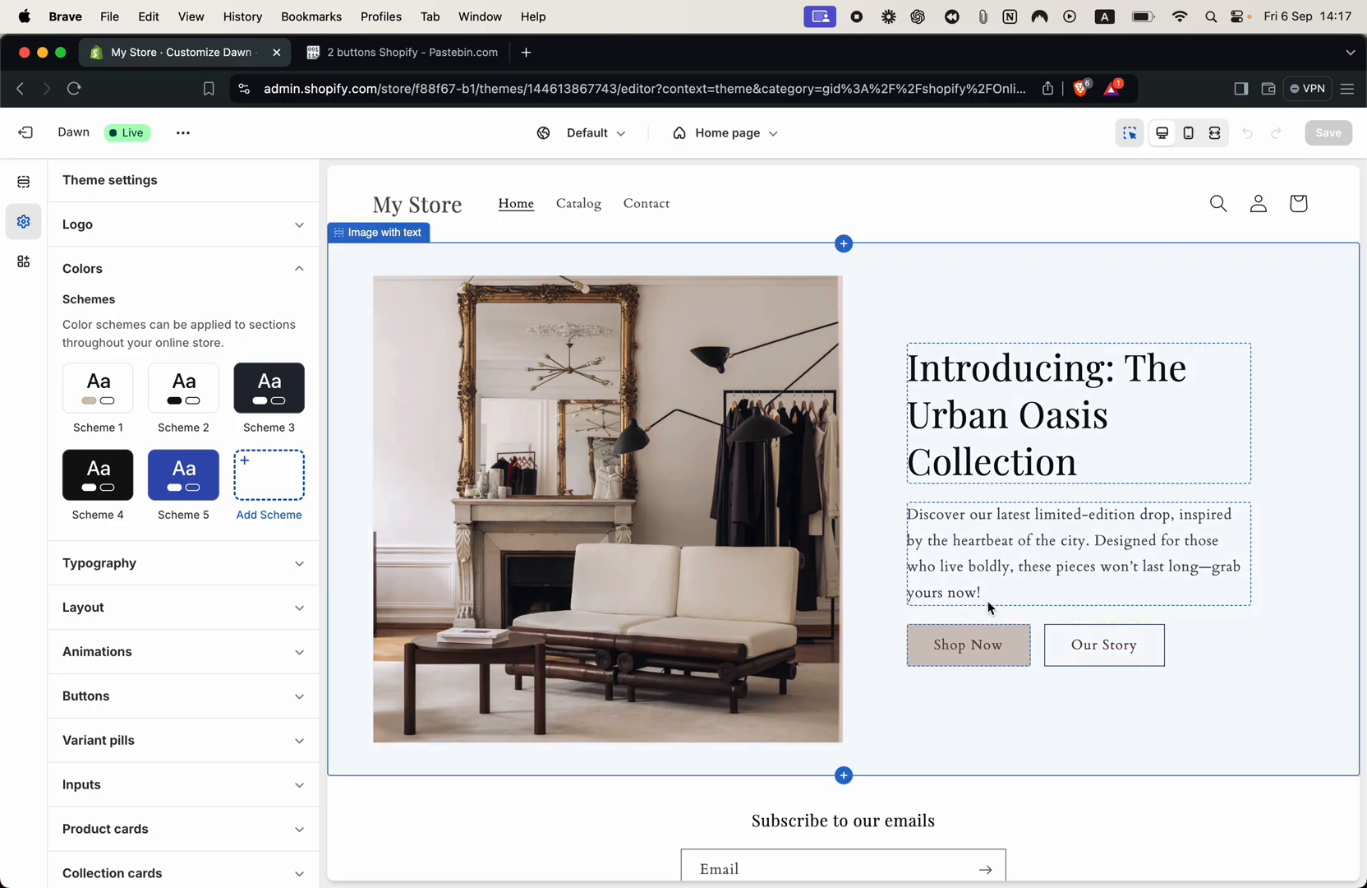
pyautogui.moveTo(1134, 617)
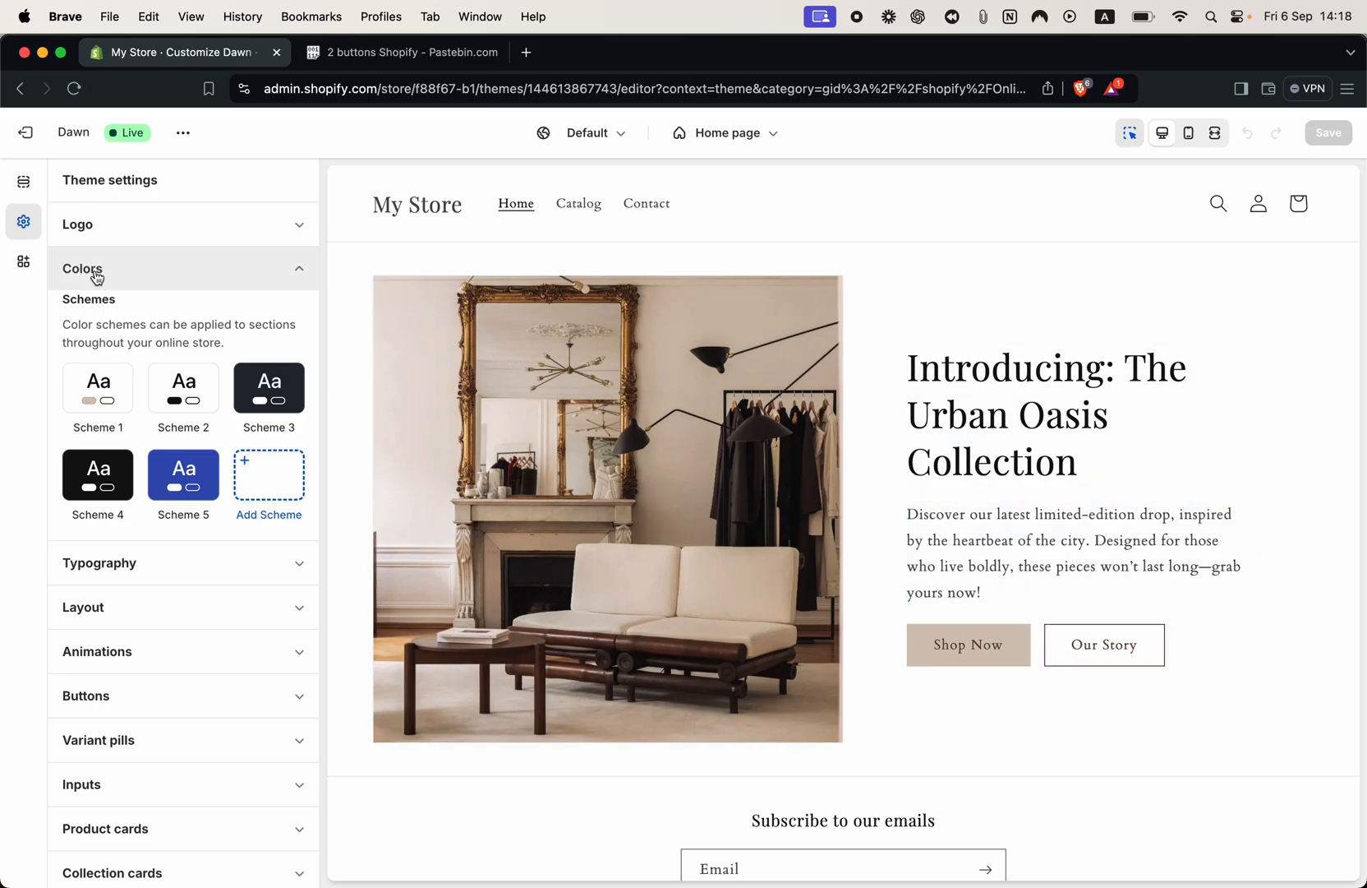
# - In Scheme 1, set the solid button label to #000000 and the outline button to #FF4700
pyautogui.click(97, 387)
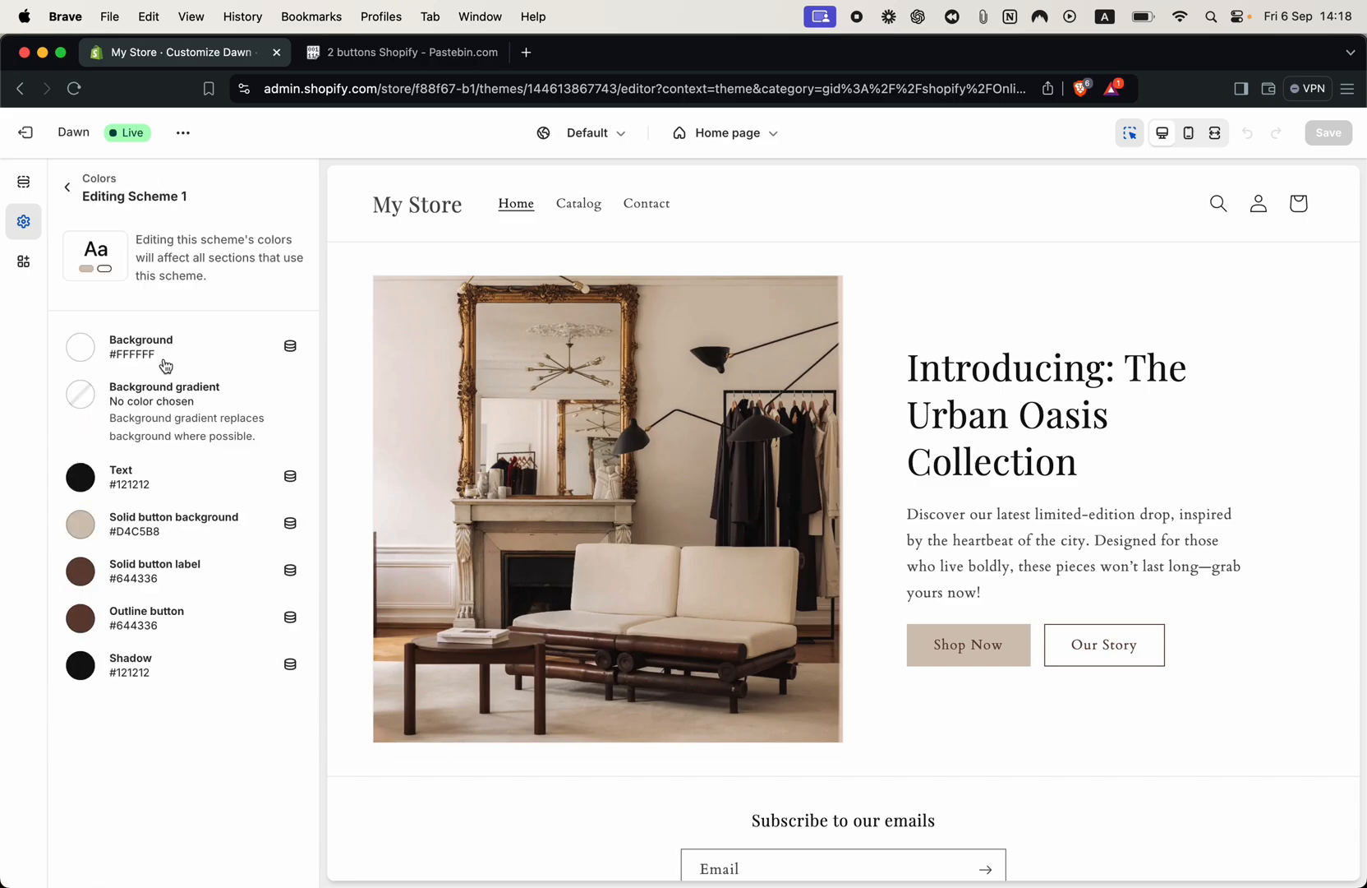
pyautogui.moveTo(172, 391)
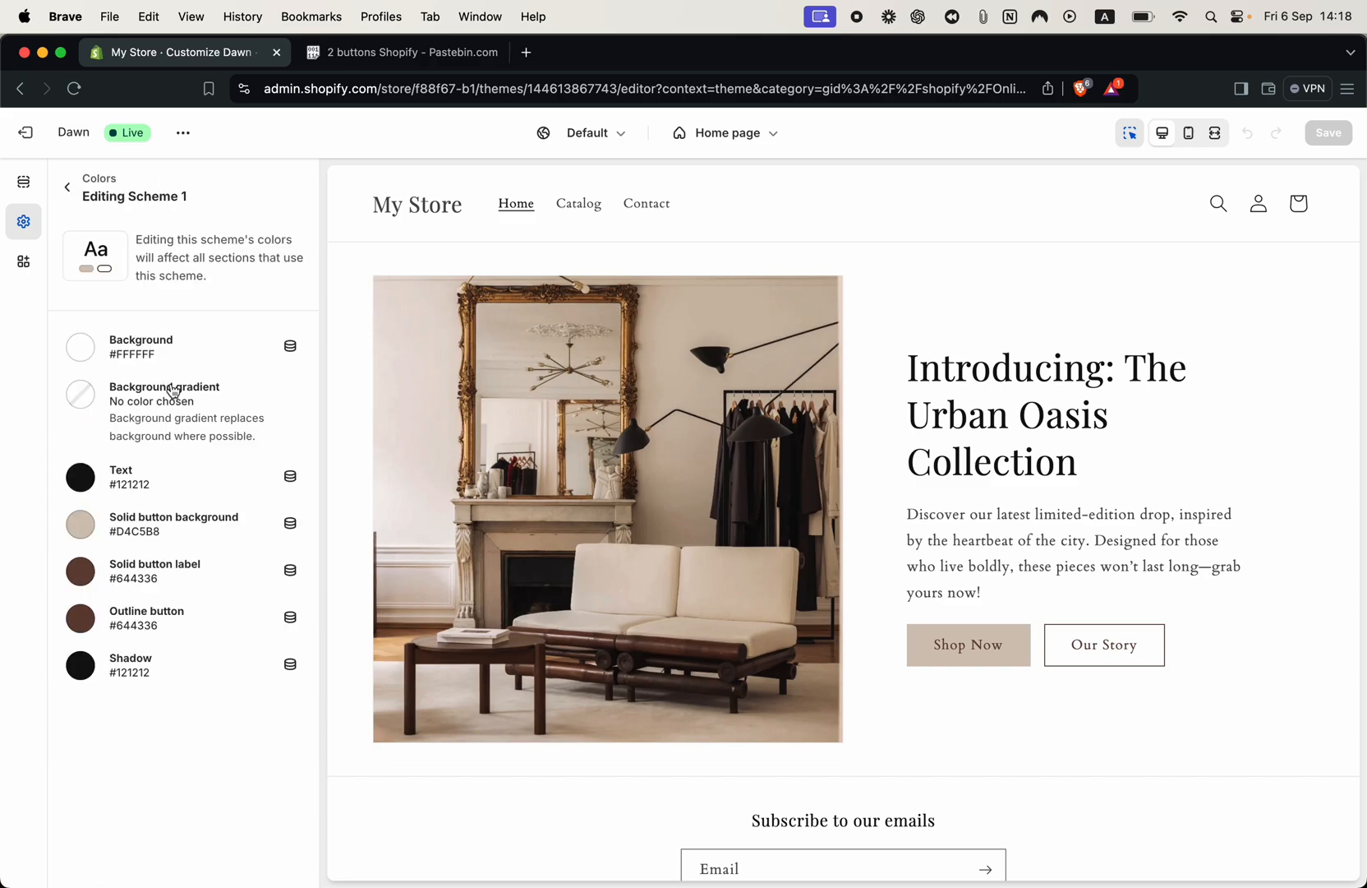
pyautogui.click(80, 524)
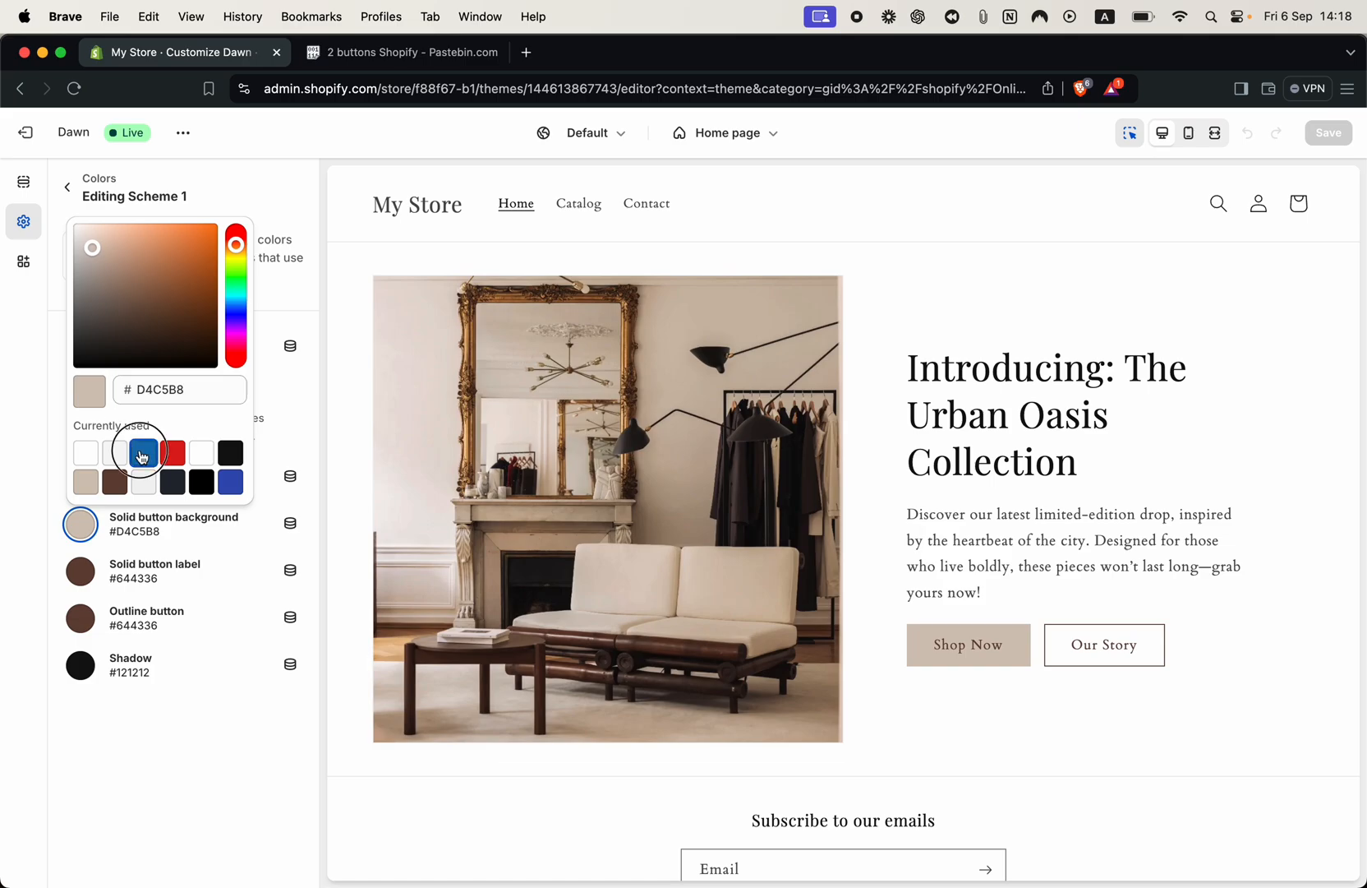
pyautogui.click(143, 452)
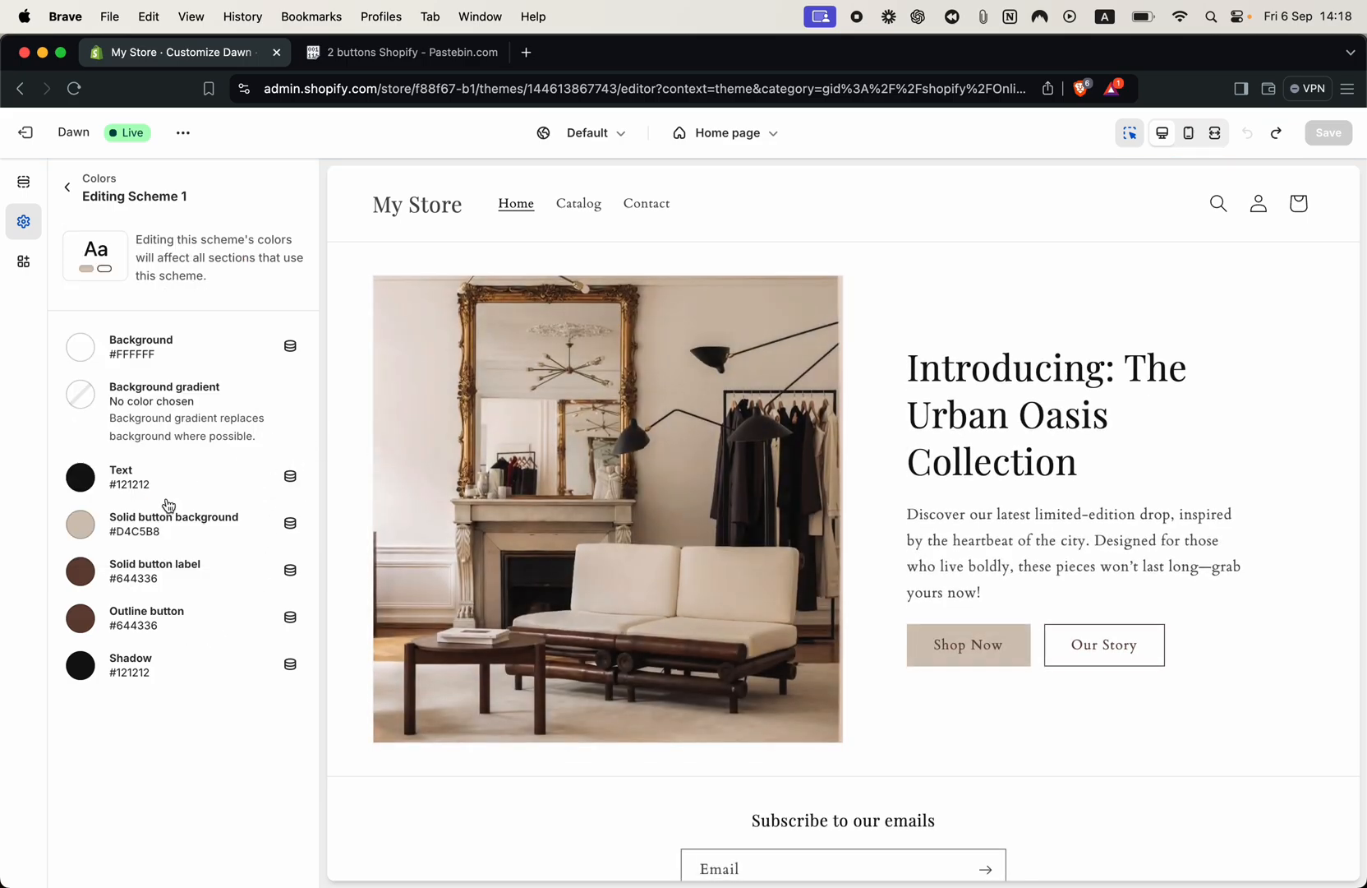
pyautogui.click(80, 571)
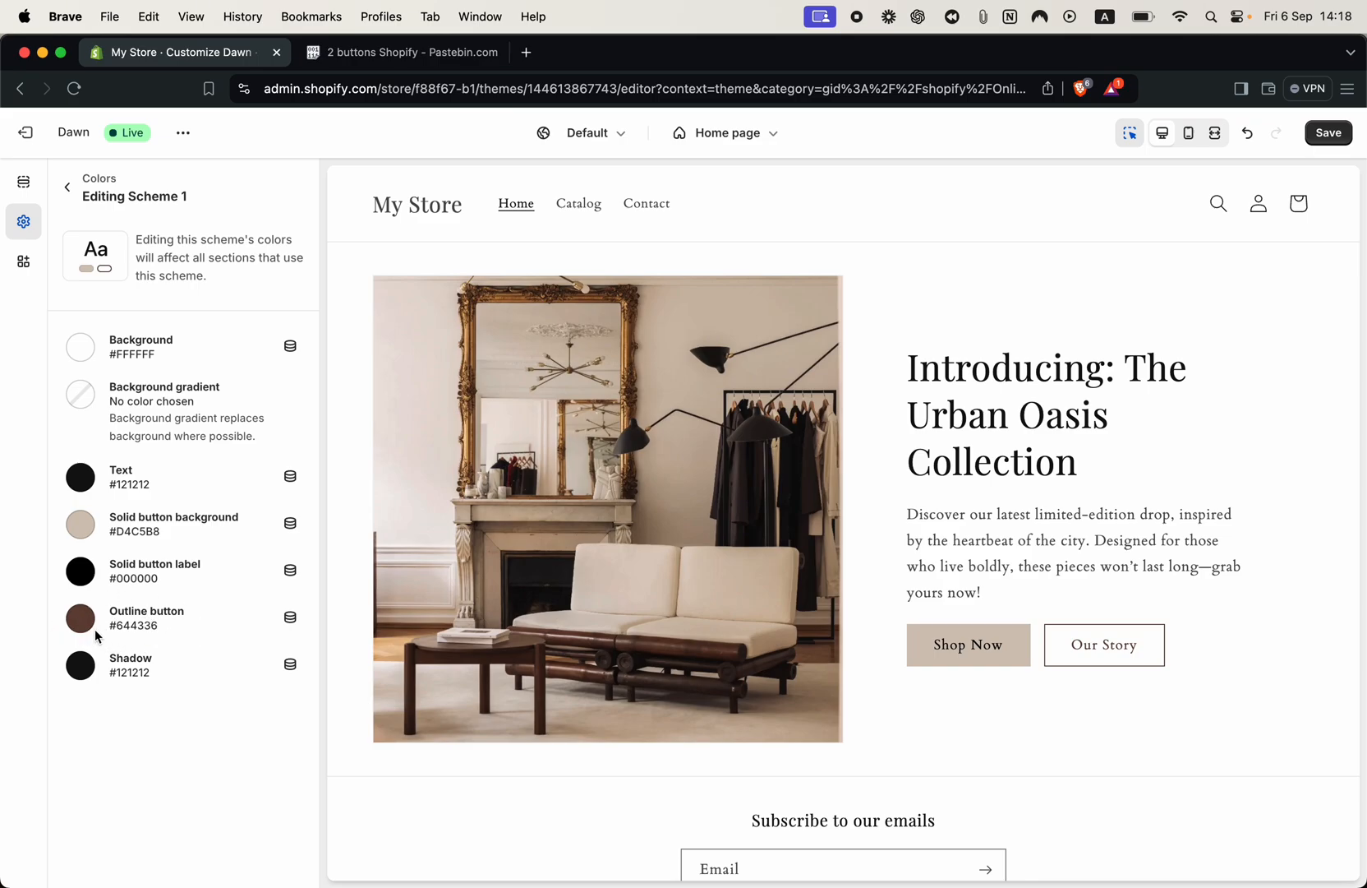
pyautogui.click(80, 619)
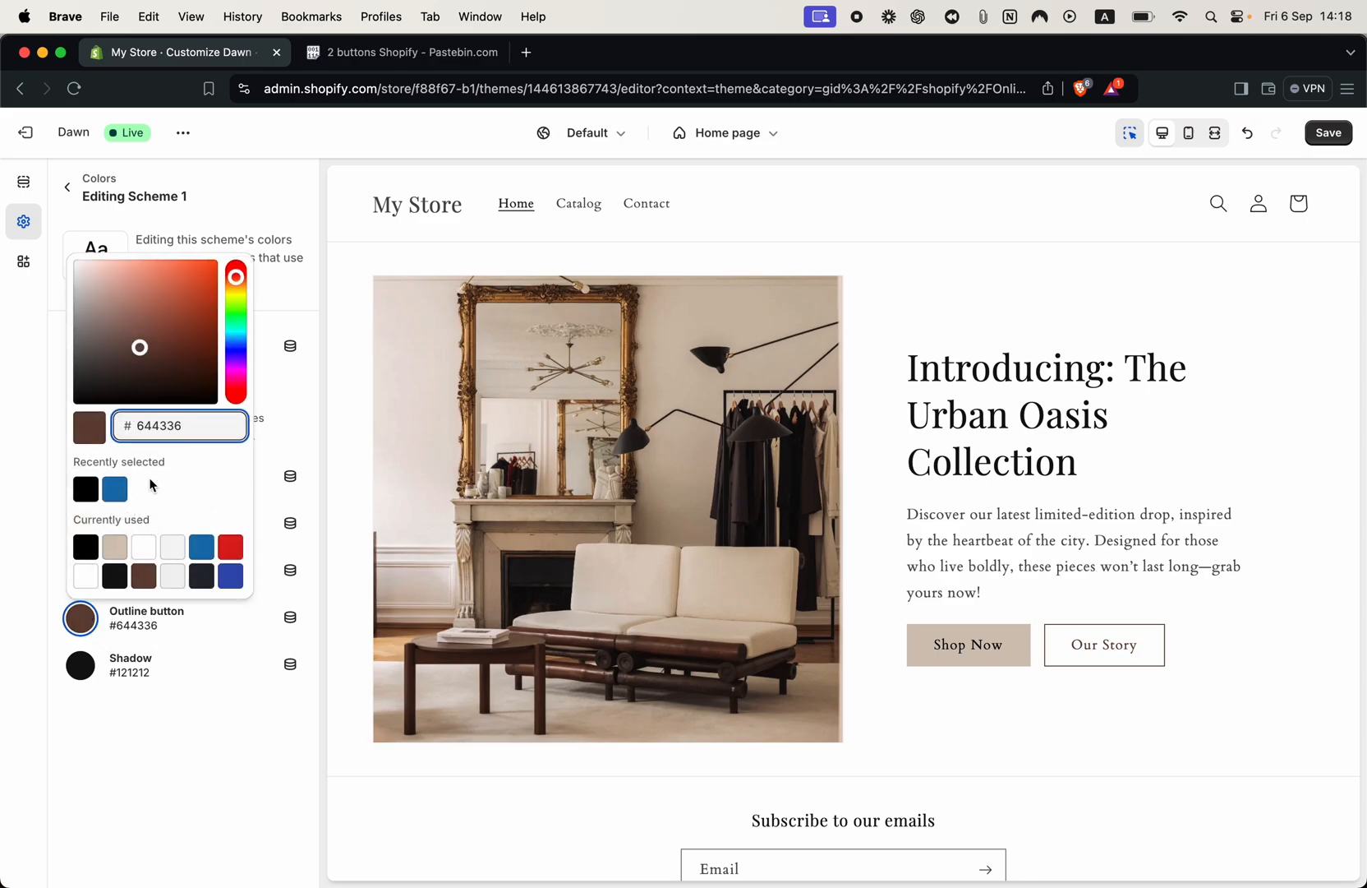
pyautogui.write('FF4700')
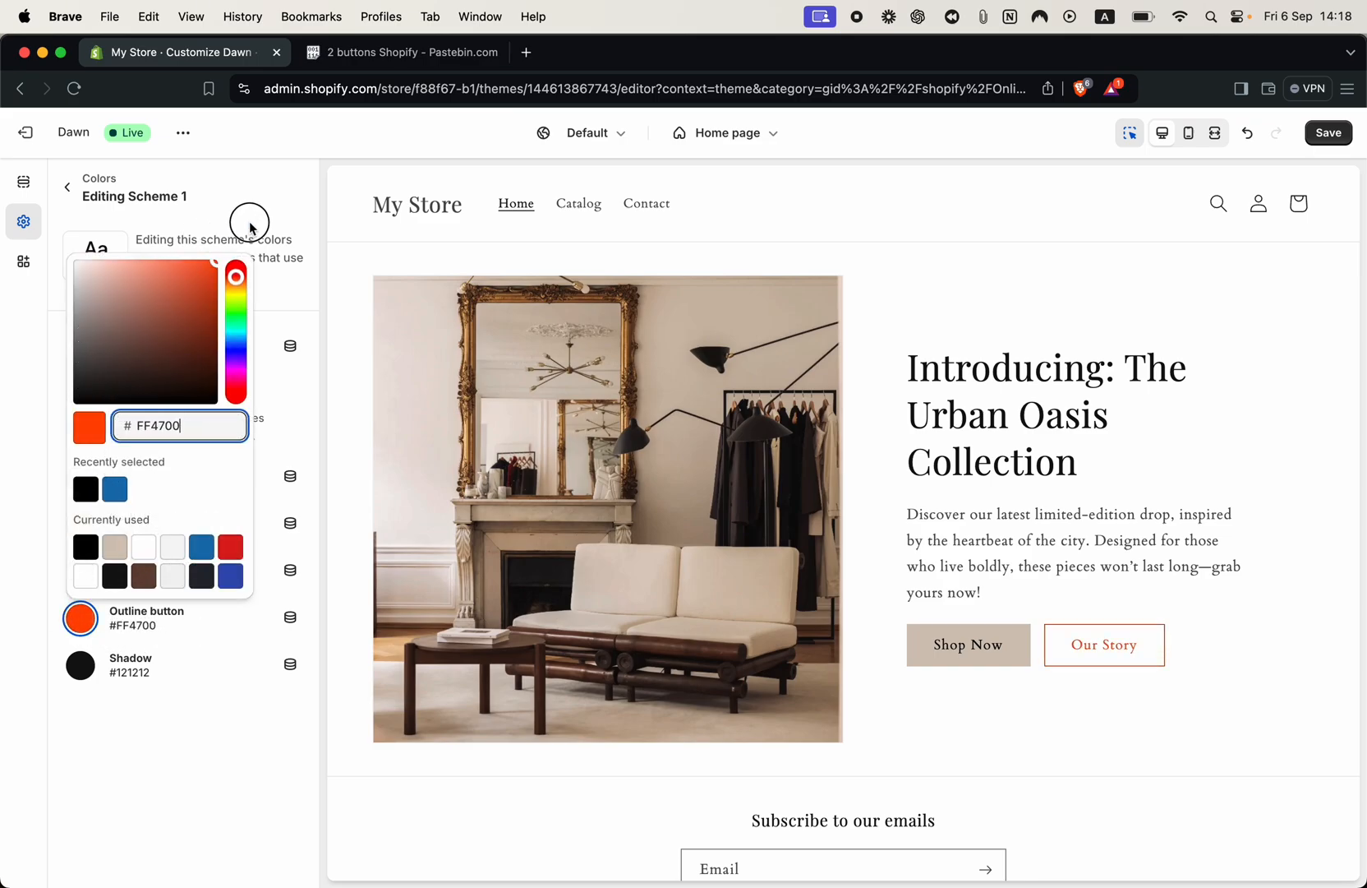